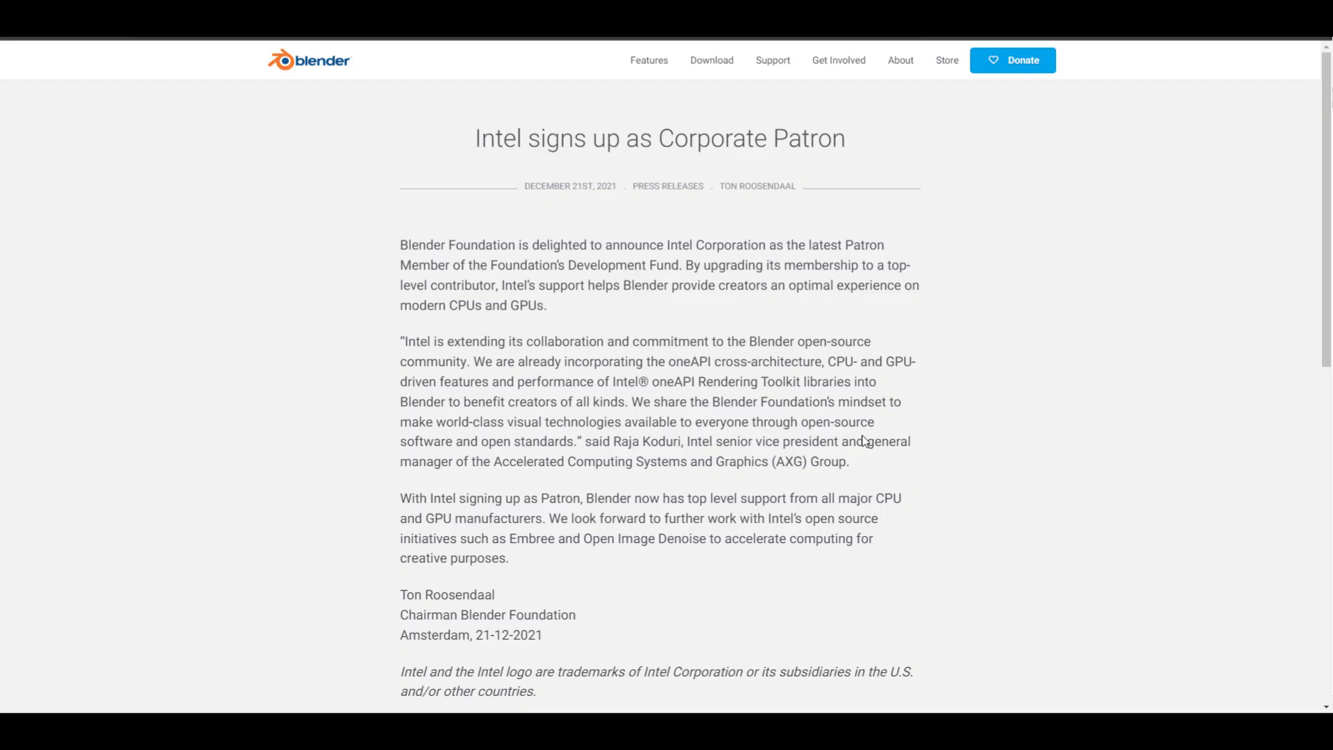
mouse_move(708, 382)
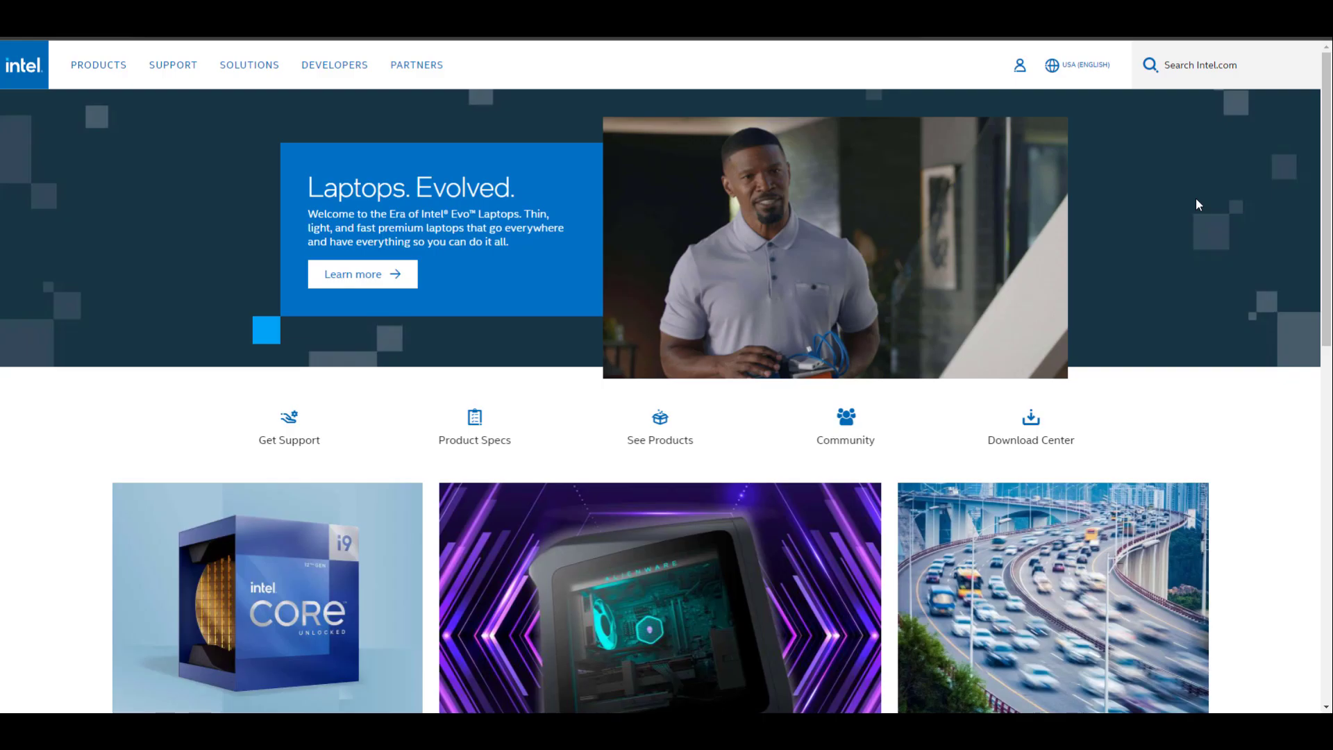
- Scroll to the Development Fund credits and the 17 Dec 2021 archived capture's Patron logos
scroll(down, 3)
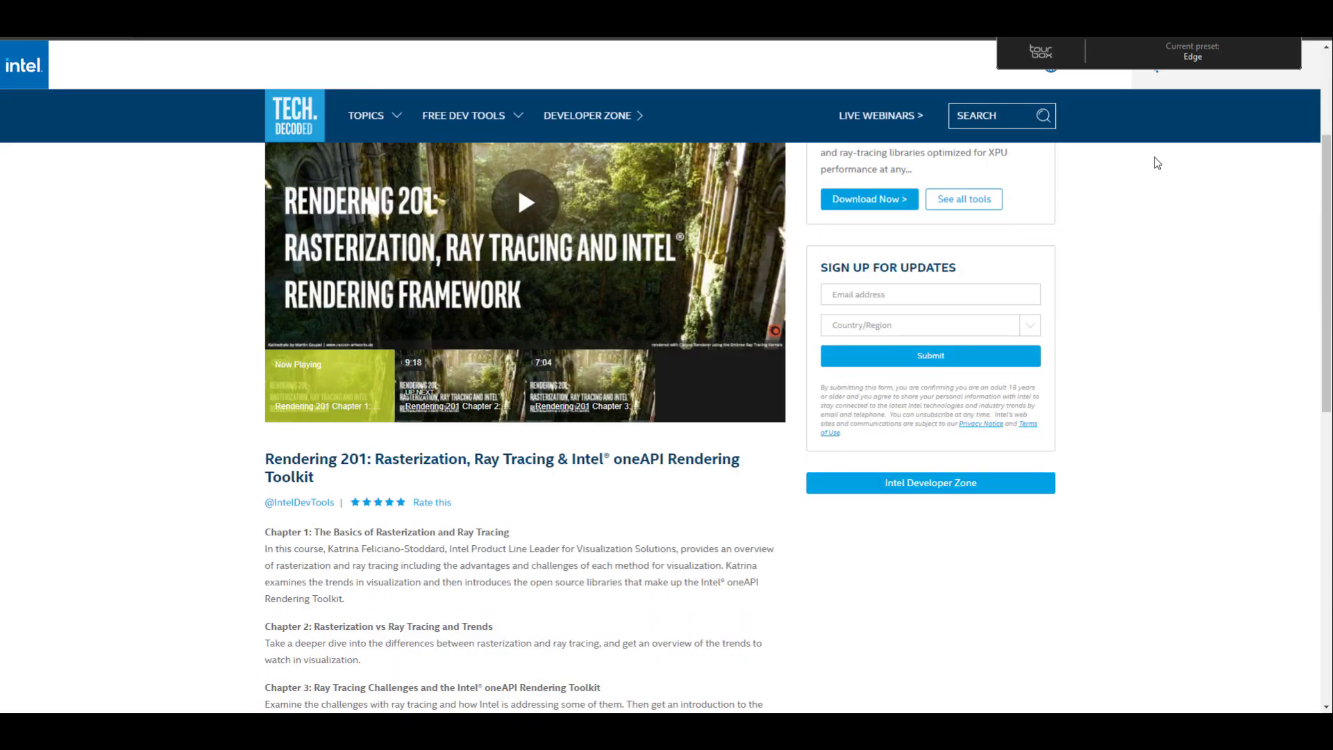
scroll(down, 3)
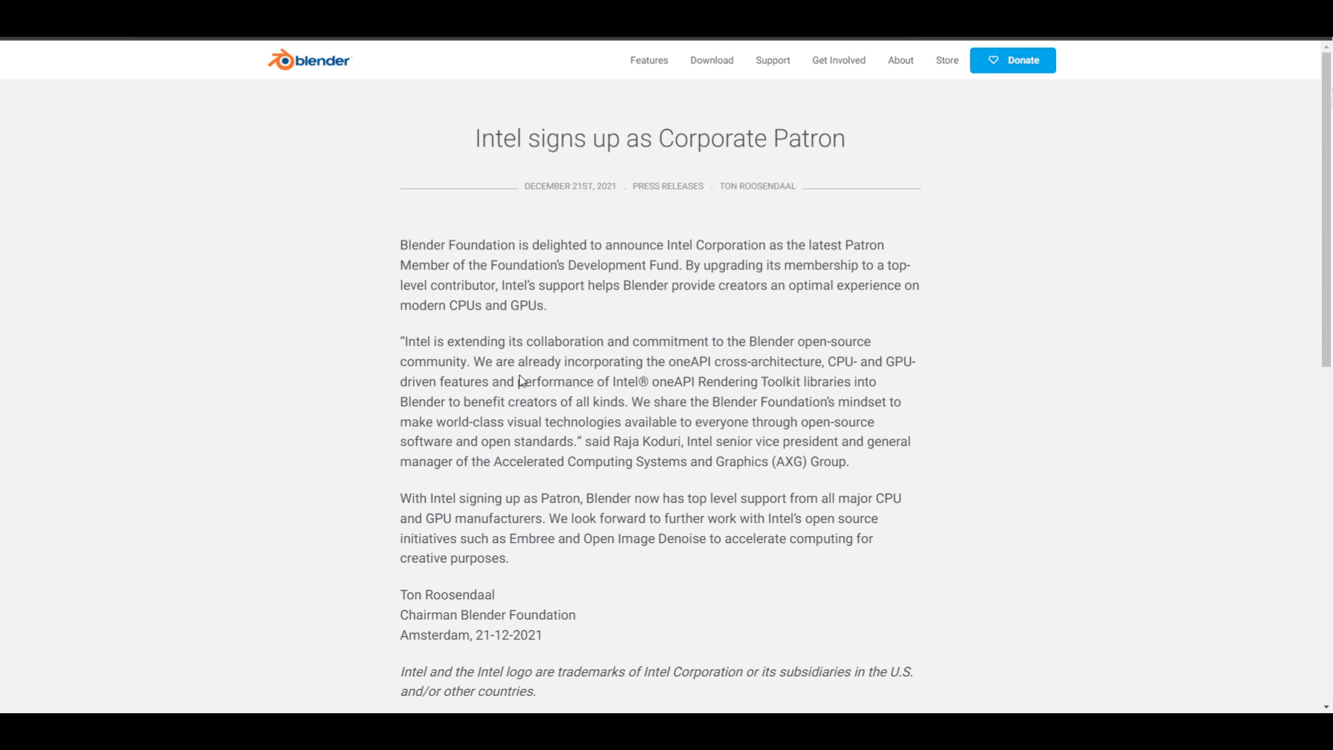
mouse_move(543, 375)
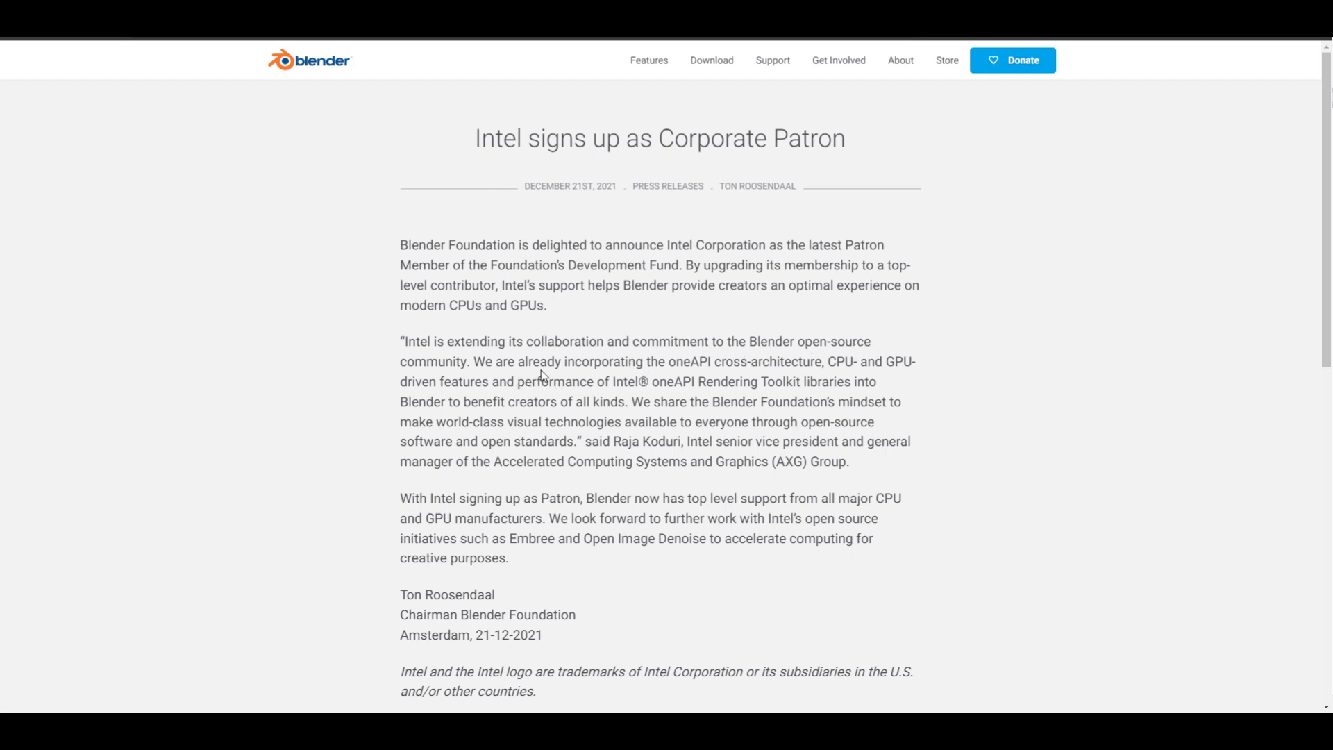
mouse_move(728, 371)
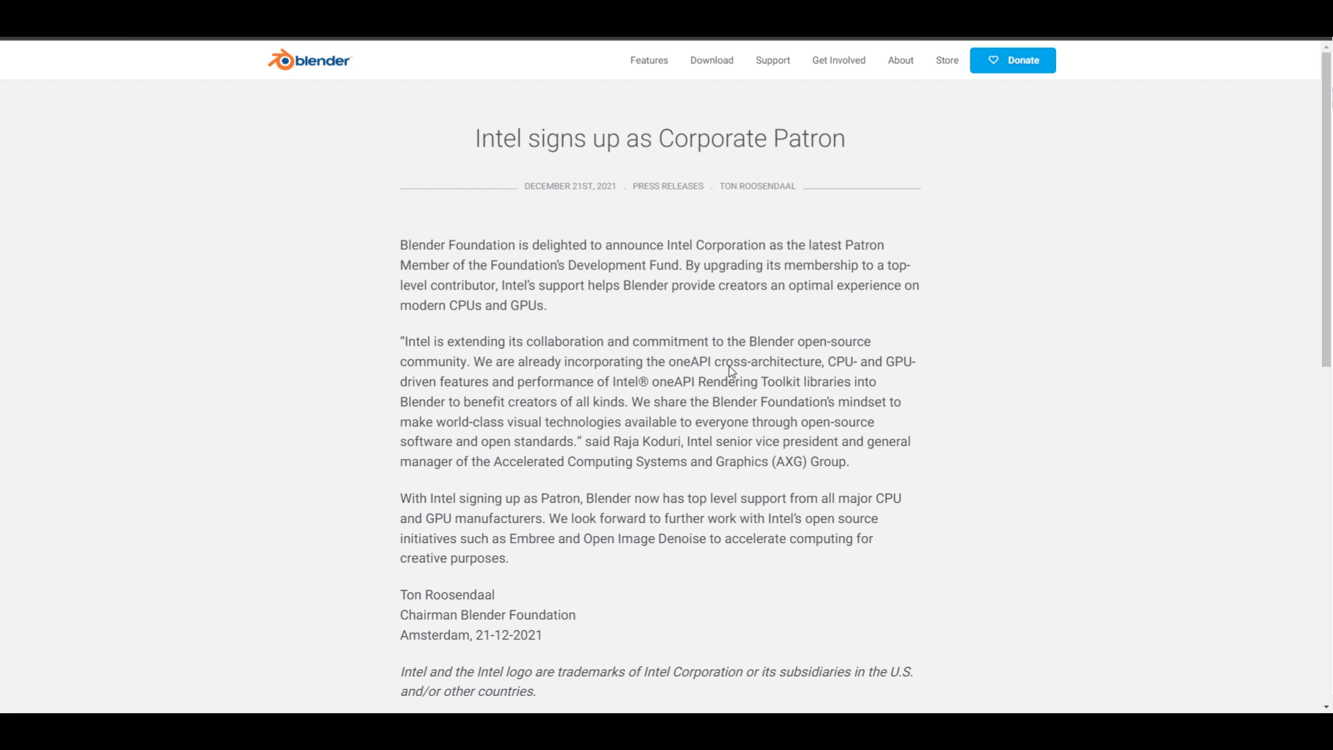
mouse_move(881, 367)
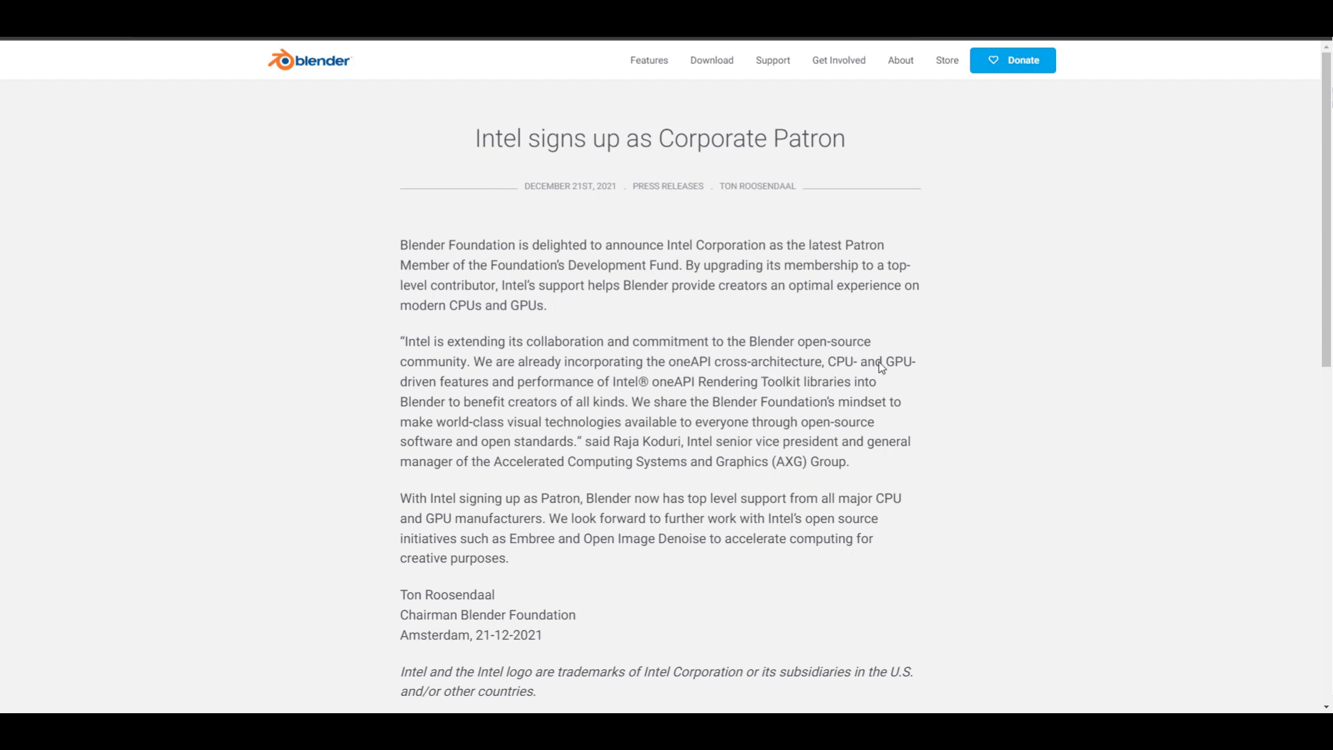
mouse_move(516, 391)
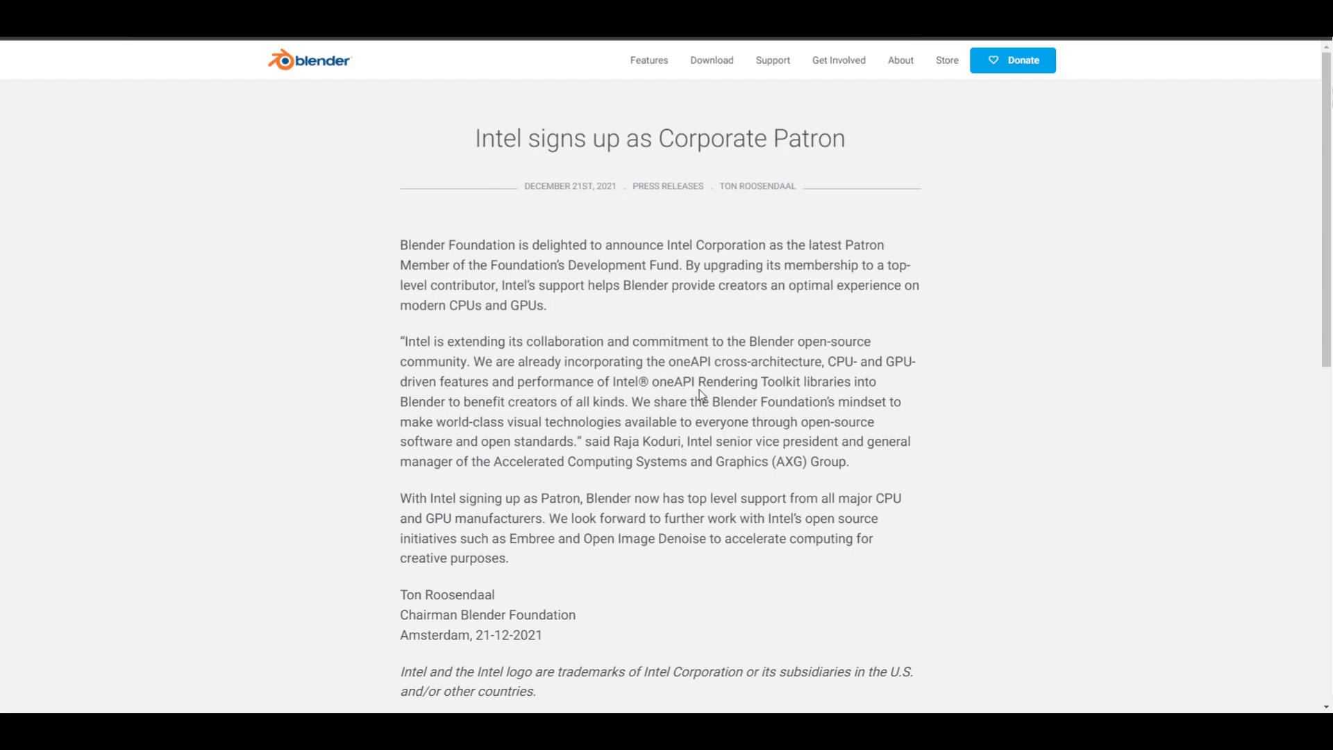
mouse_move(436, 425)
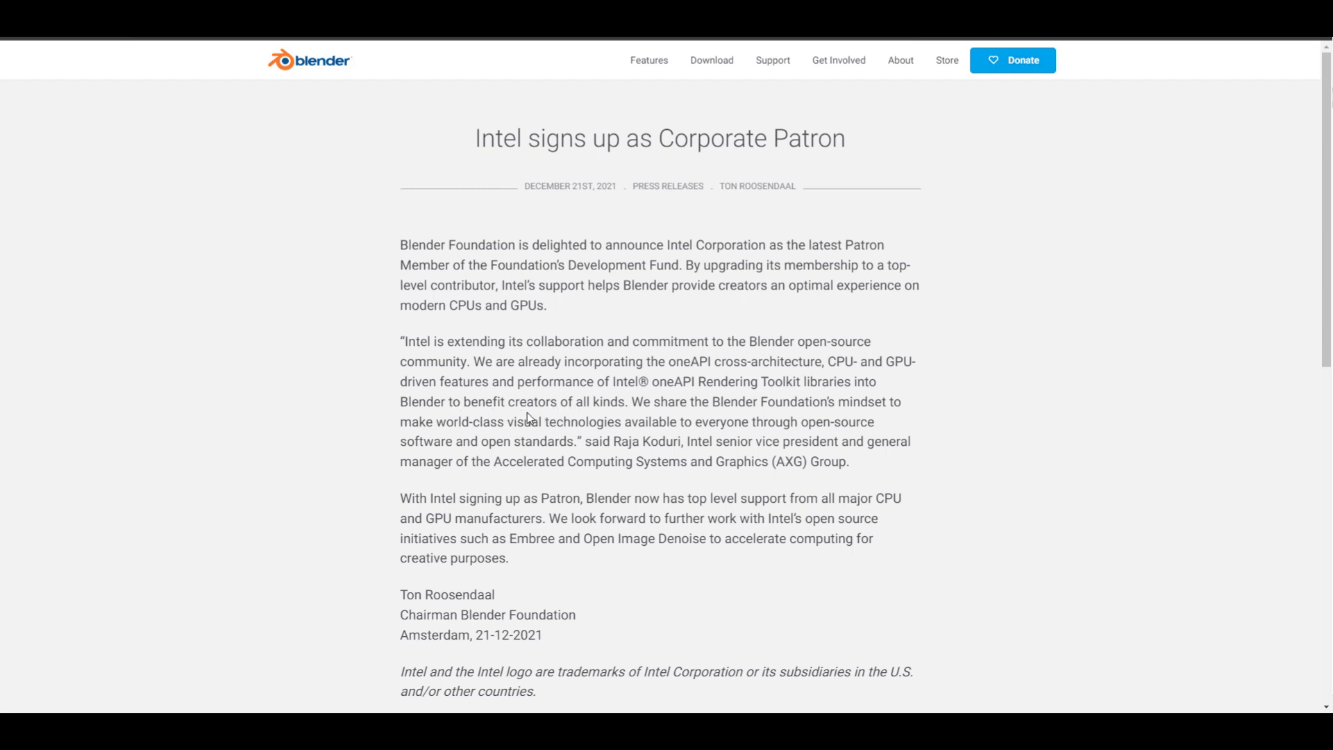
mouse_move(553, 428)
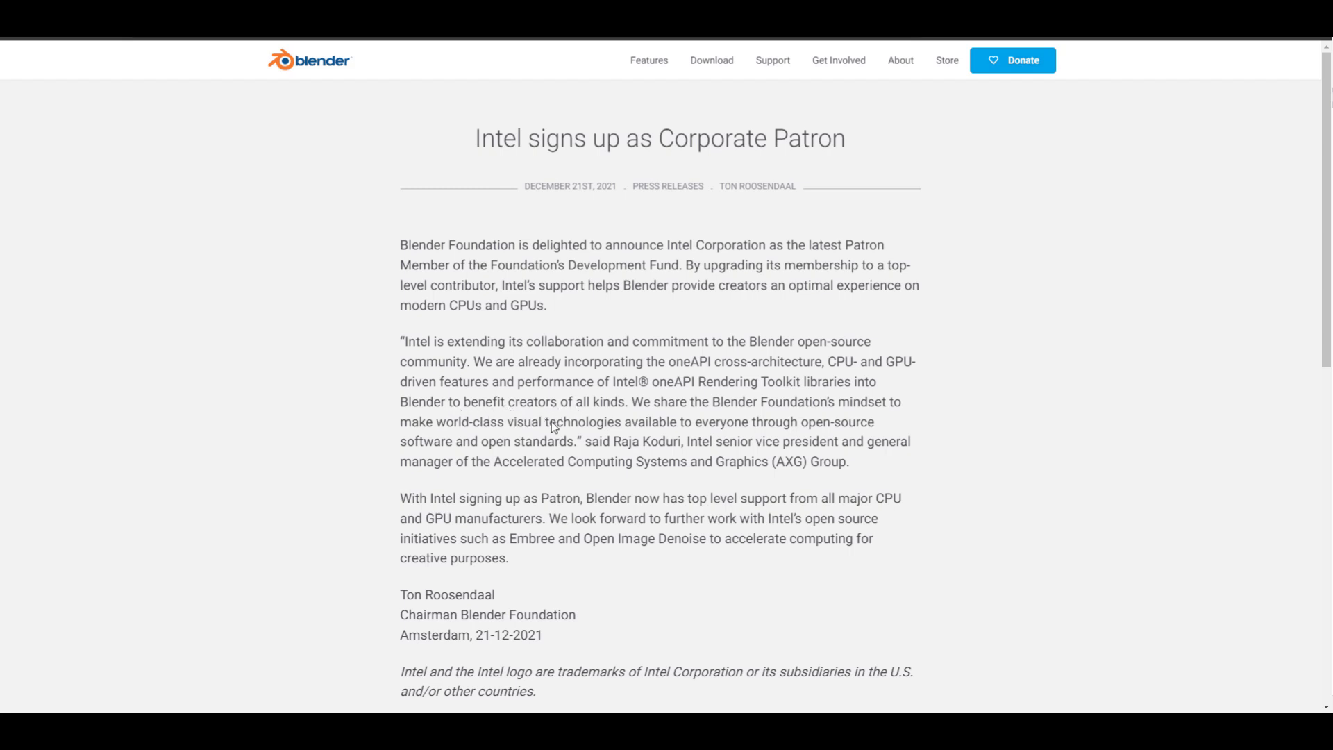
mouse_move(564, 497)
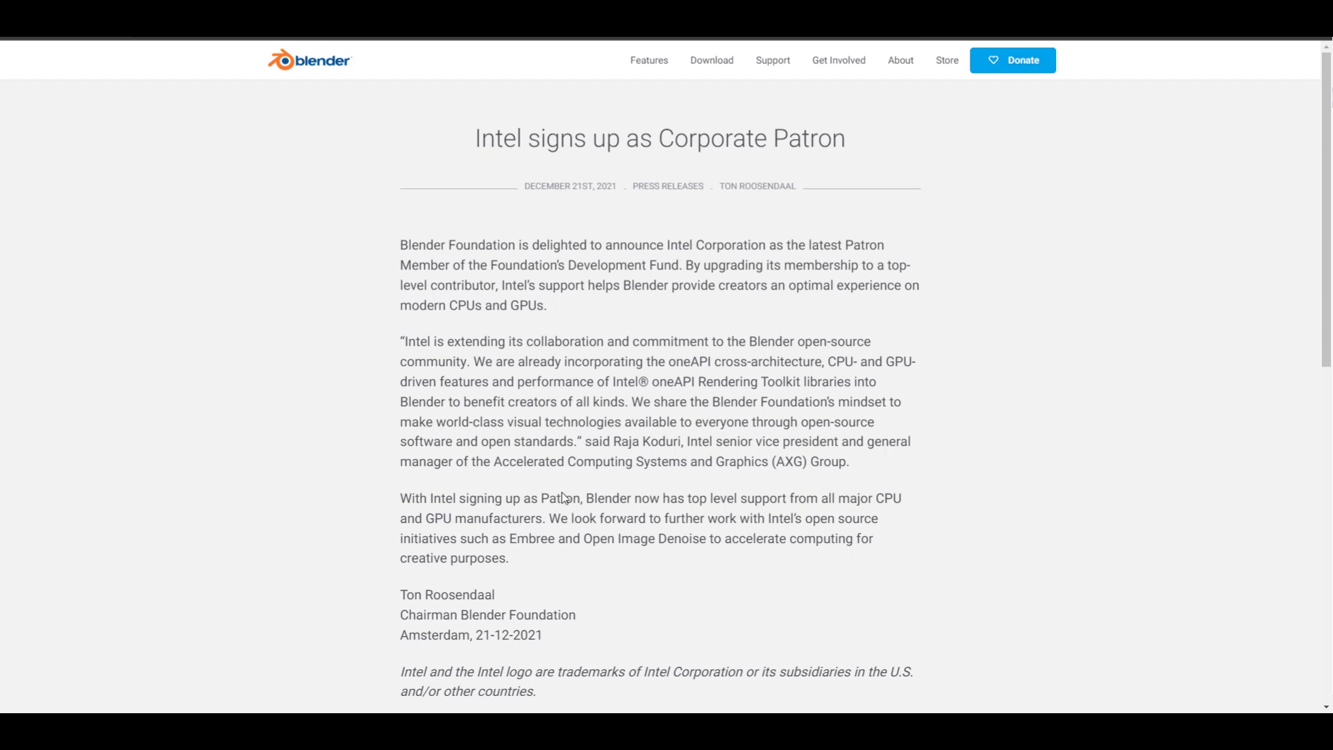
mouse_move(432, 587)
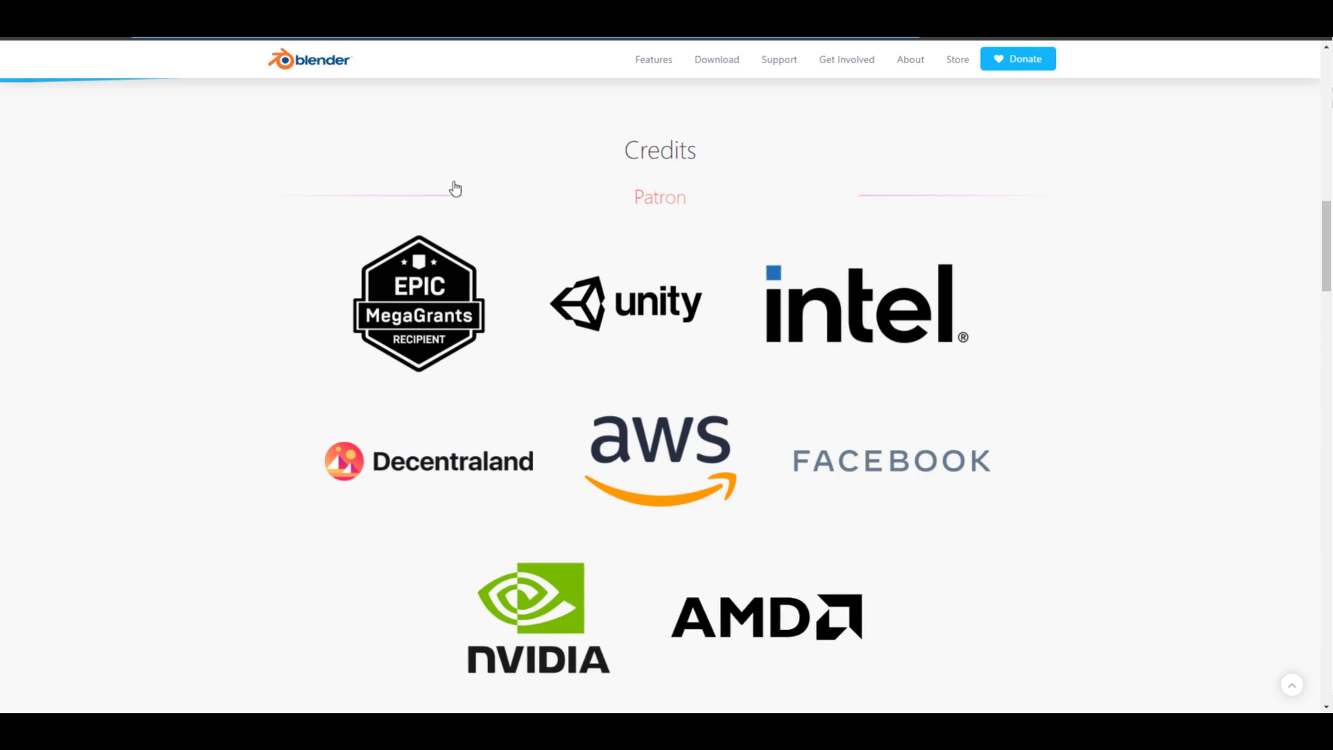
mouse_move(612, 383)
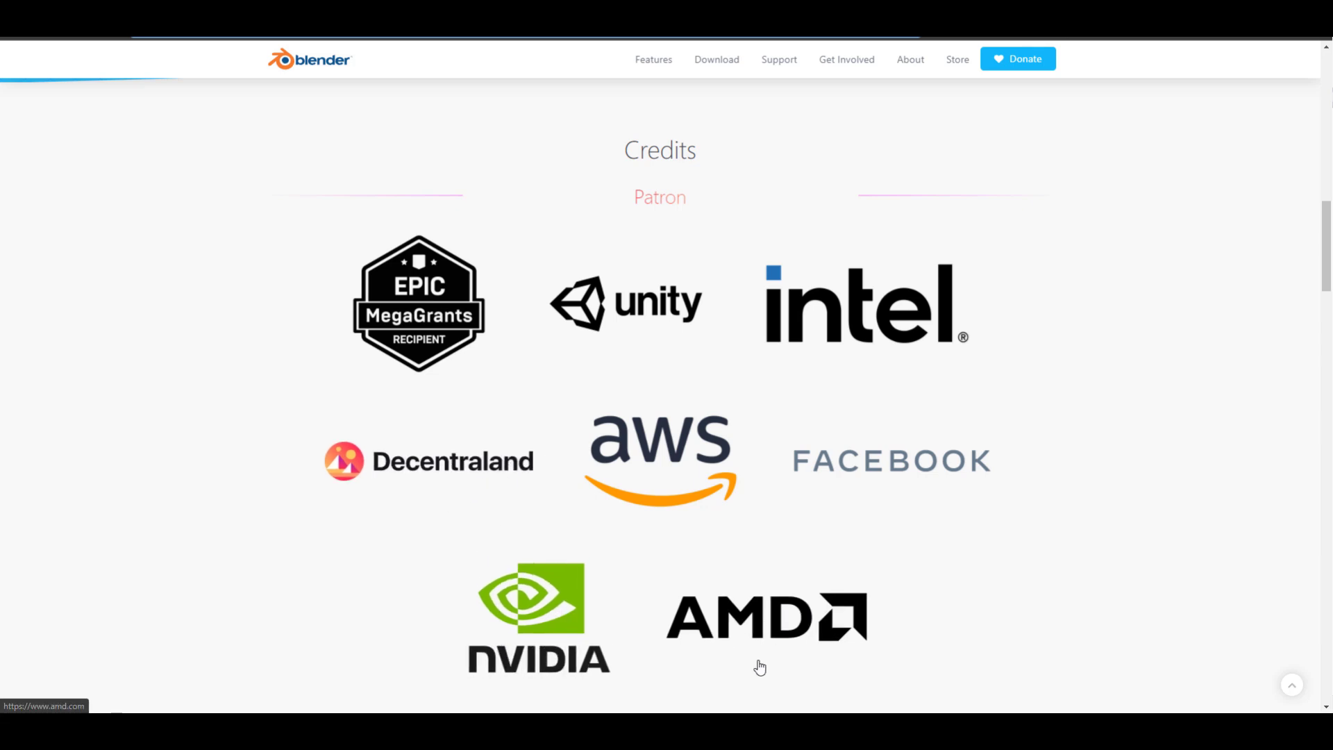
mouse_move(891, 459)
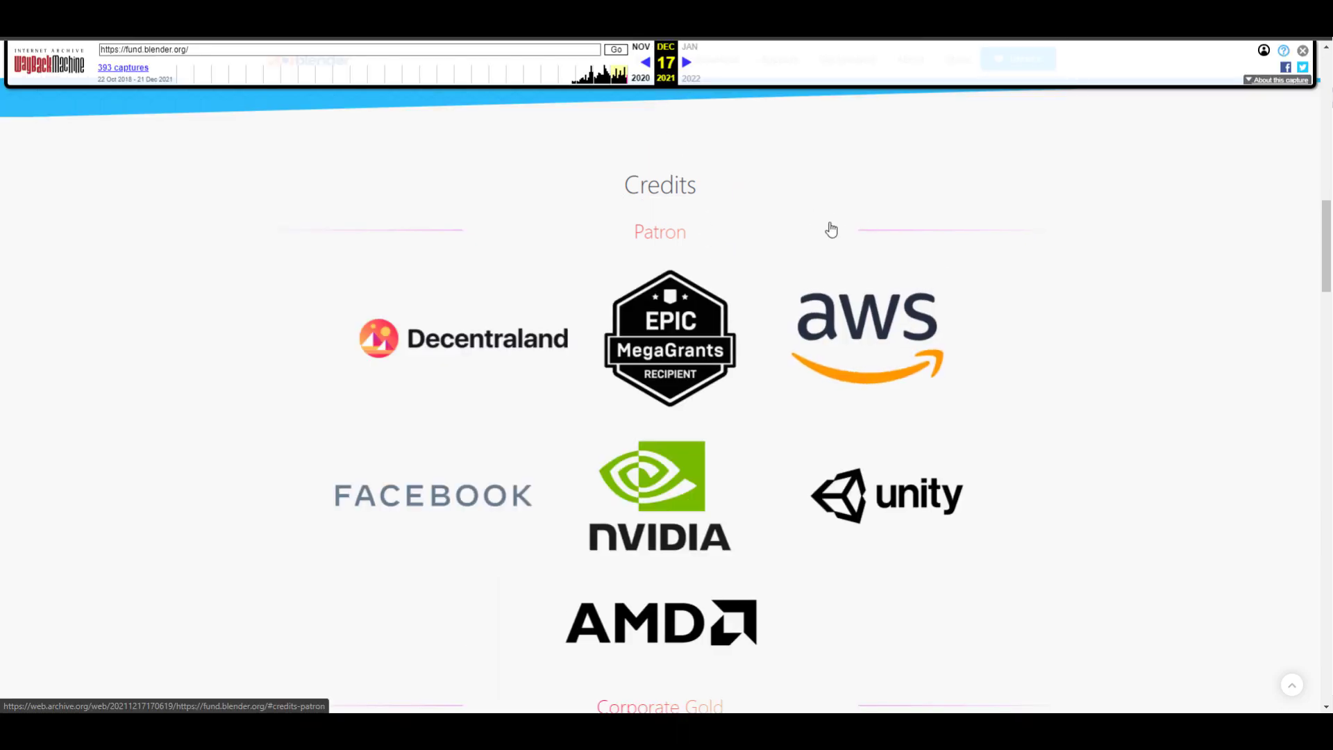
scroll(down, 3)
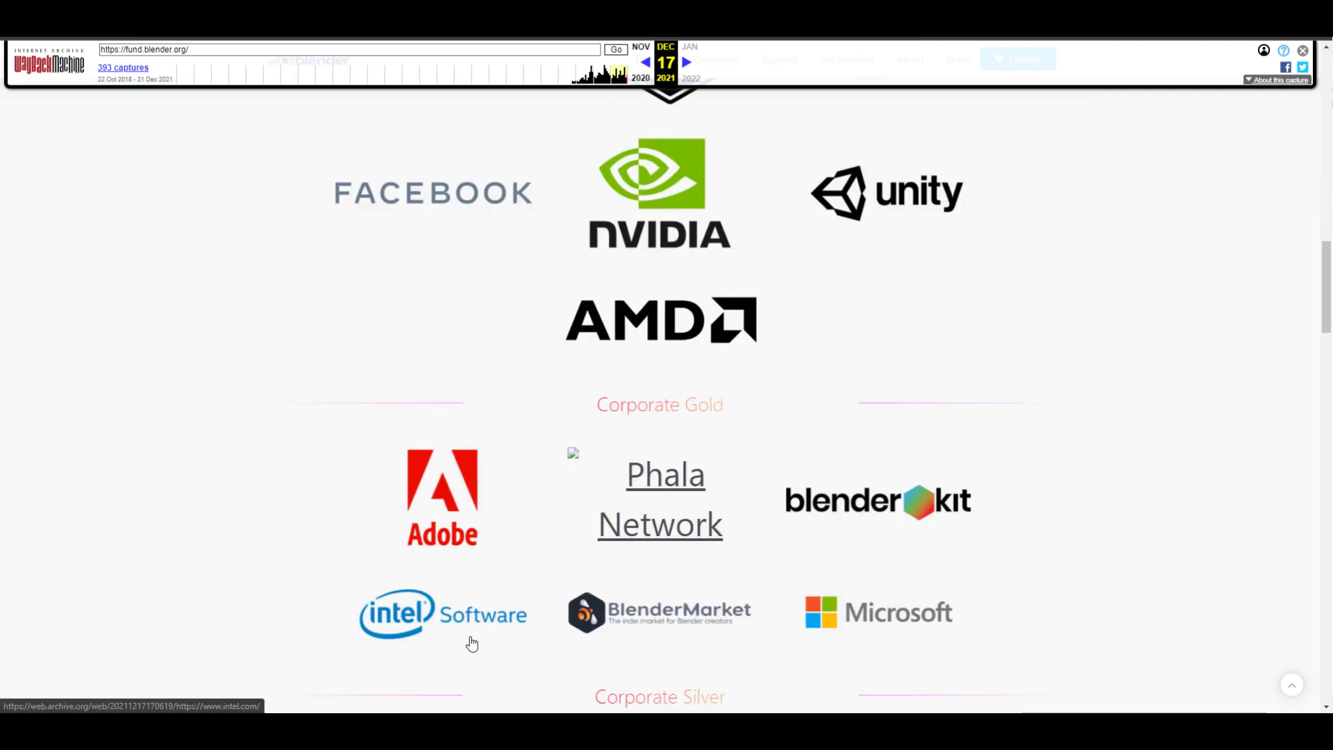
mouse_move(346, 569)
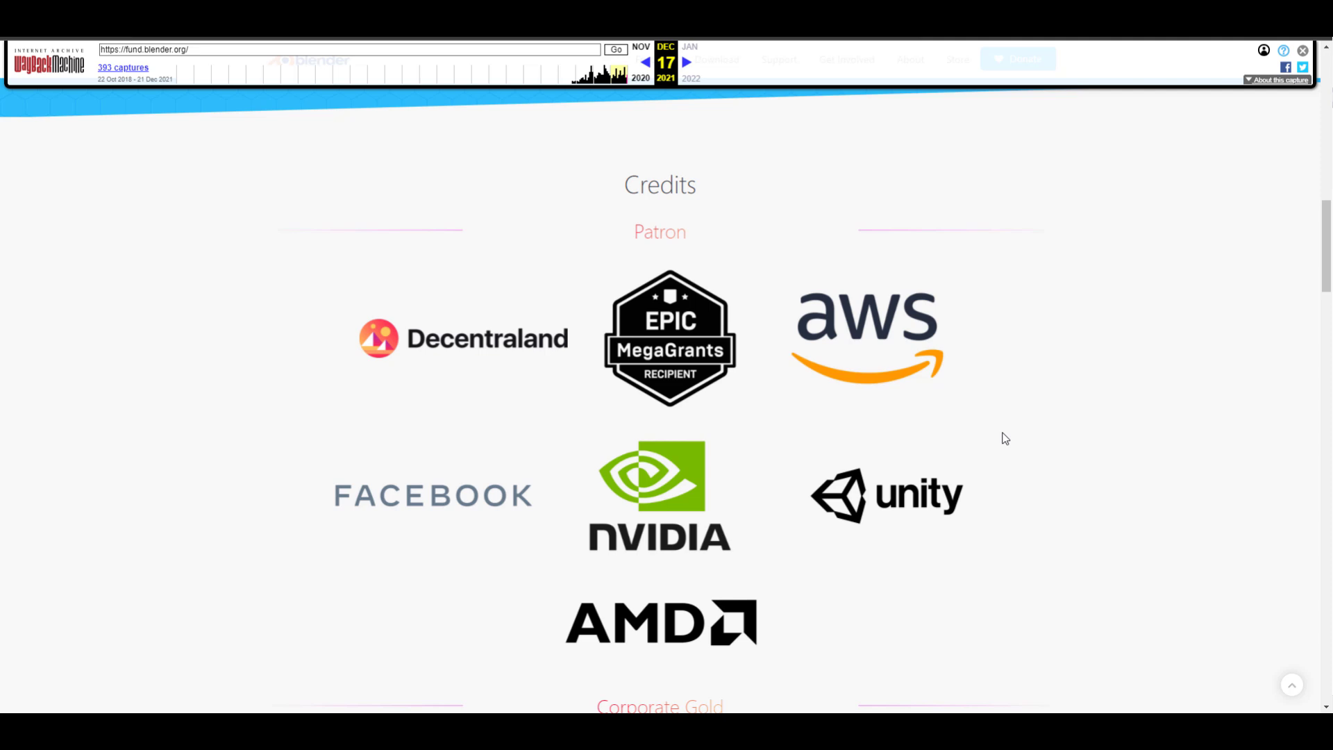
mouse_move(660, 241)
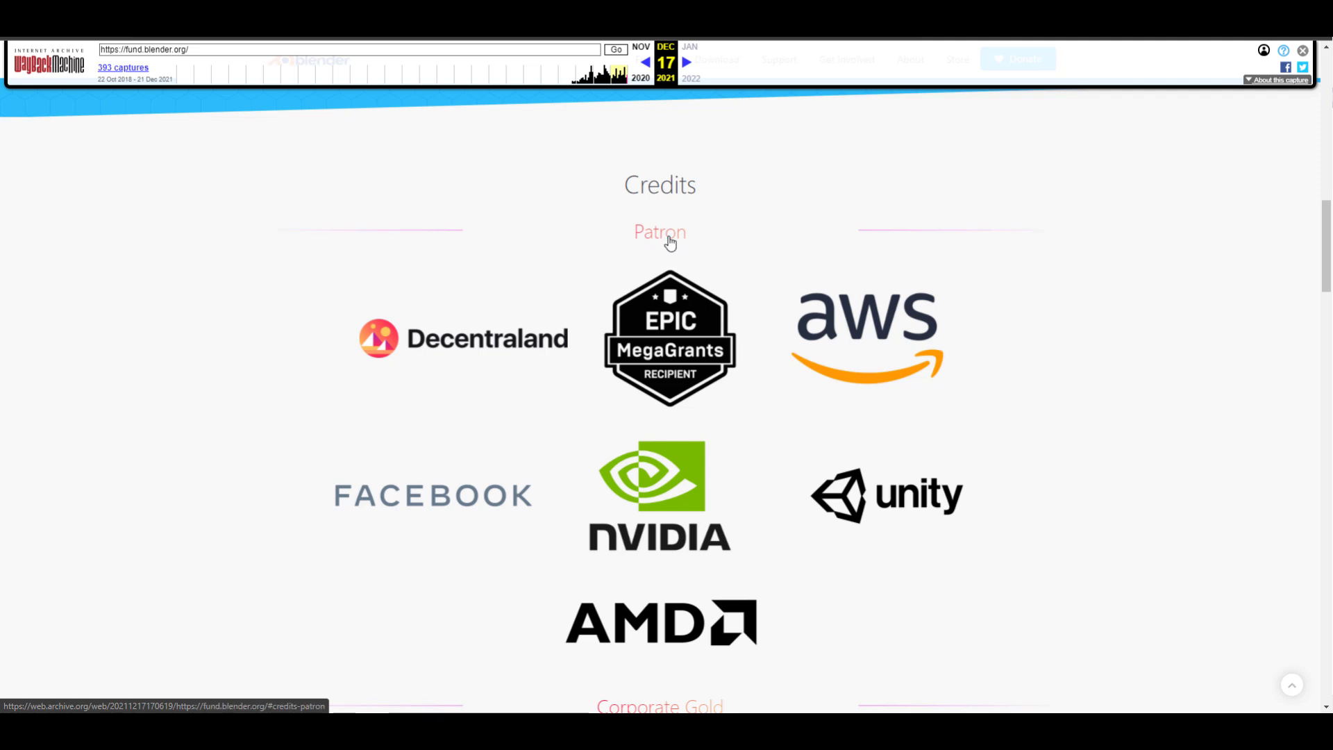
mouse_move(642, 255)
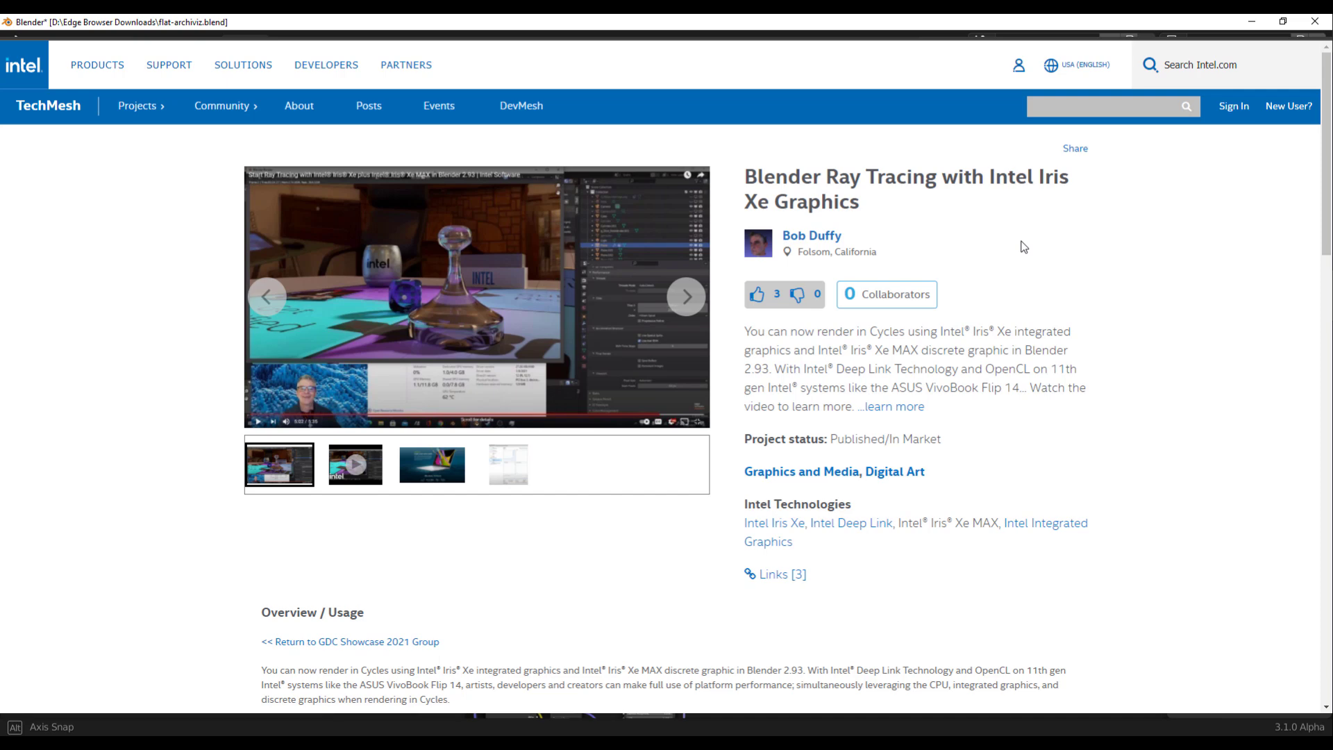
- Scroll through Intel's 'Blender Ray Tracing with Intel Iris Xe Graphics' page and the OIDN thread
scroll(down, 3)
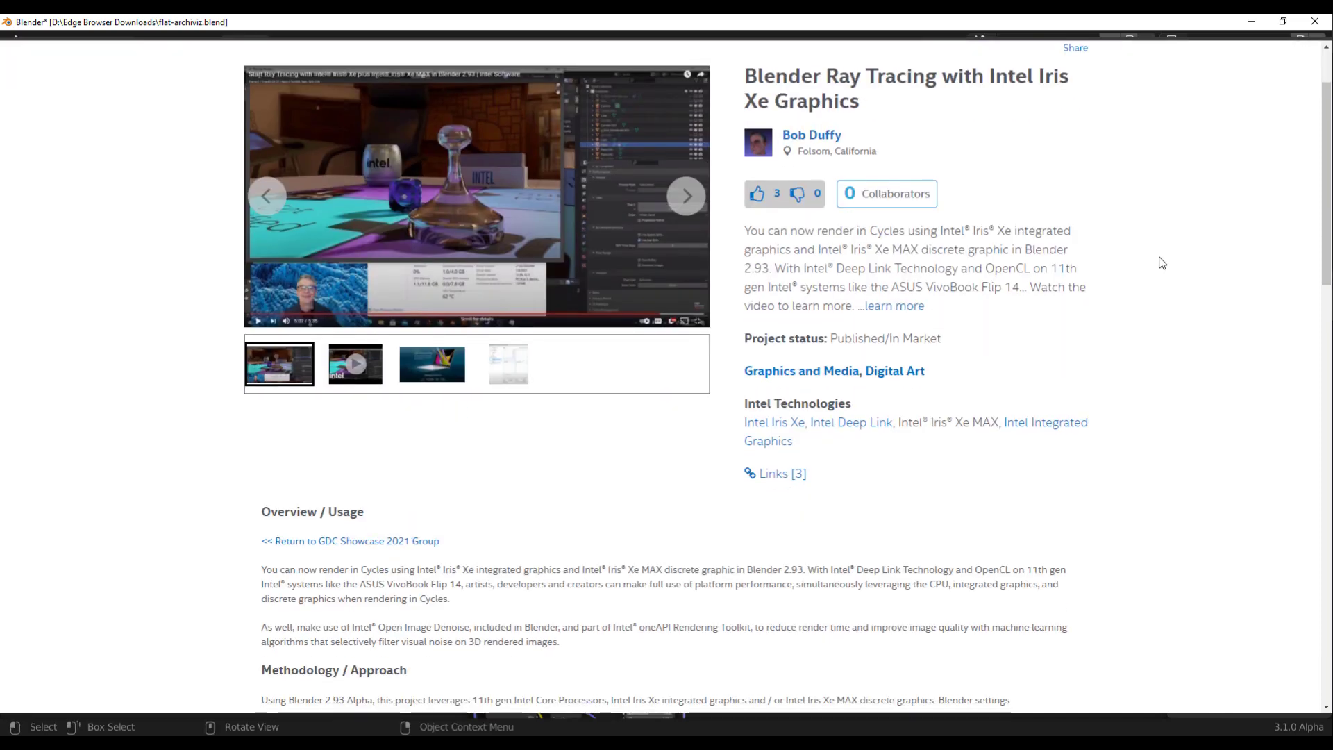
scroll(down, 3)
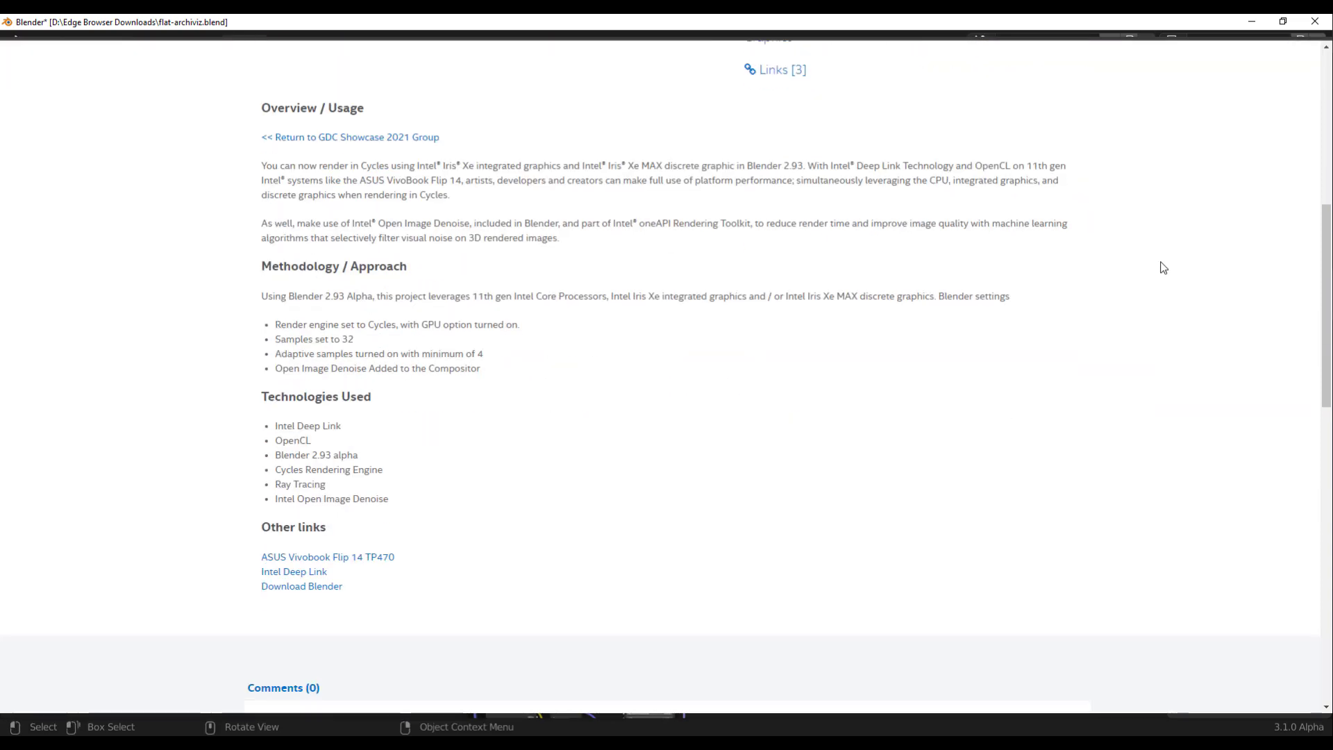
scroll(down, 3)
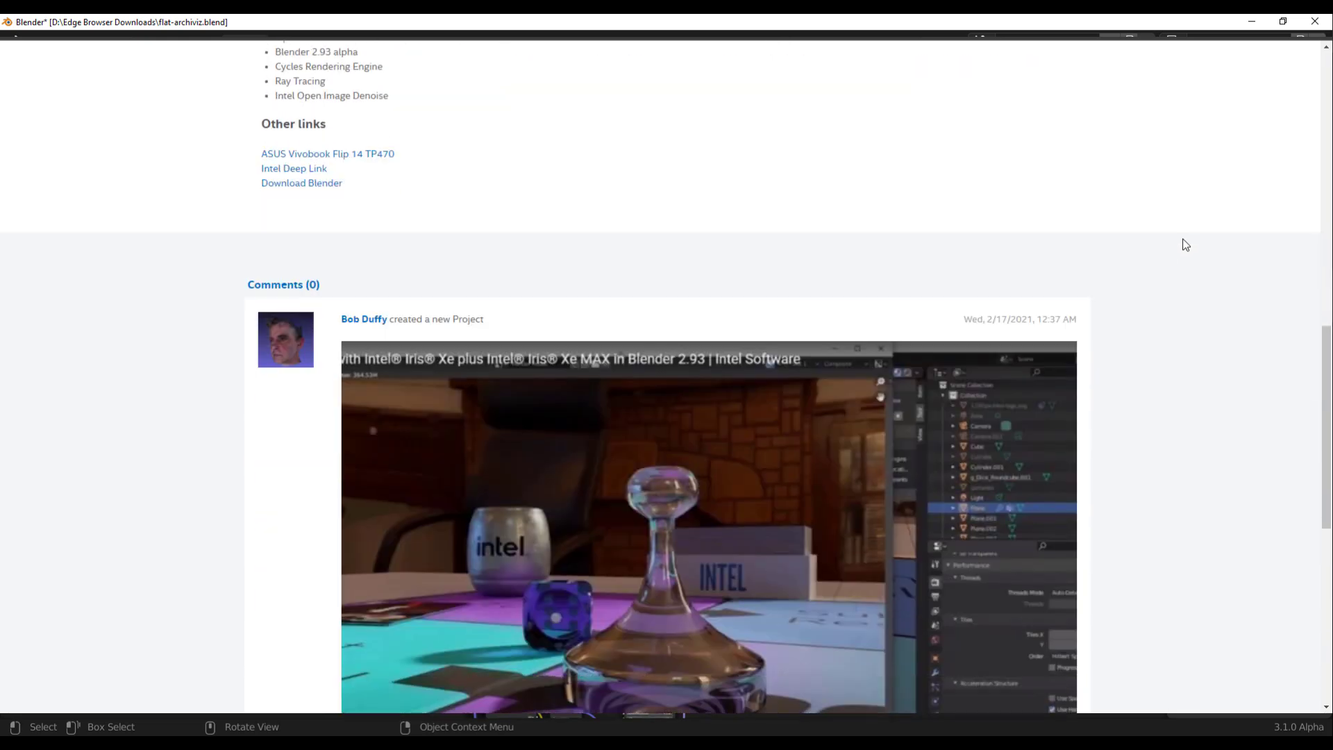
scroll(down, 3)
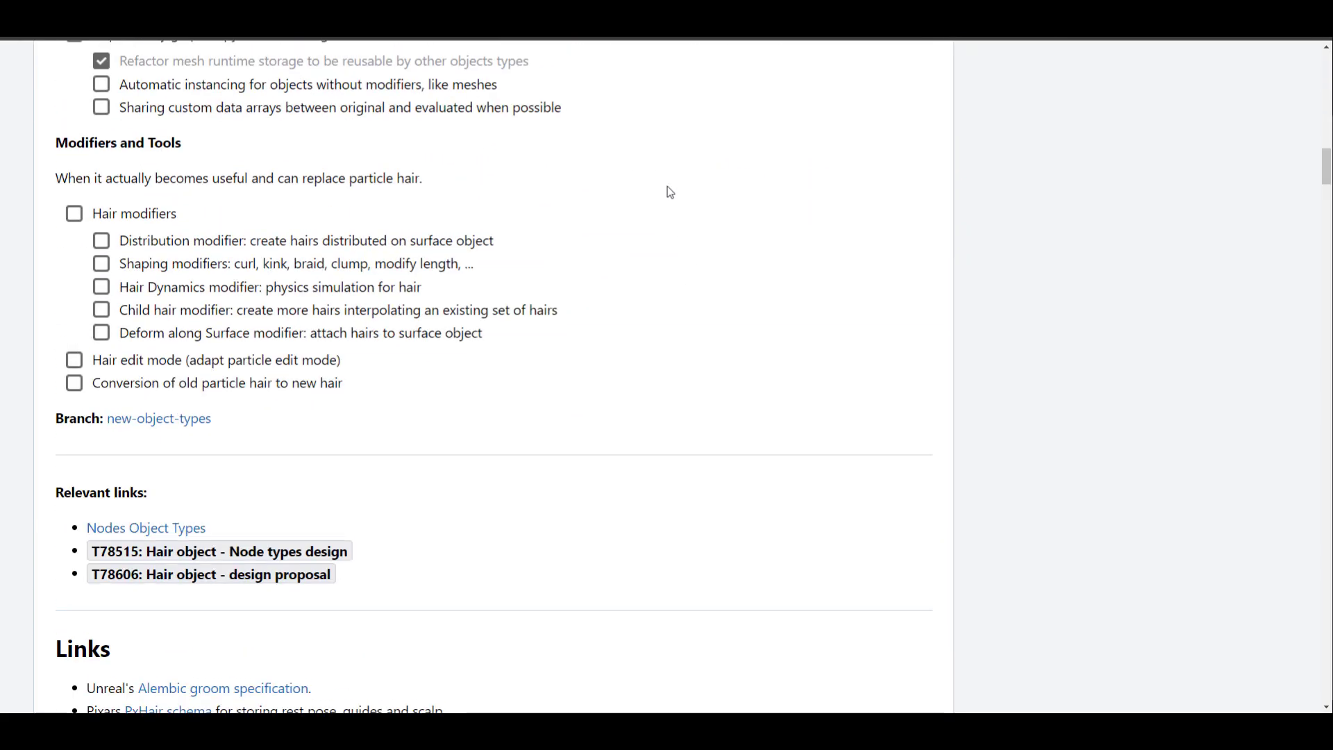
scroll(up, 3)
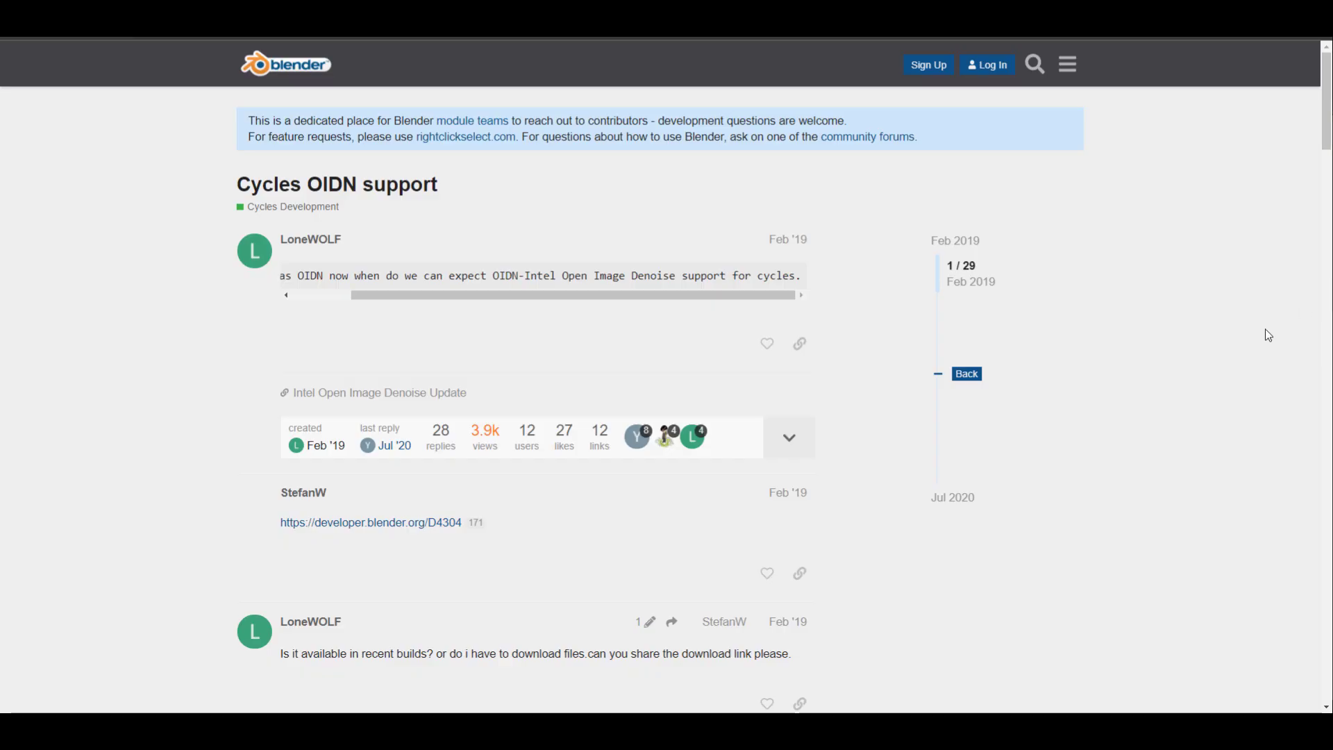
scroll(down, 3)
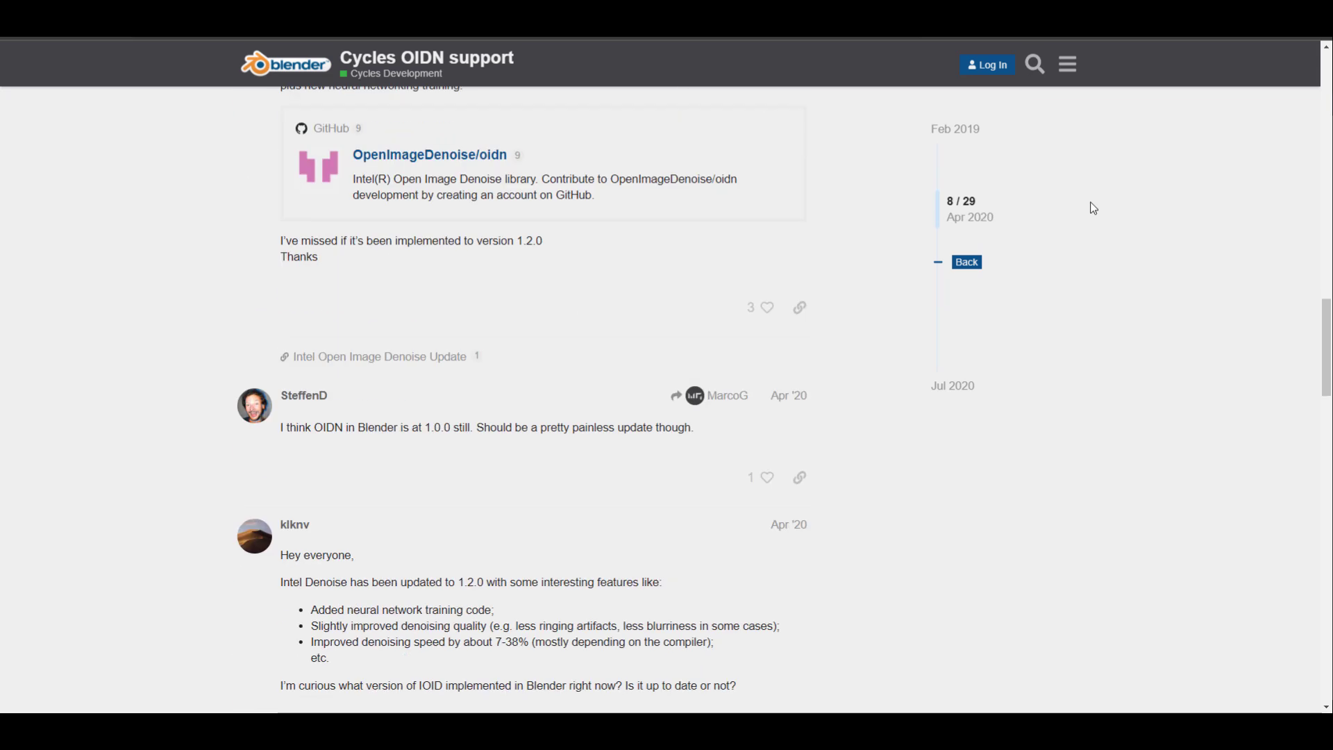
scroll(down, 3)
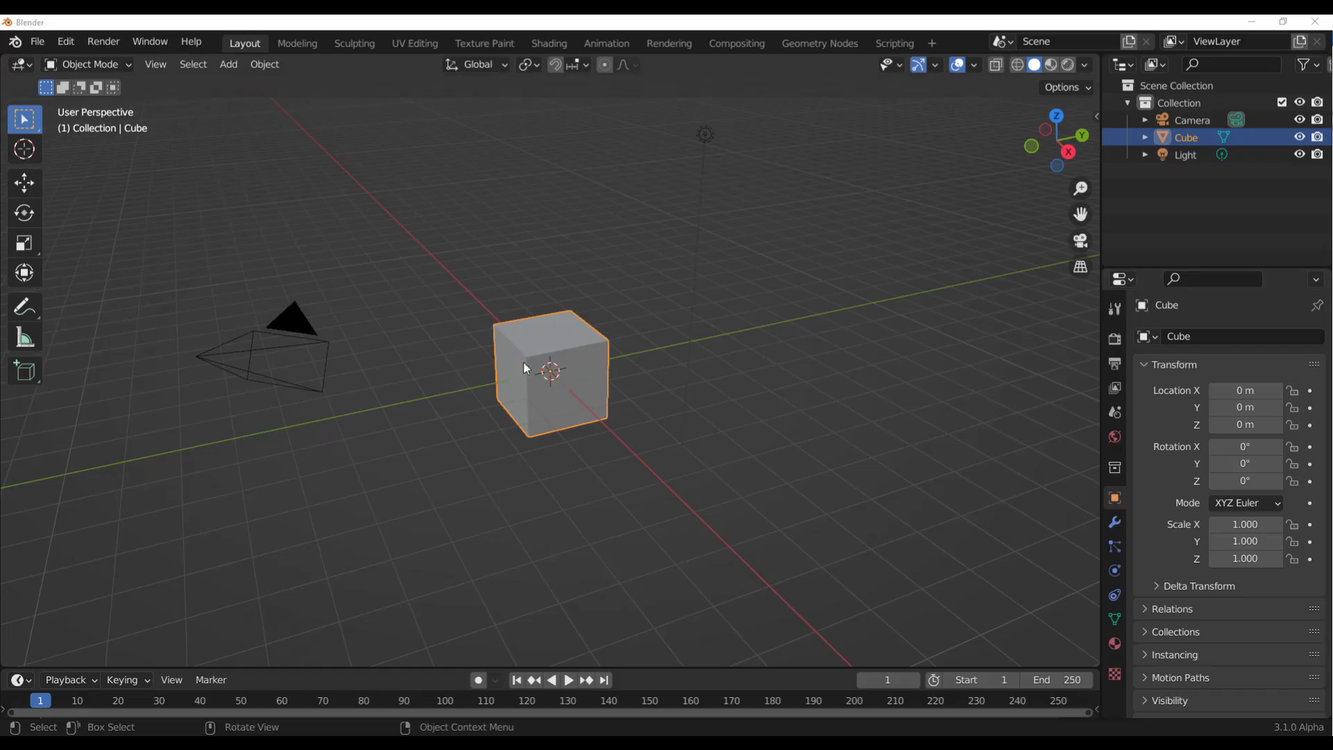
- Add a mesh plane and move the cube up above it
click(228, 64)
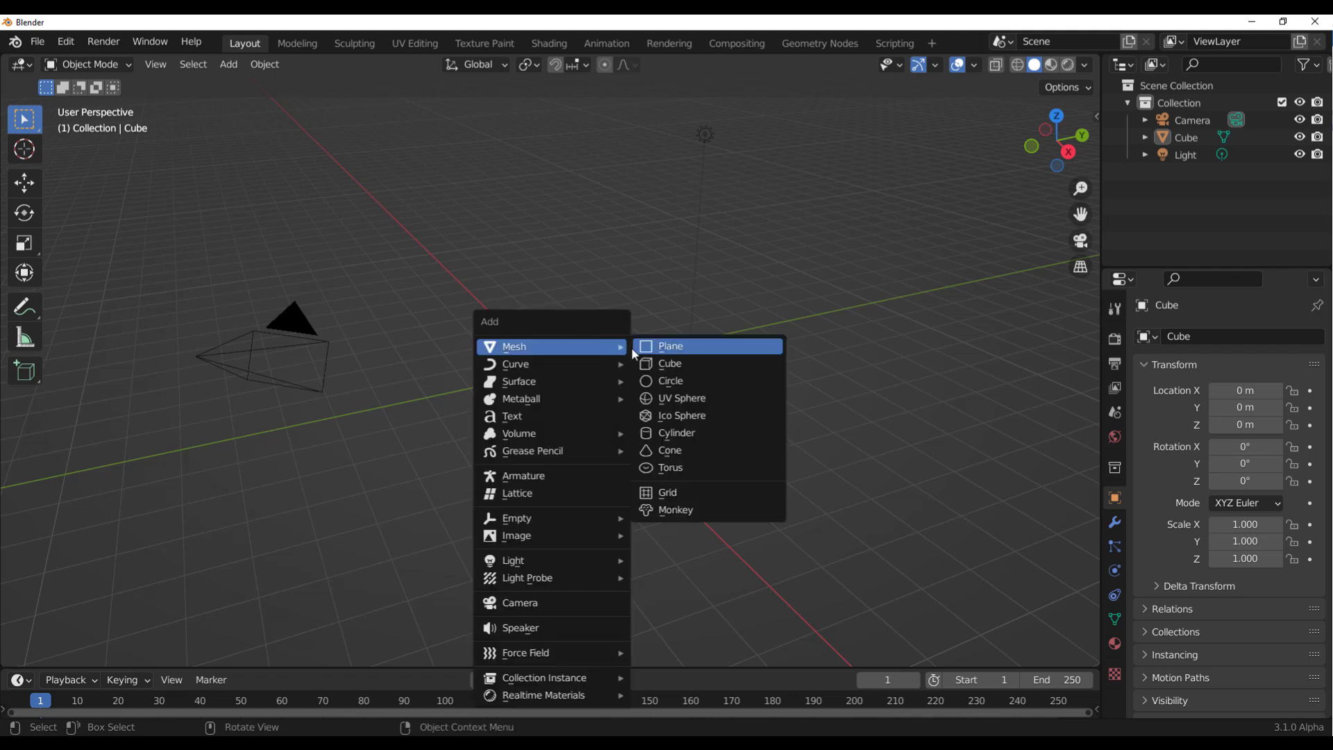
click(671, 346)
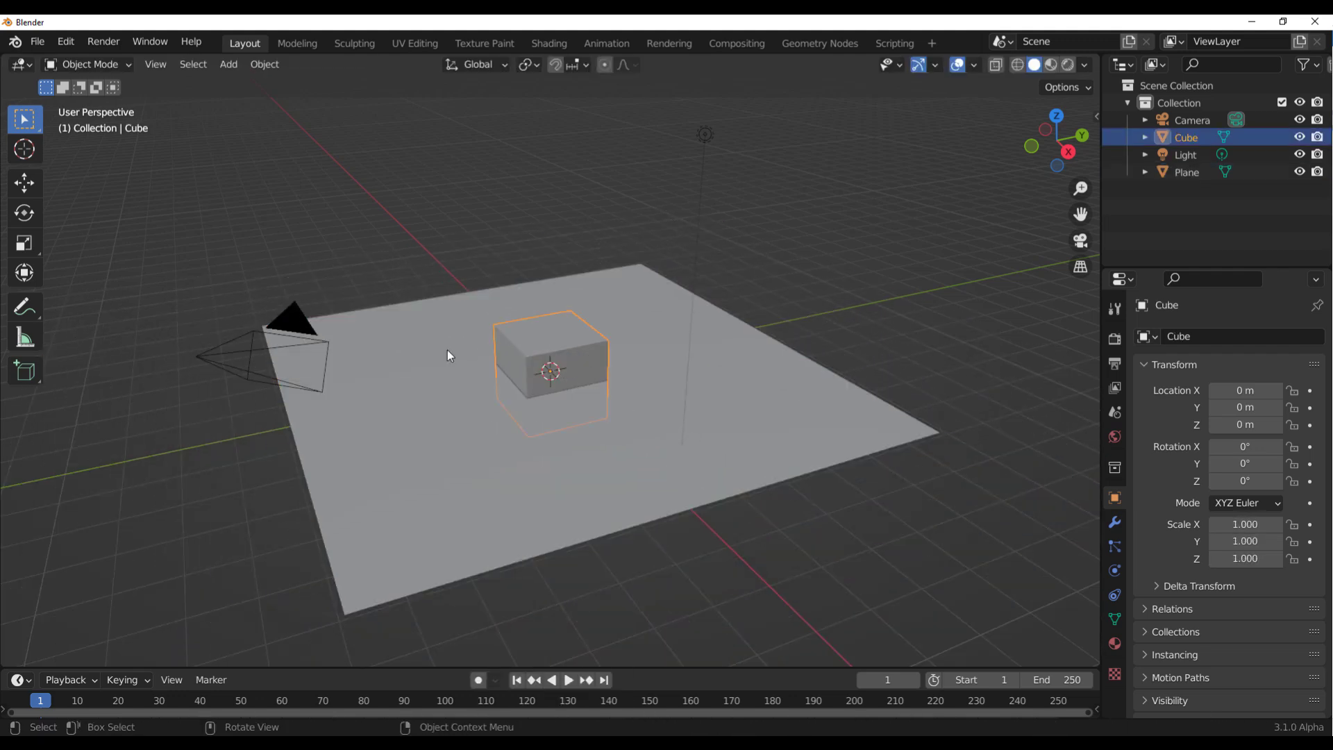
key(g)
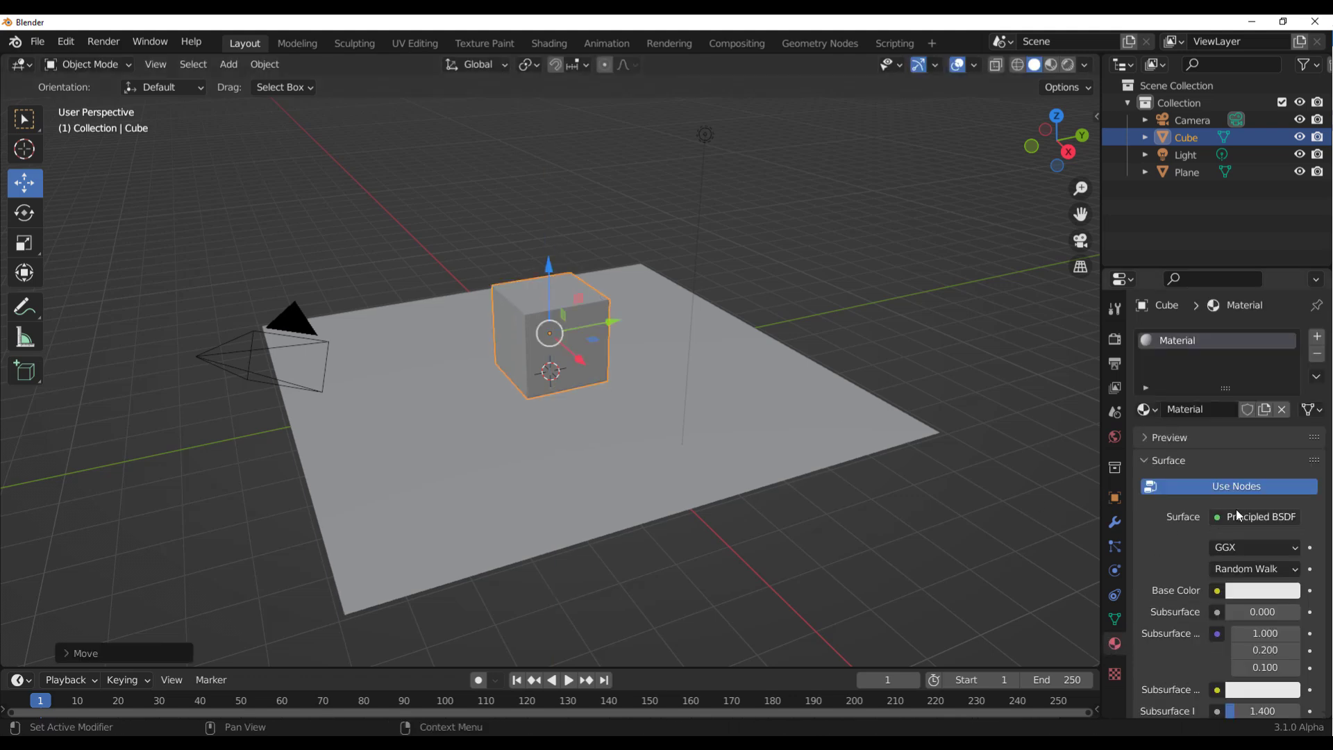
- Switch the render engine to Cycles and render the current frame as an image
click(1258, 516)
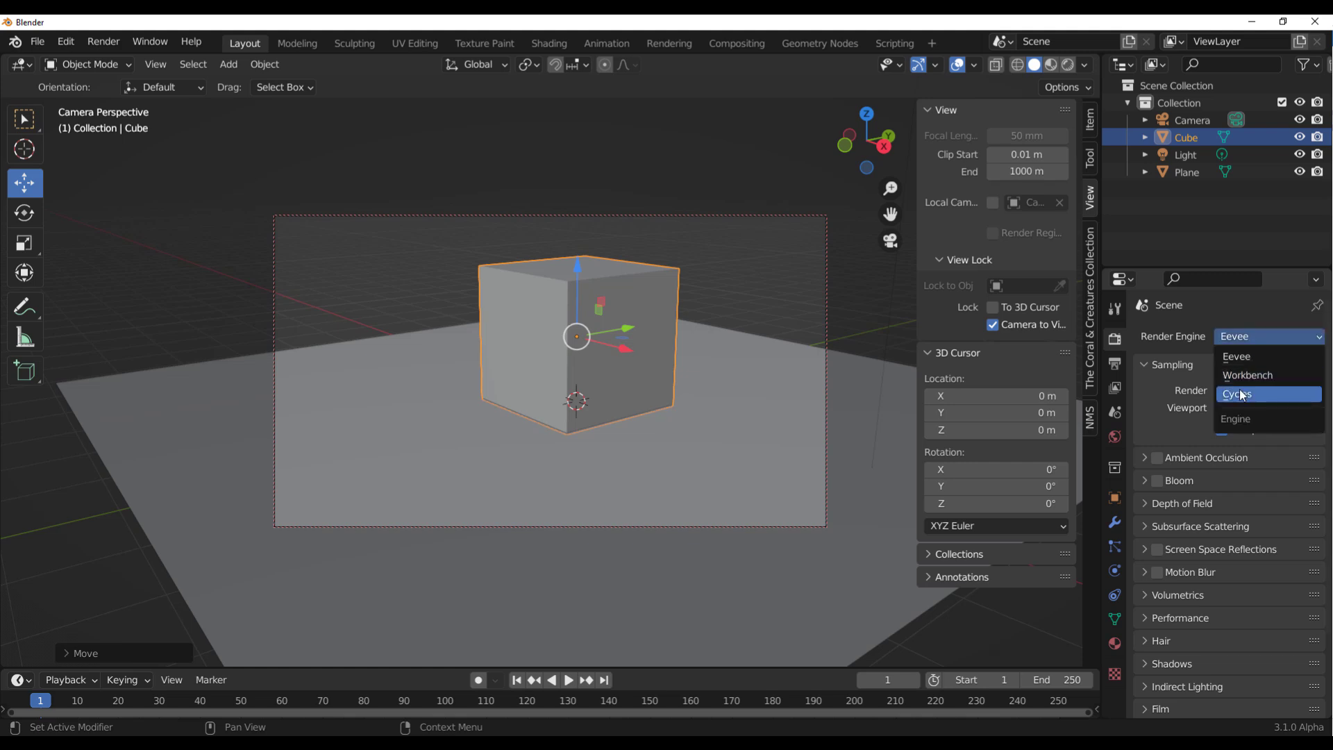
click(1238, 394)
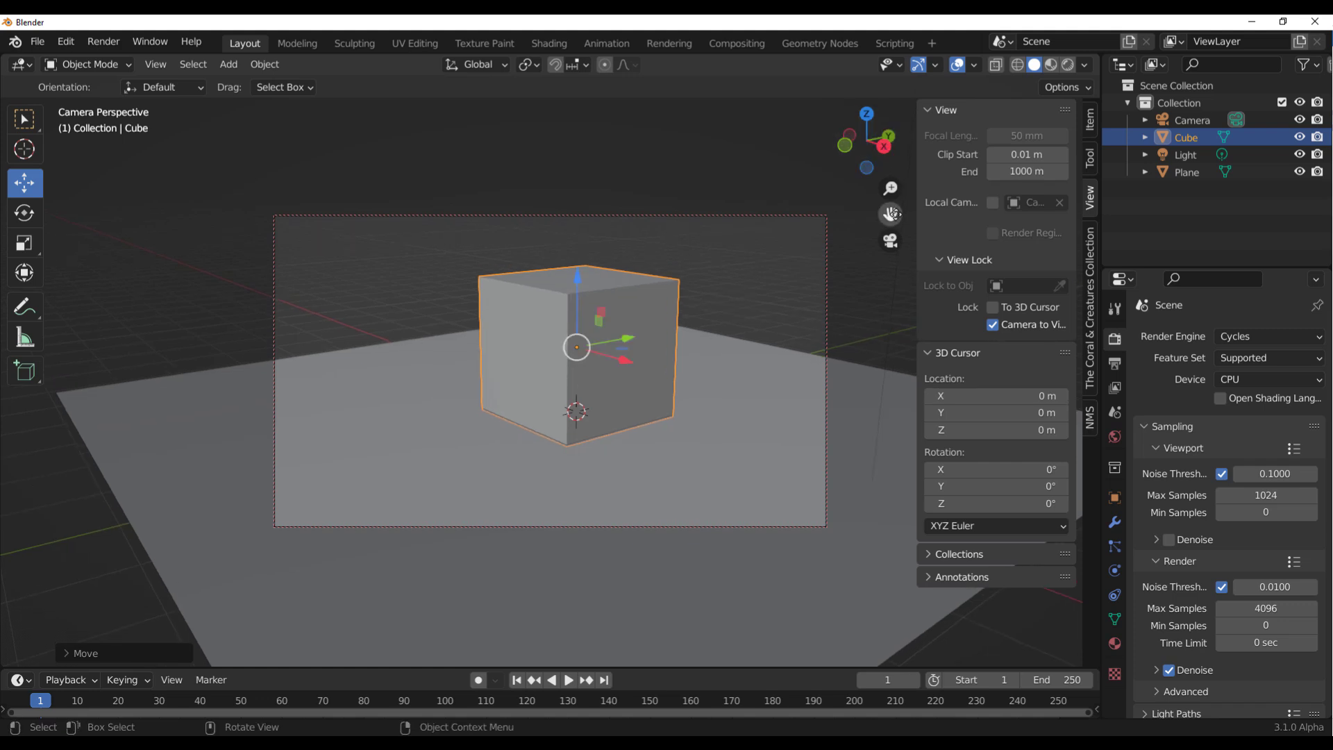
click(103, 41)
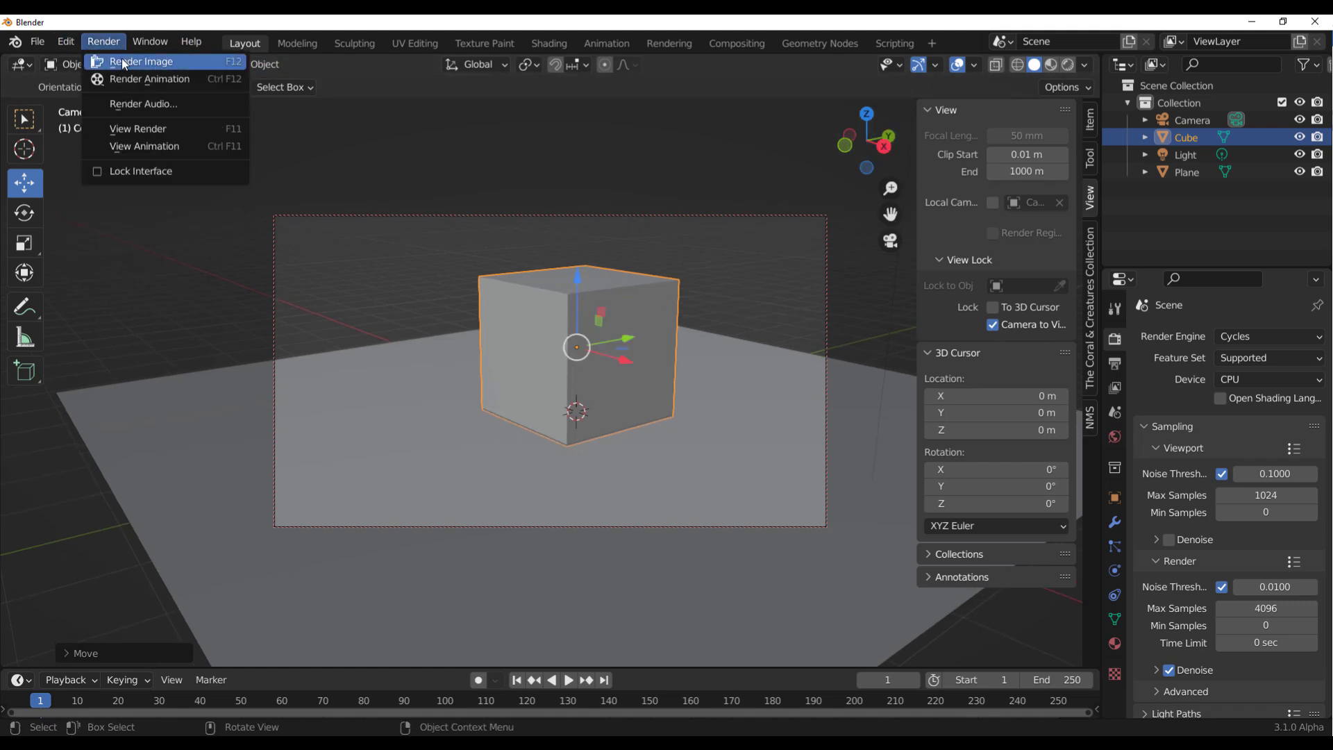
click(141, 62)
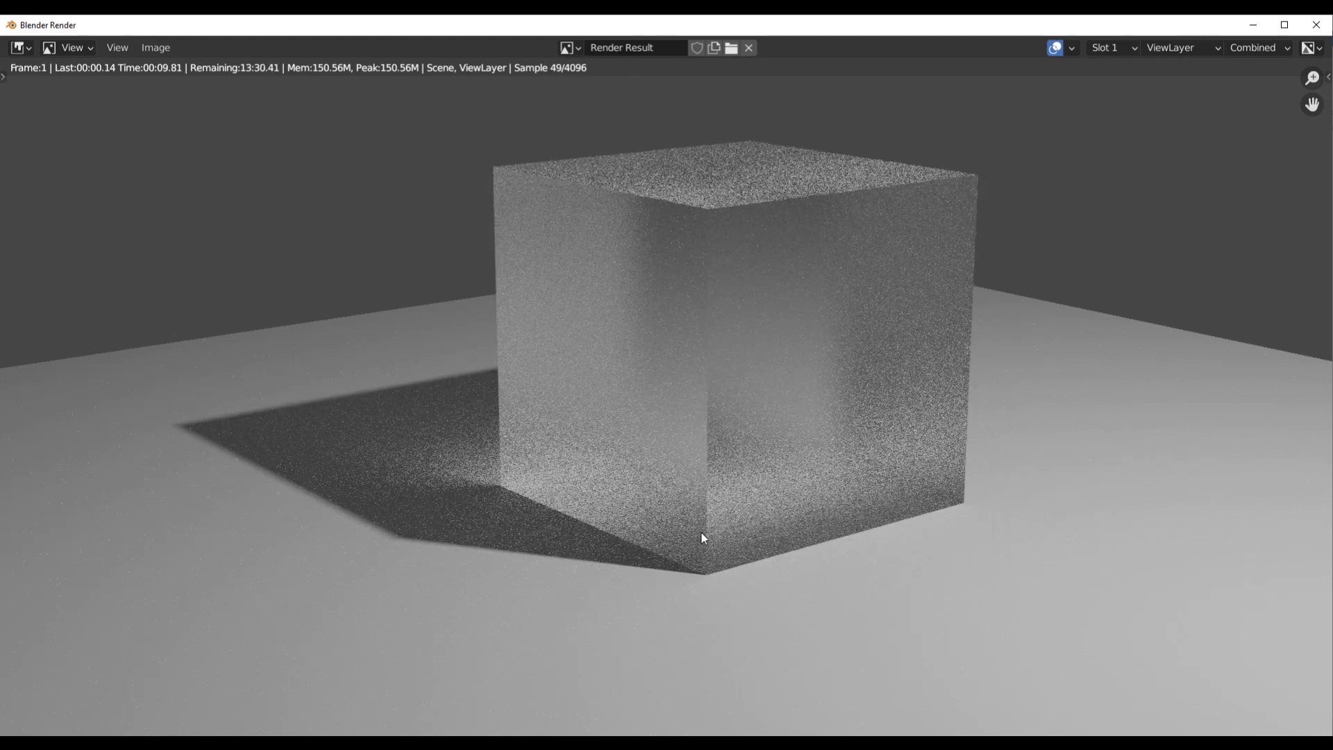
mouse_move(519, 322)
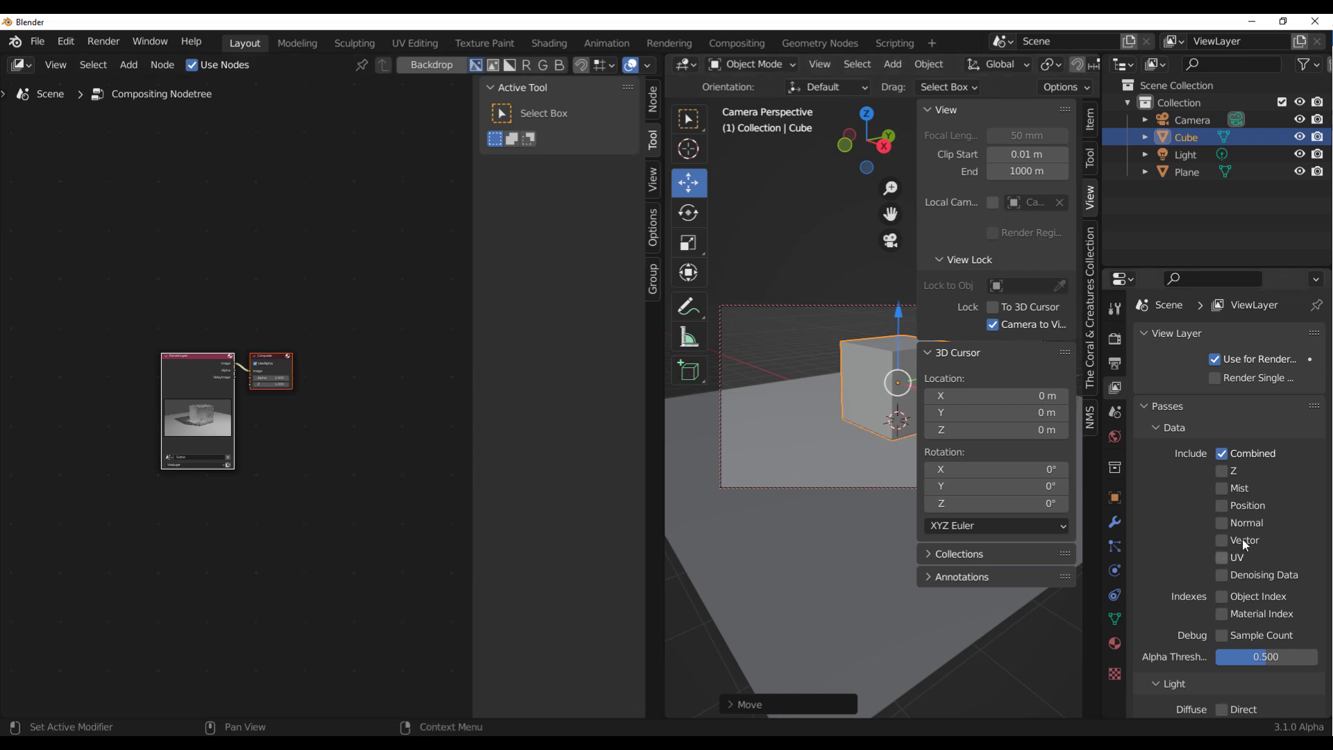
- Enable the Denoising Data pass, re-render with F12, and untick Use Alpha on Composite
click(1223, 575)
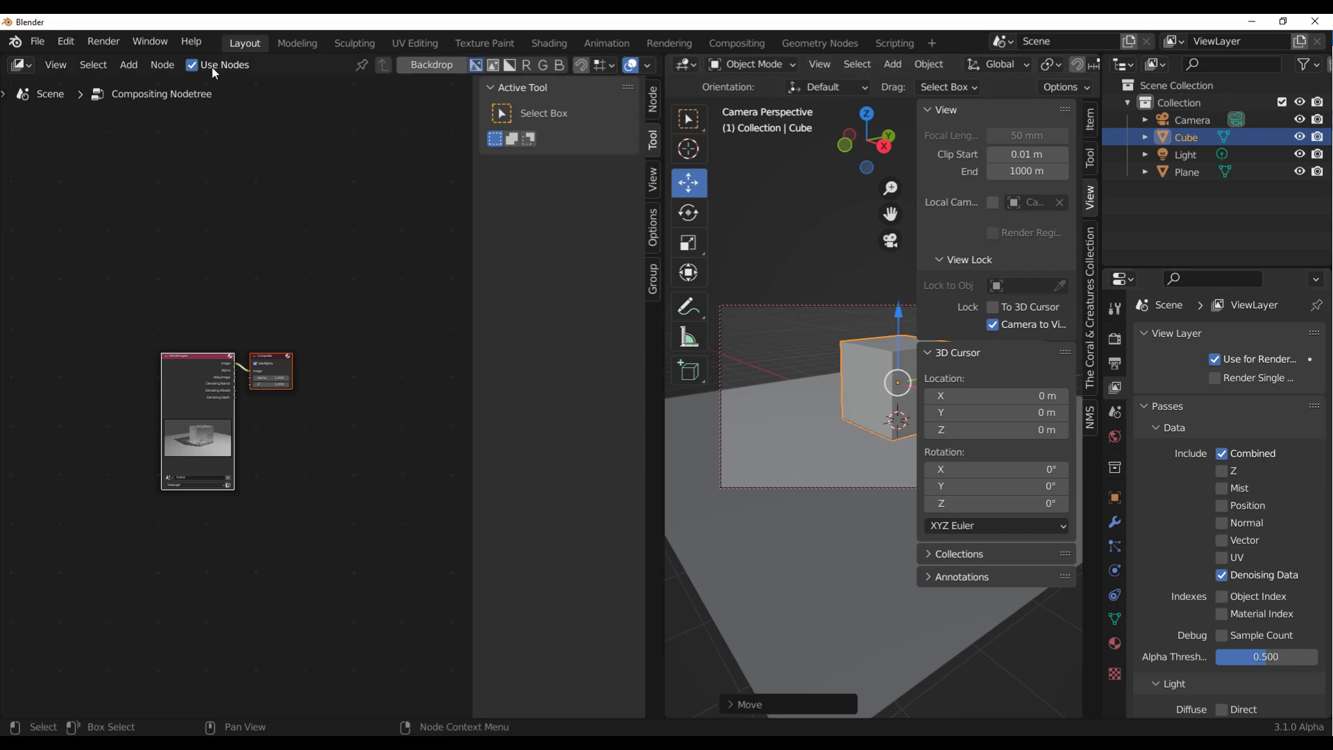
key(F12)
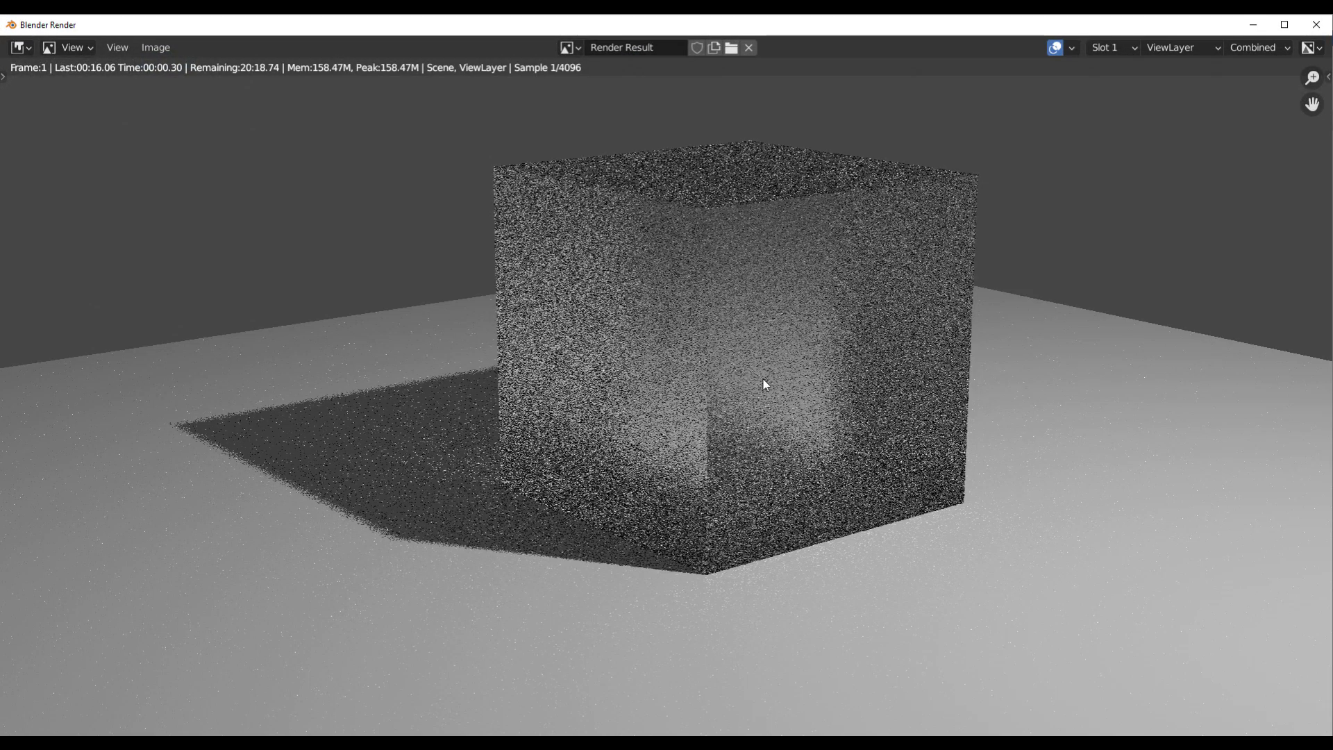
mouse_move(583, 374)
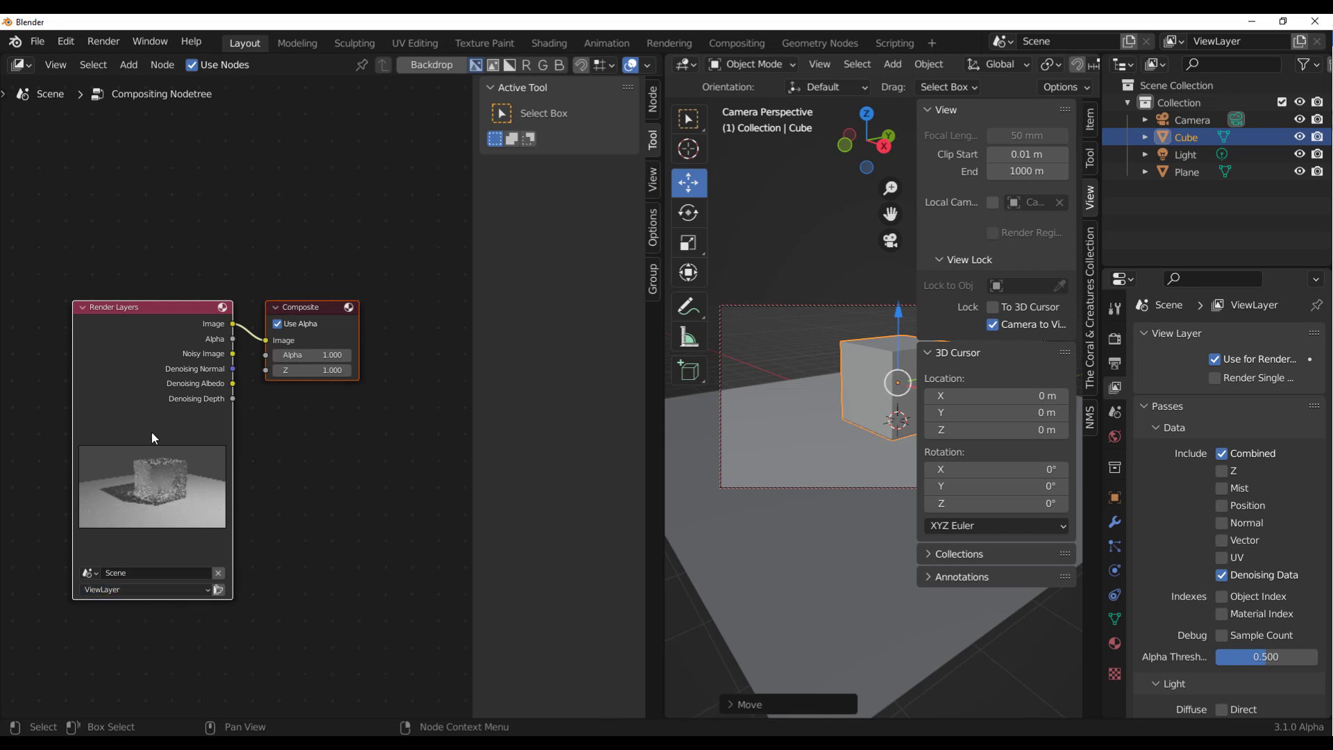
click(277, 324)
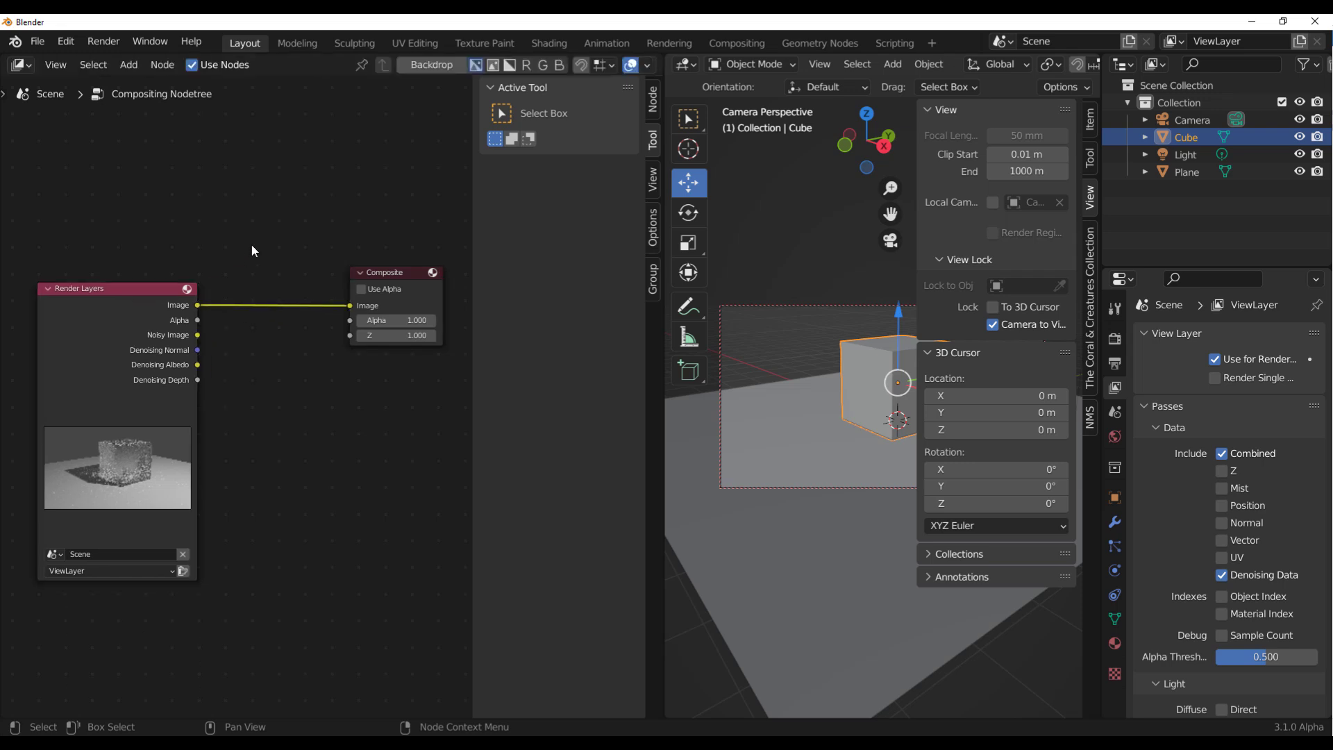
mouse_move(244, 197)
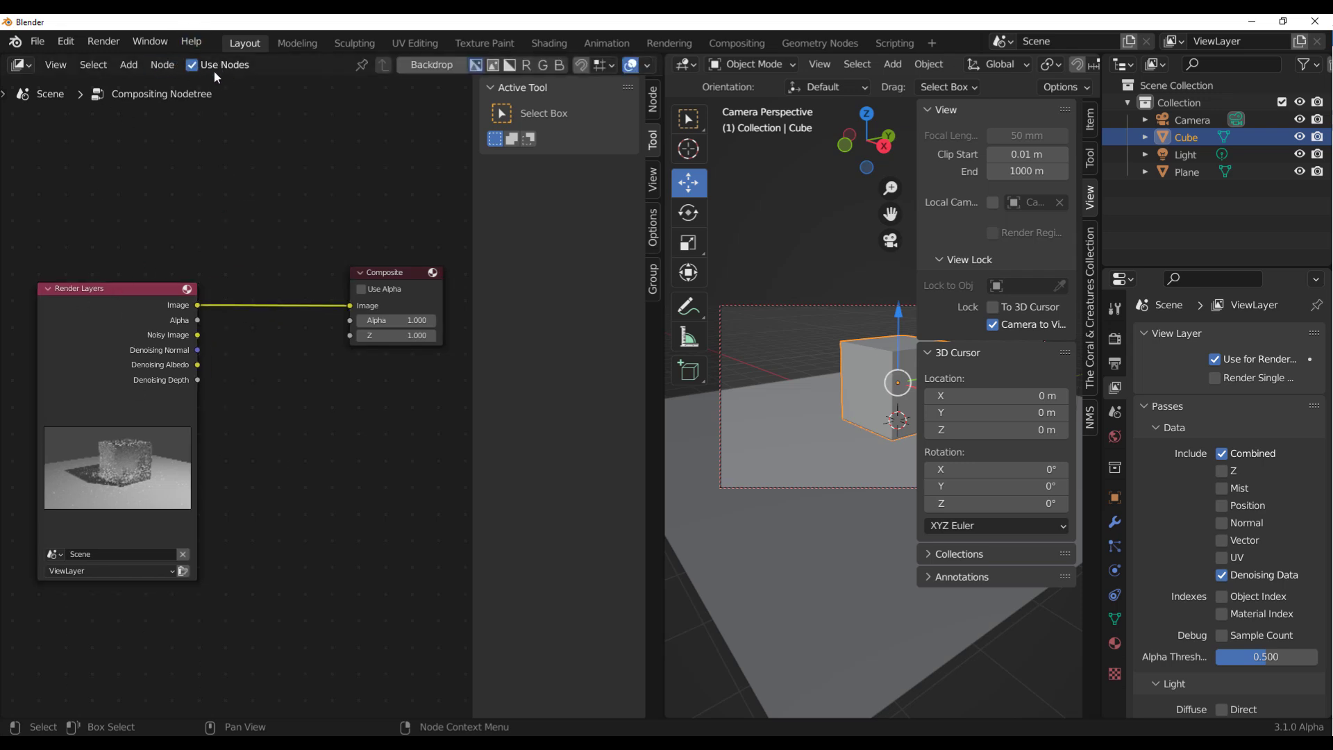
- Add a Denoise node via search and link Denoising Normal into its Normal input
click(128, 64)
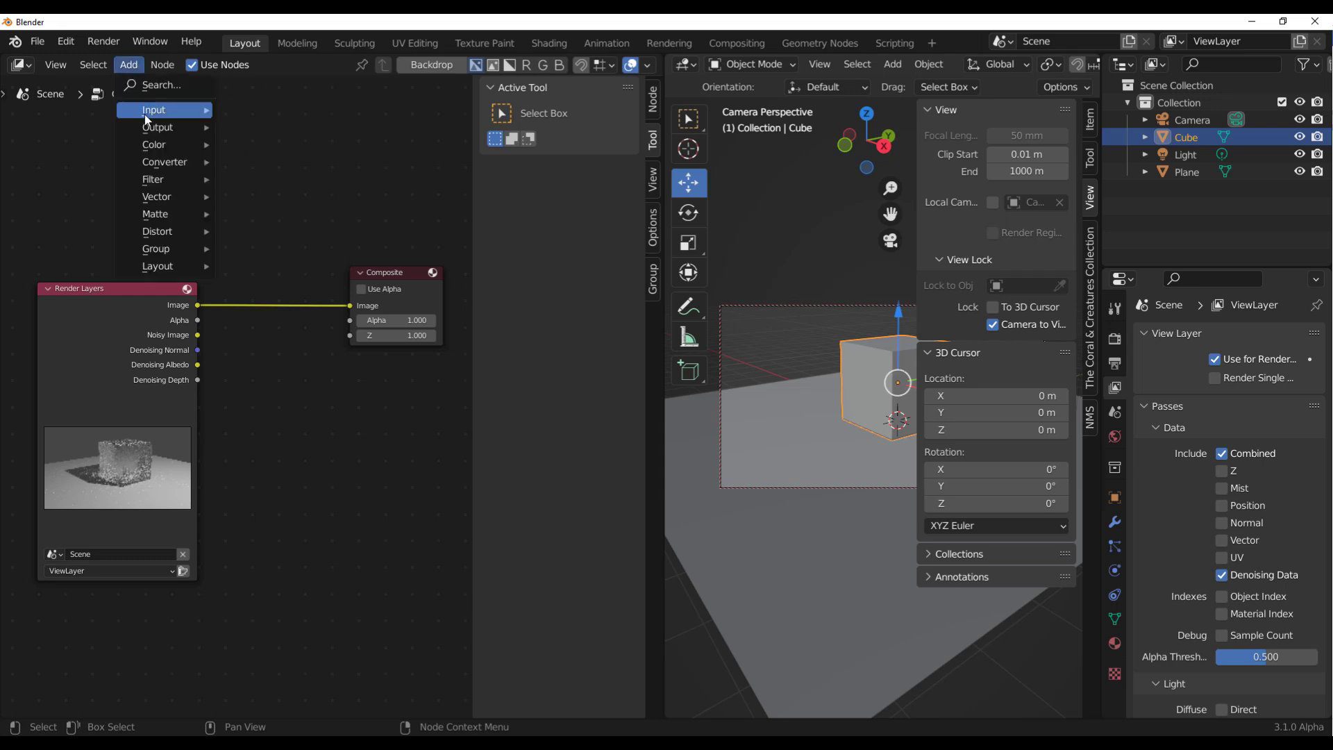
text(deno)
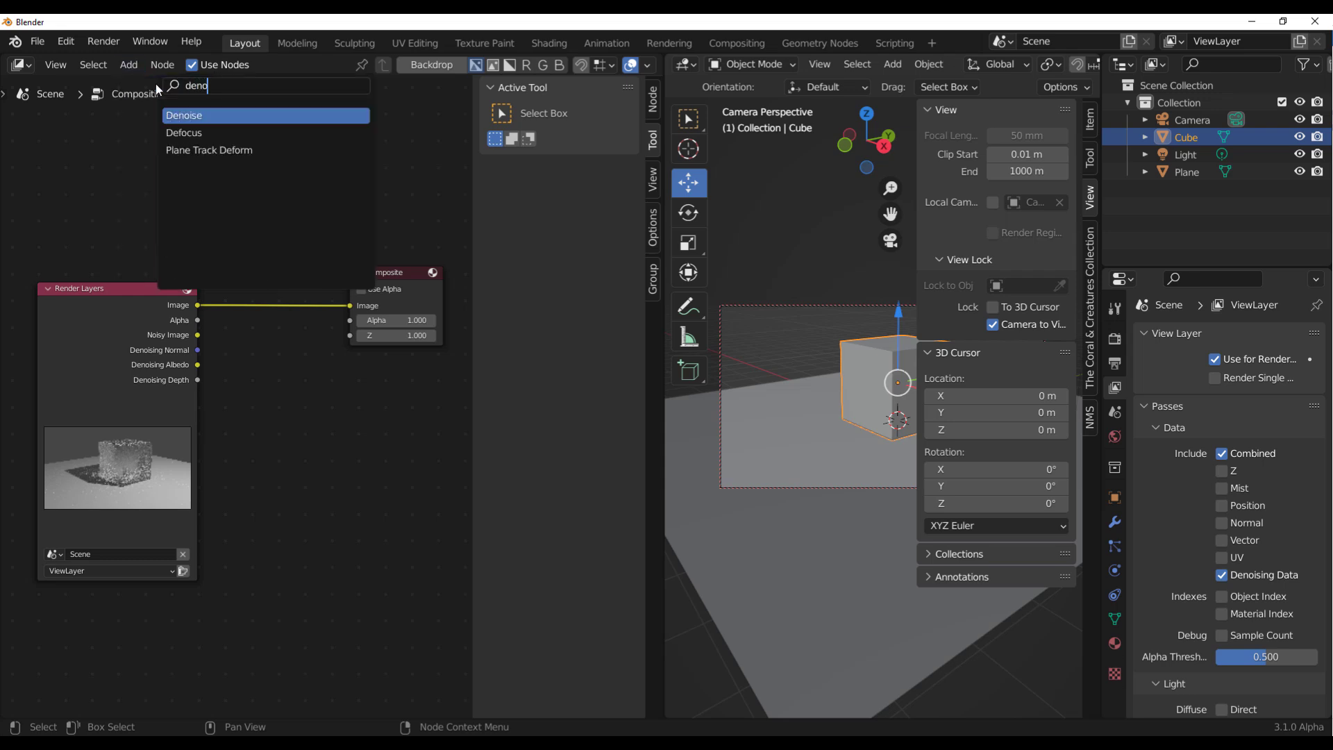
click(184, 115)
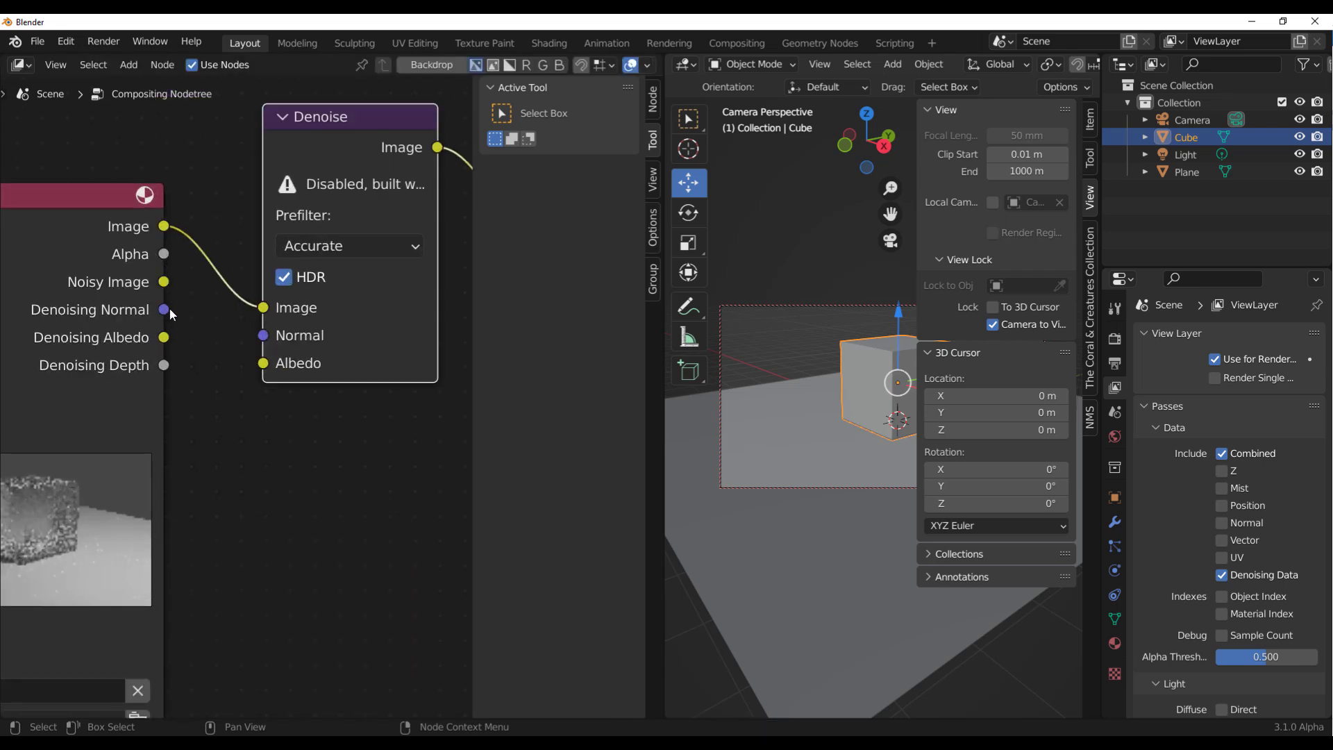
drag(164, 308, 262, 335)
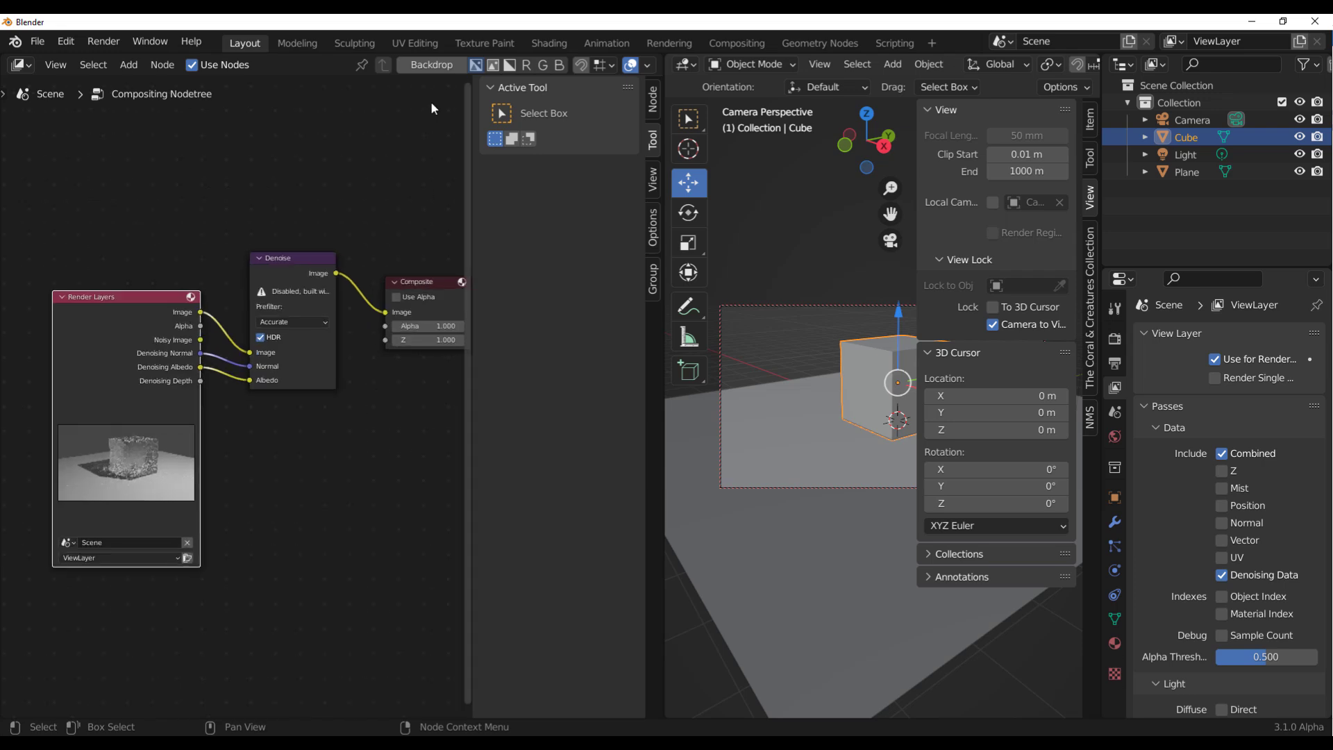
- Enable the Backdrop and add a Viewer node below the Composite node
click(431, 65)
text(vide)
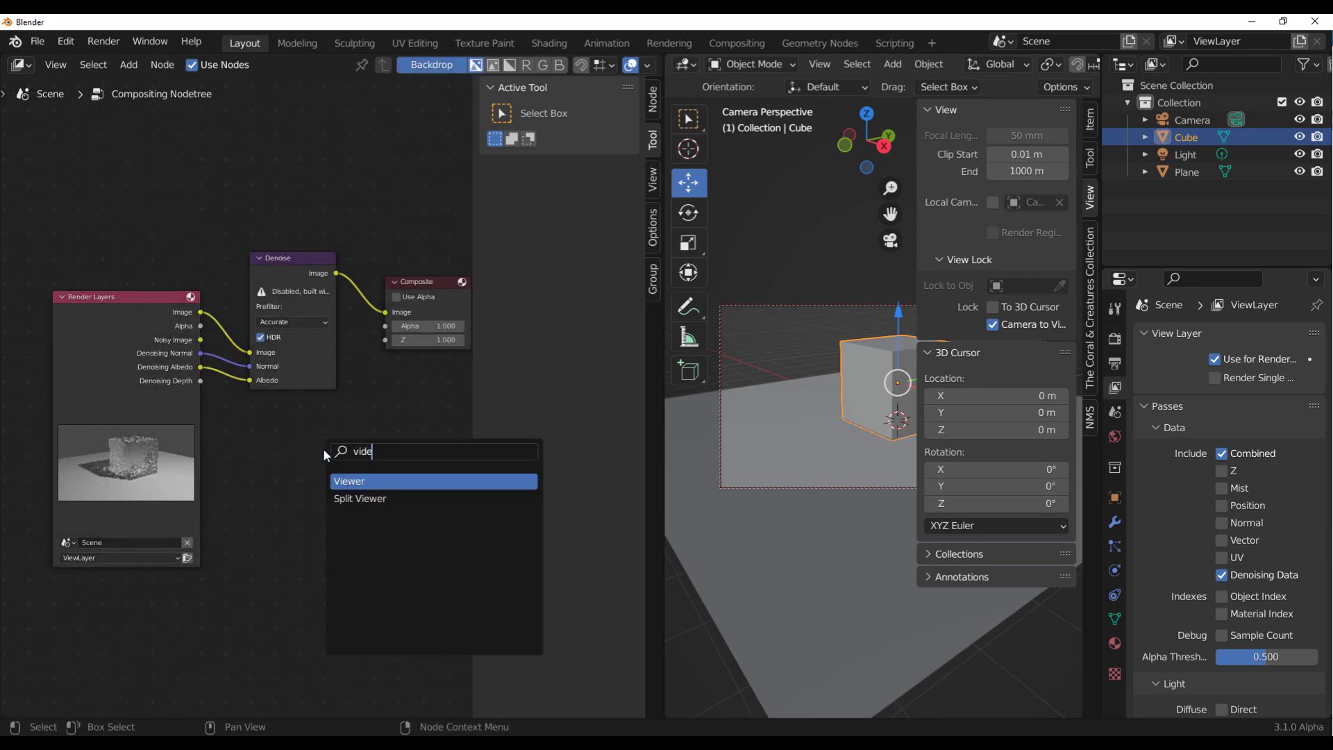
click(348, 481)
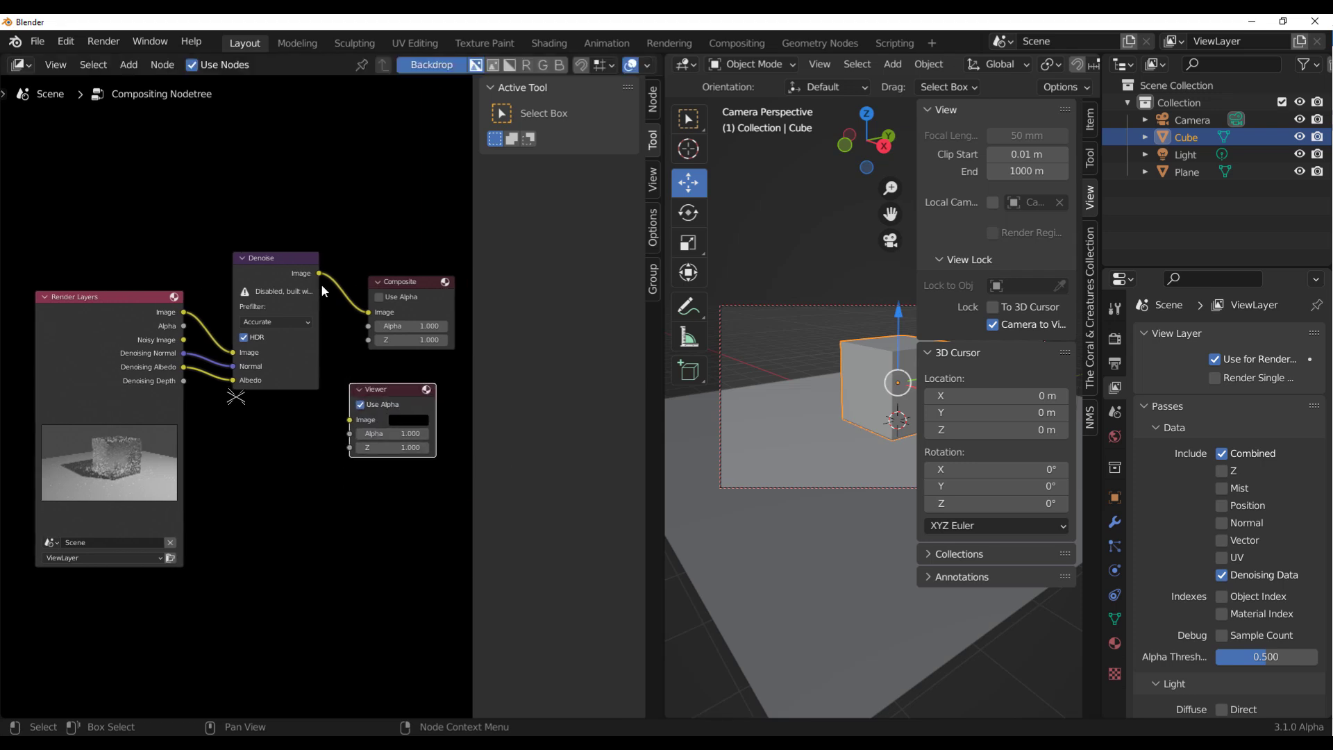
drag(319, 273, 350, 419)
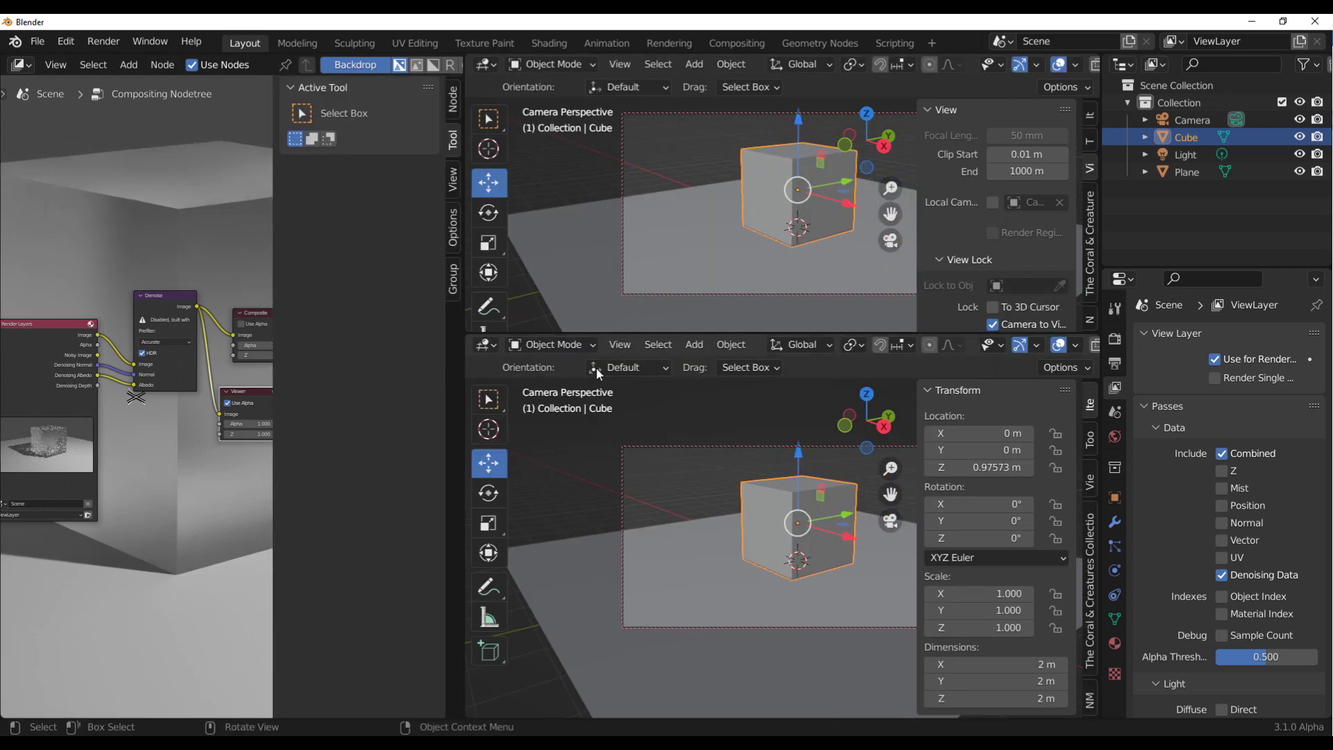
- Show Render Result in an Image Editor, re-render, then browse the Blender 3.0 release notes
click(485, 344)
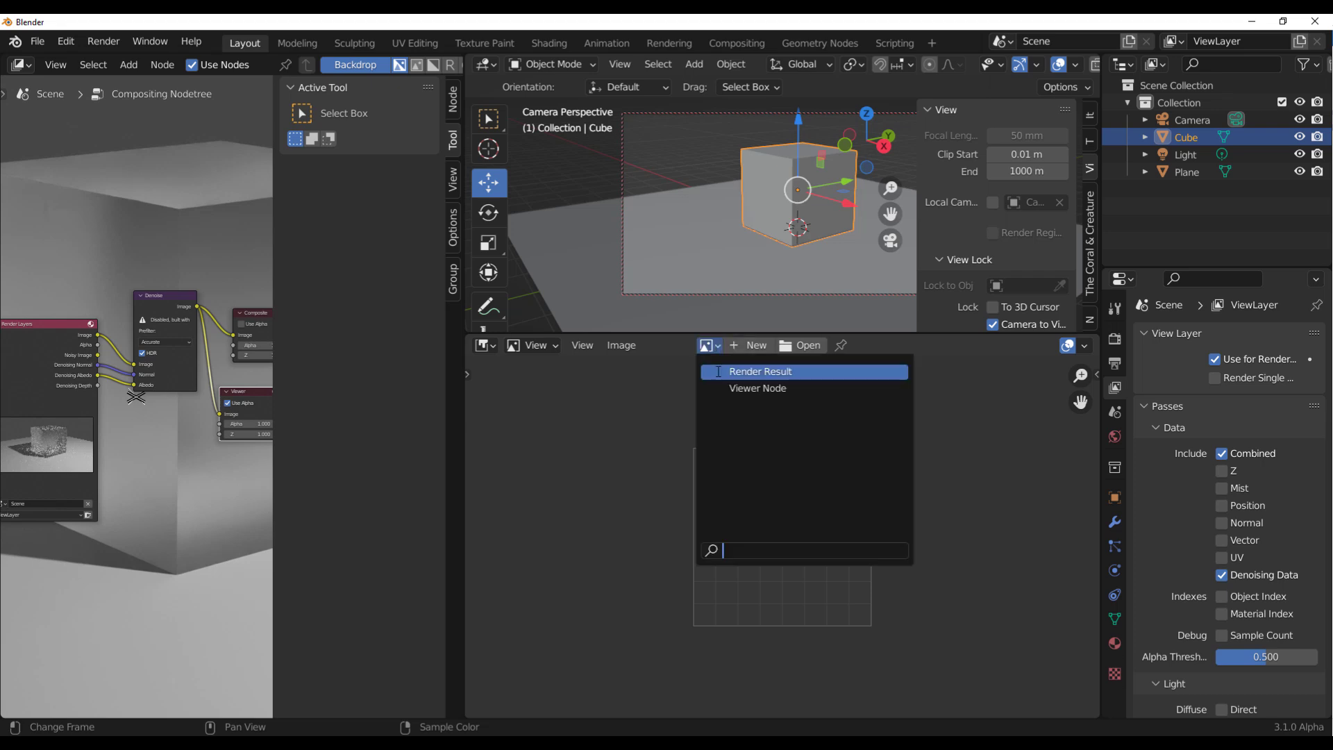
click(758, 372)
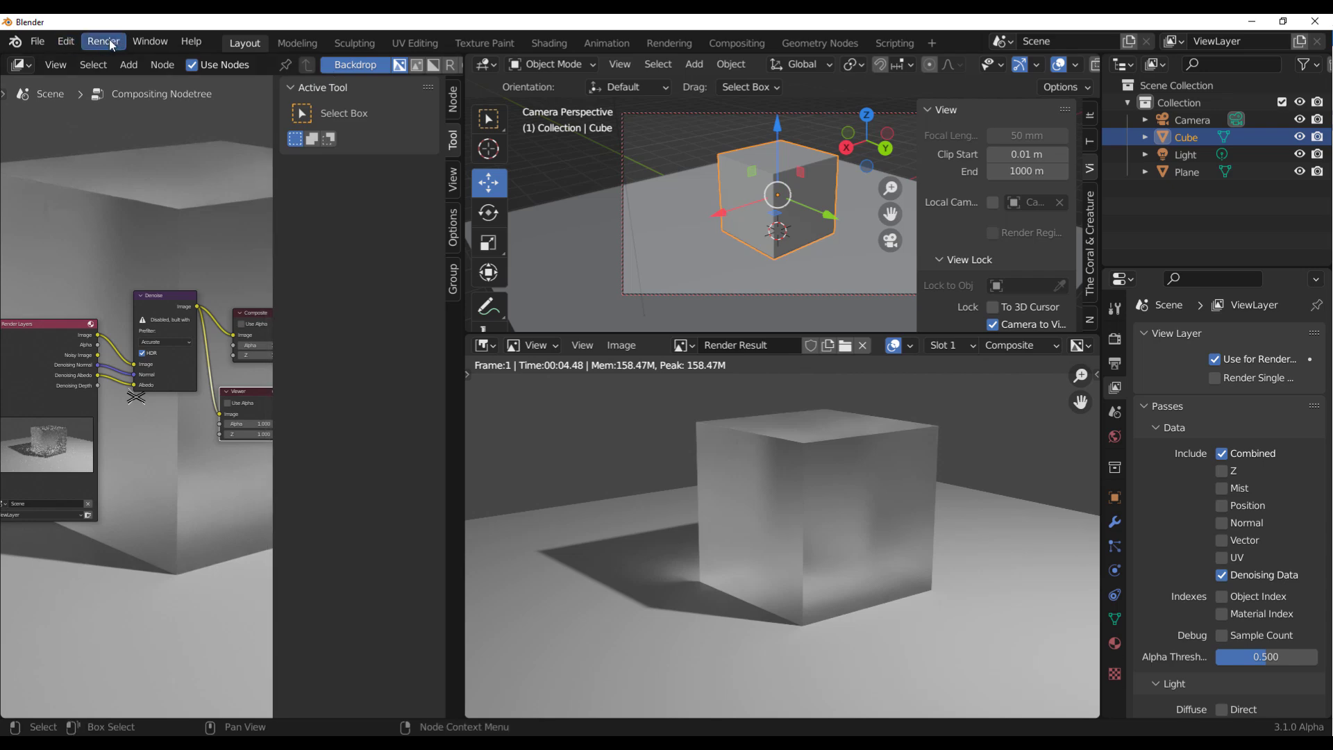
click(102, 41)
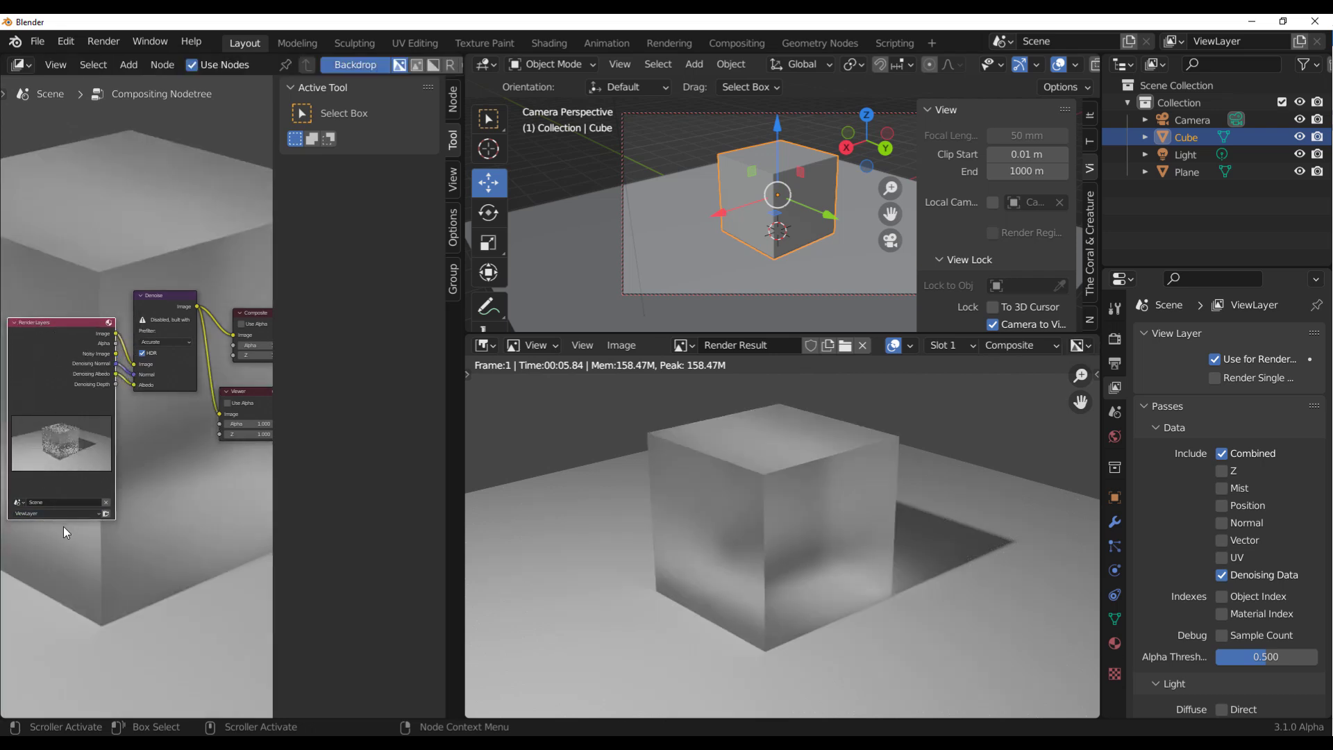
scroll(down, 3)
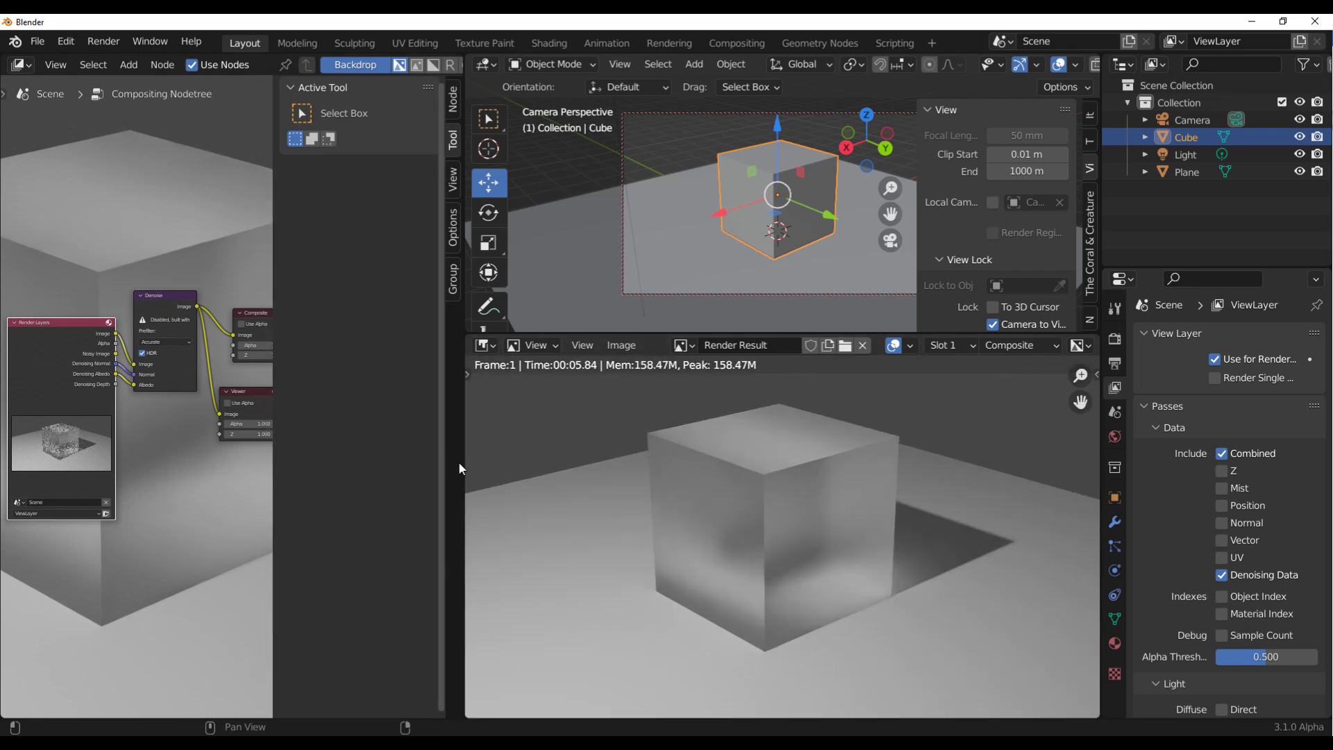
drag(459, 468, 556, 467)
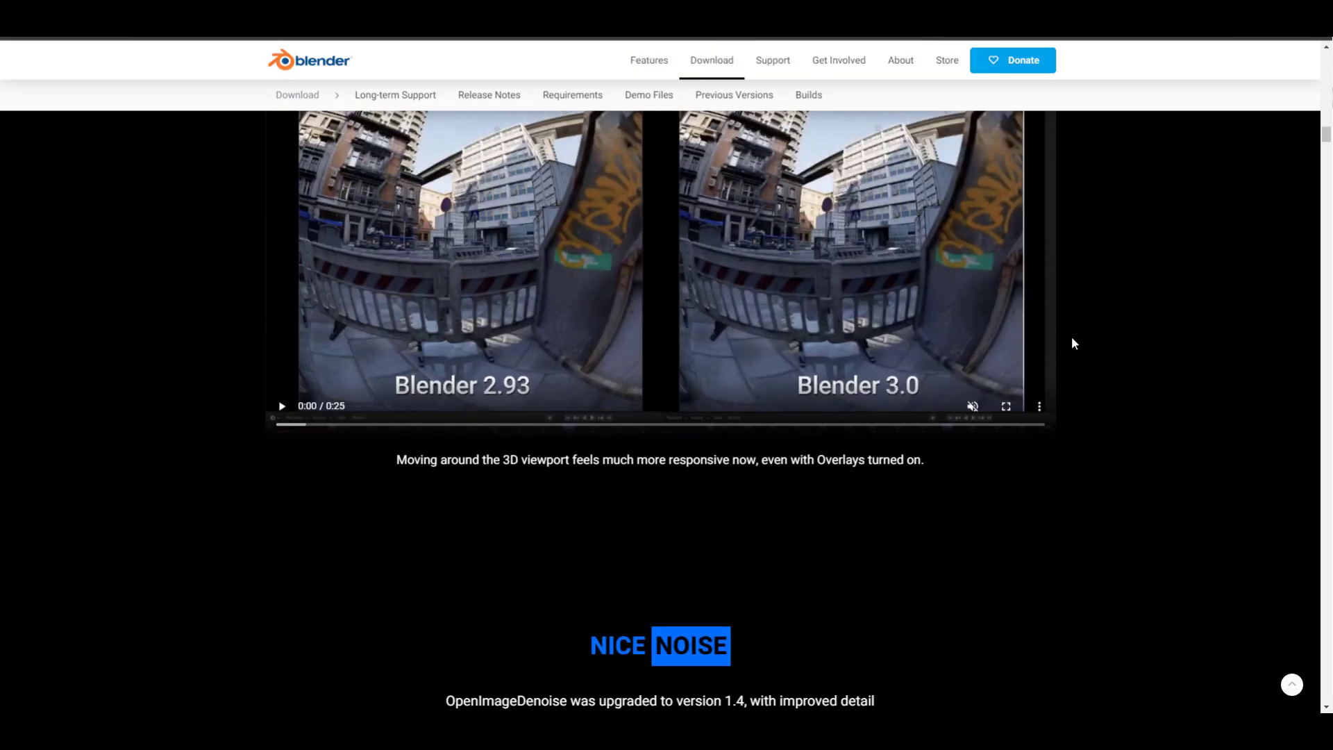
- Scroll to the NICE NOISE section and drag the 2.93-versus-3.0 comparison slider
scroll(down, 3)
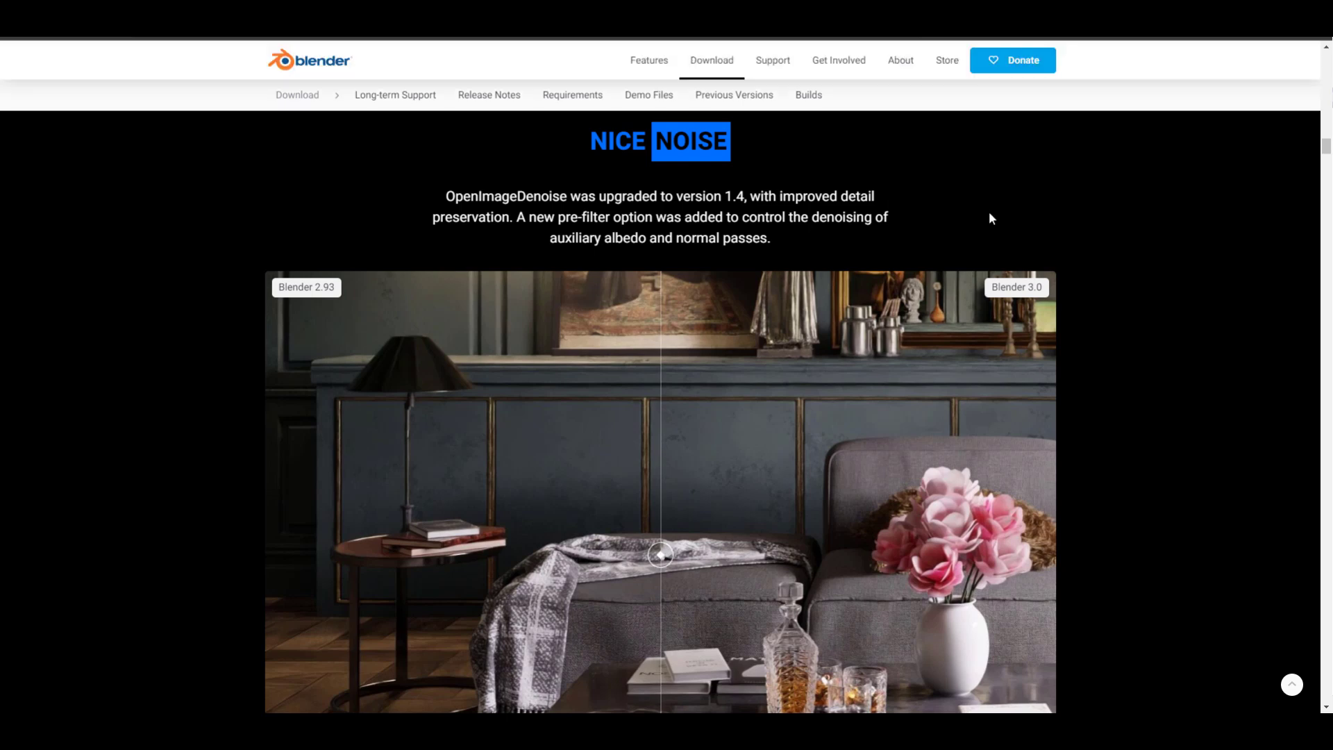
mouse_move(984, 211)
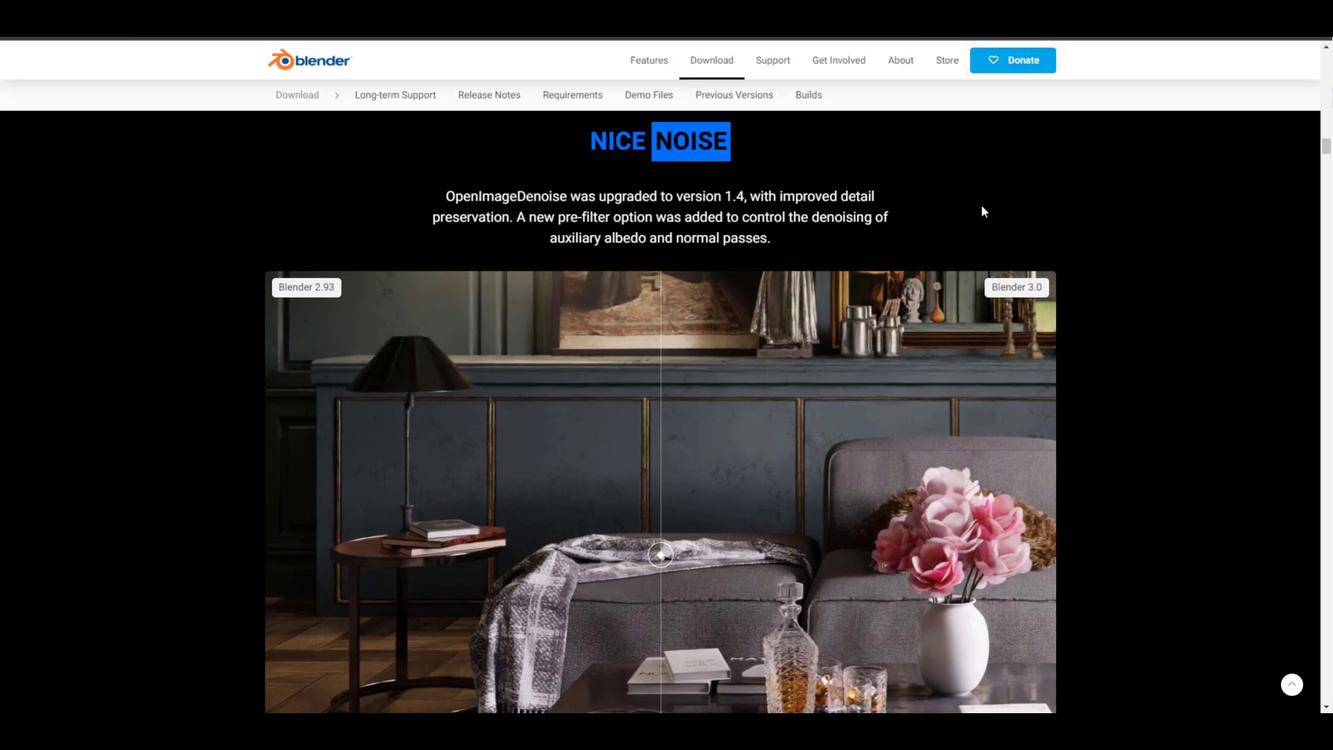
mouse_move(662, 555)
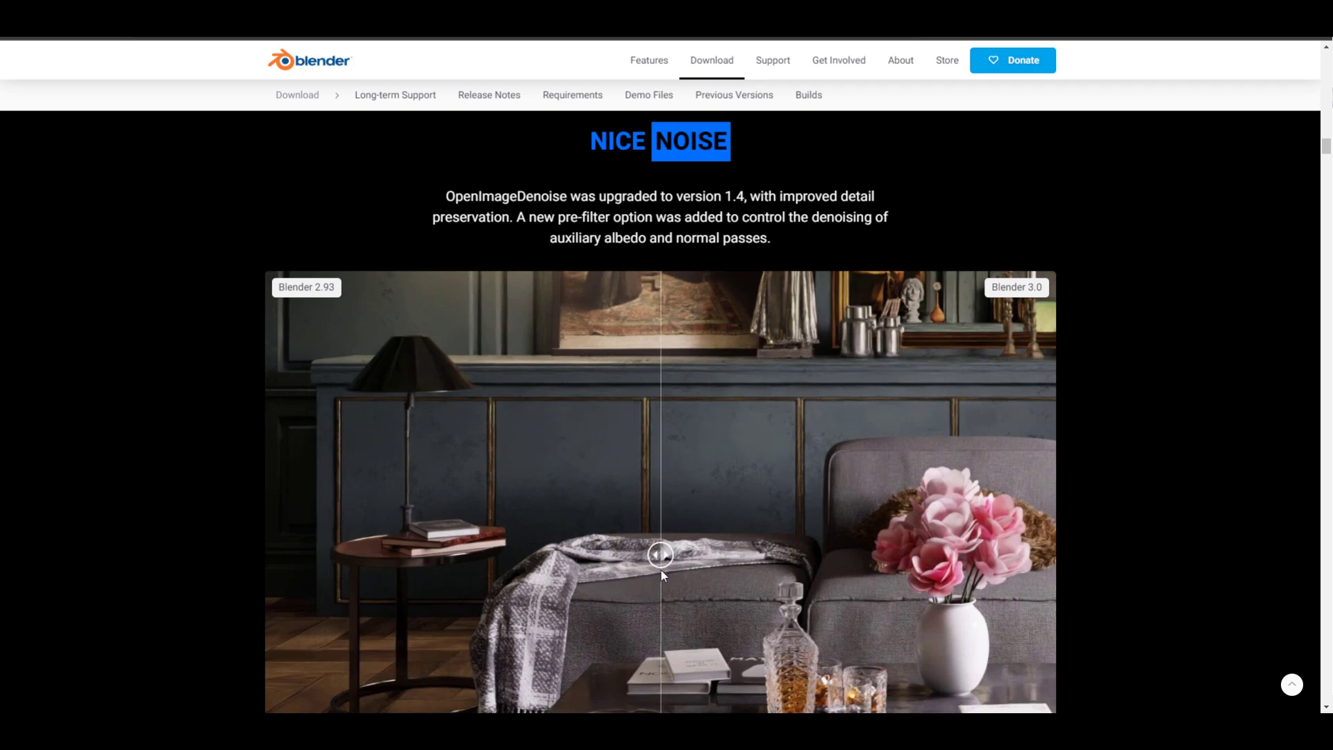
drag(660, 554, 870, 554)
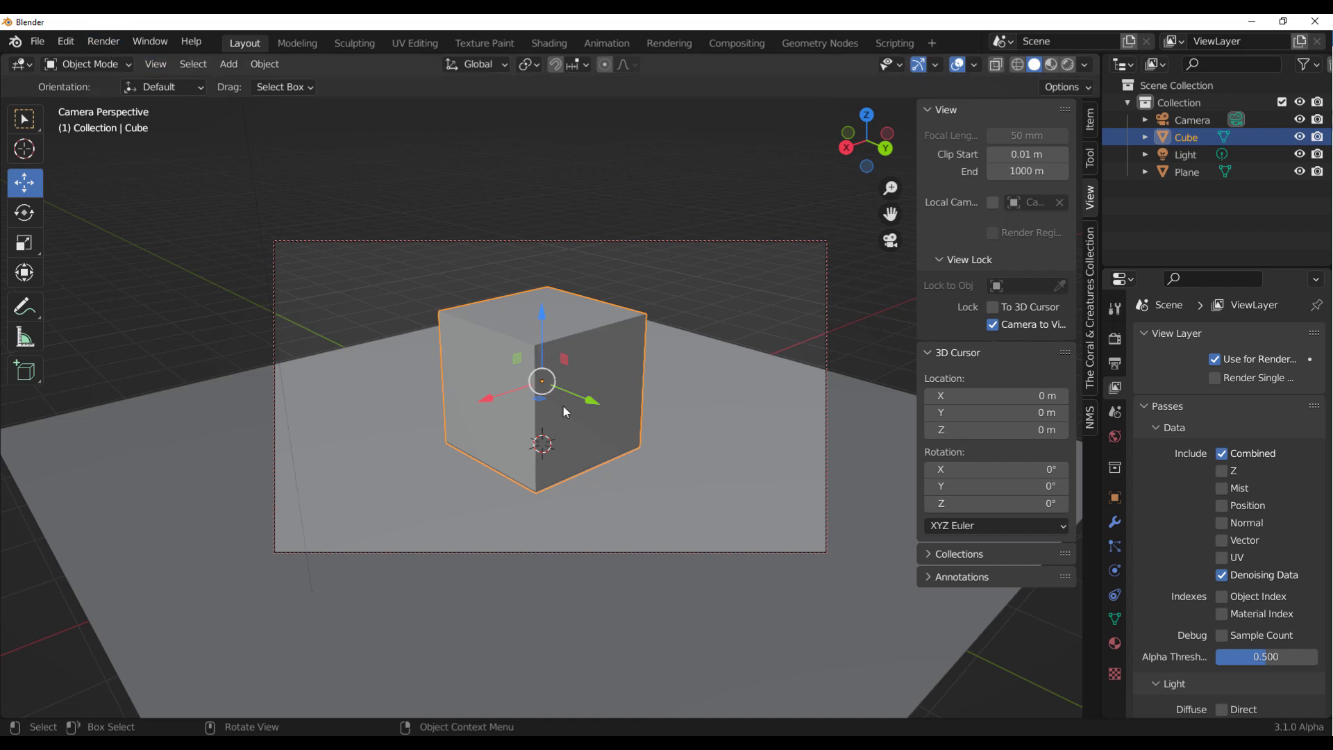
- Render an image, then set the Cycles render Time Limit to 2 seconds
click(102, 41)
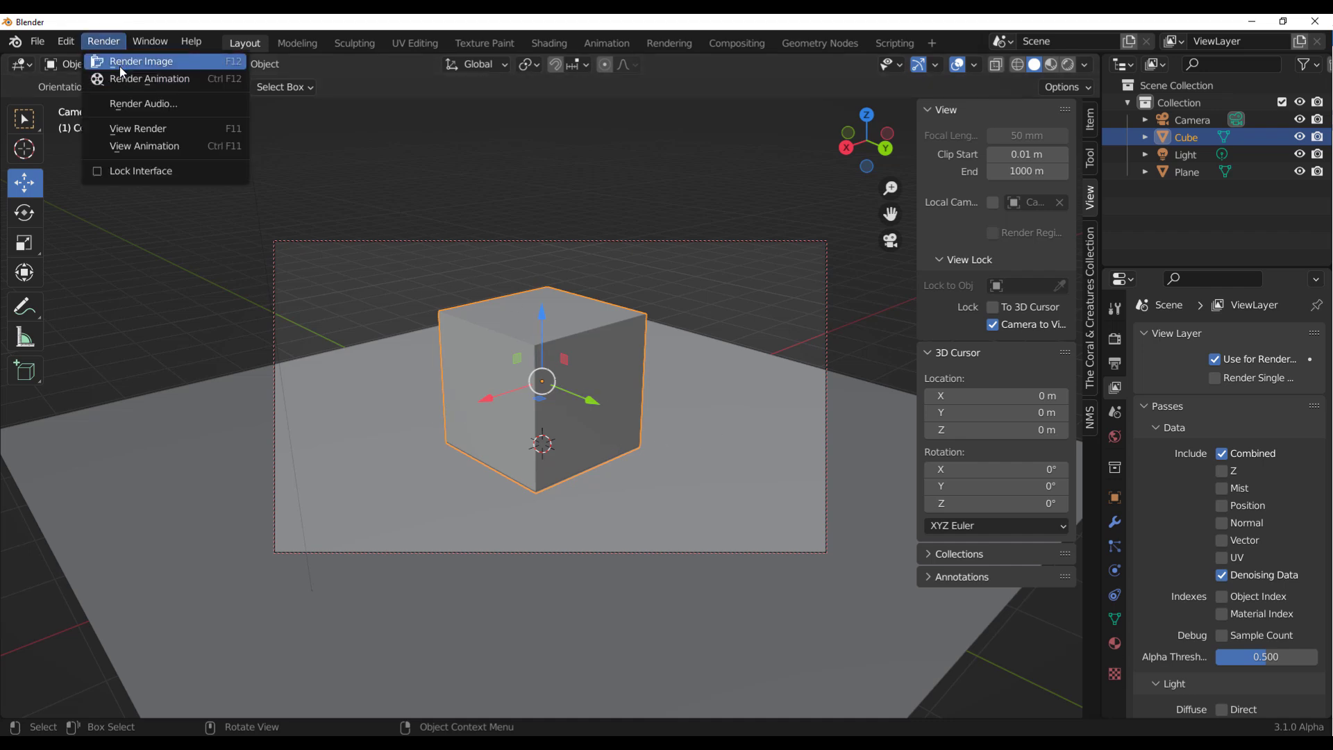
click(140, 61)
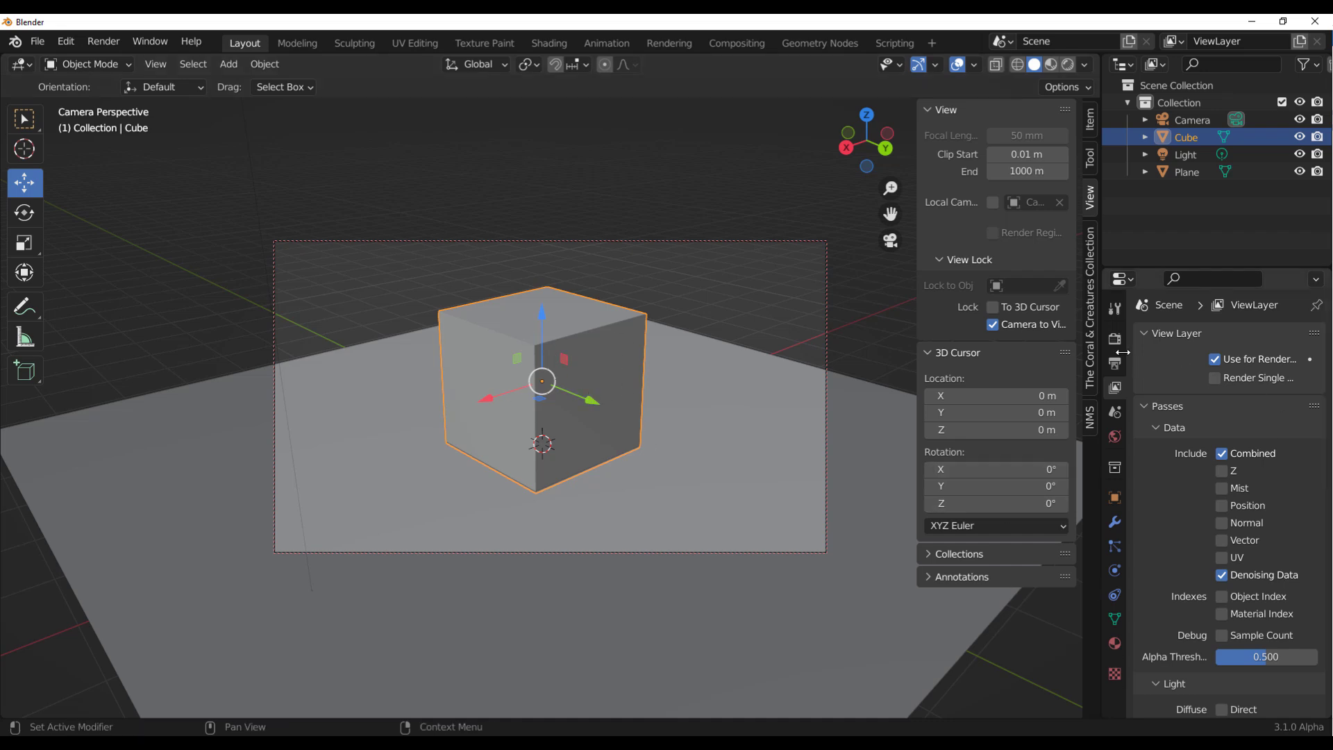
click(1115, 338)
text(2)
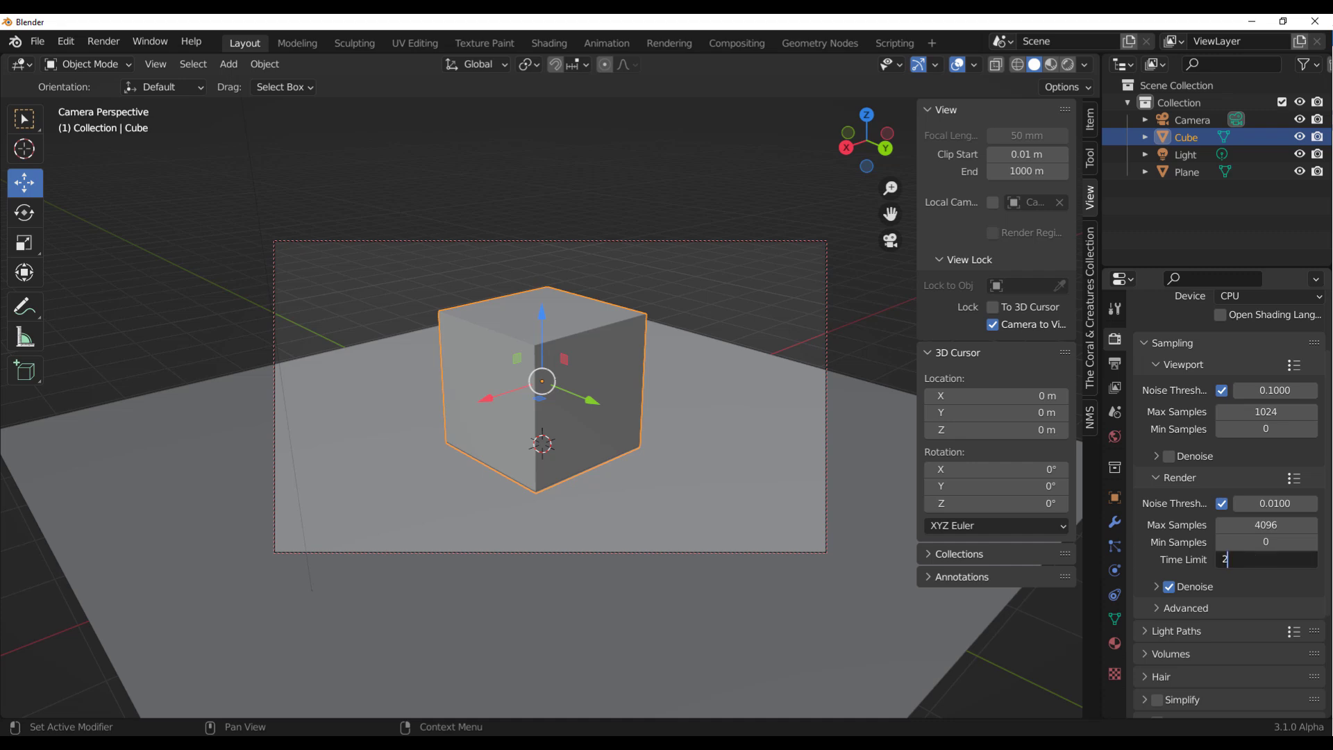
key(Return)
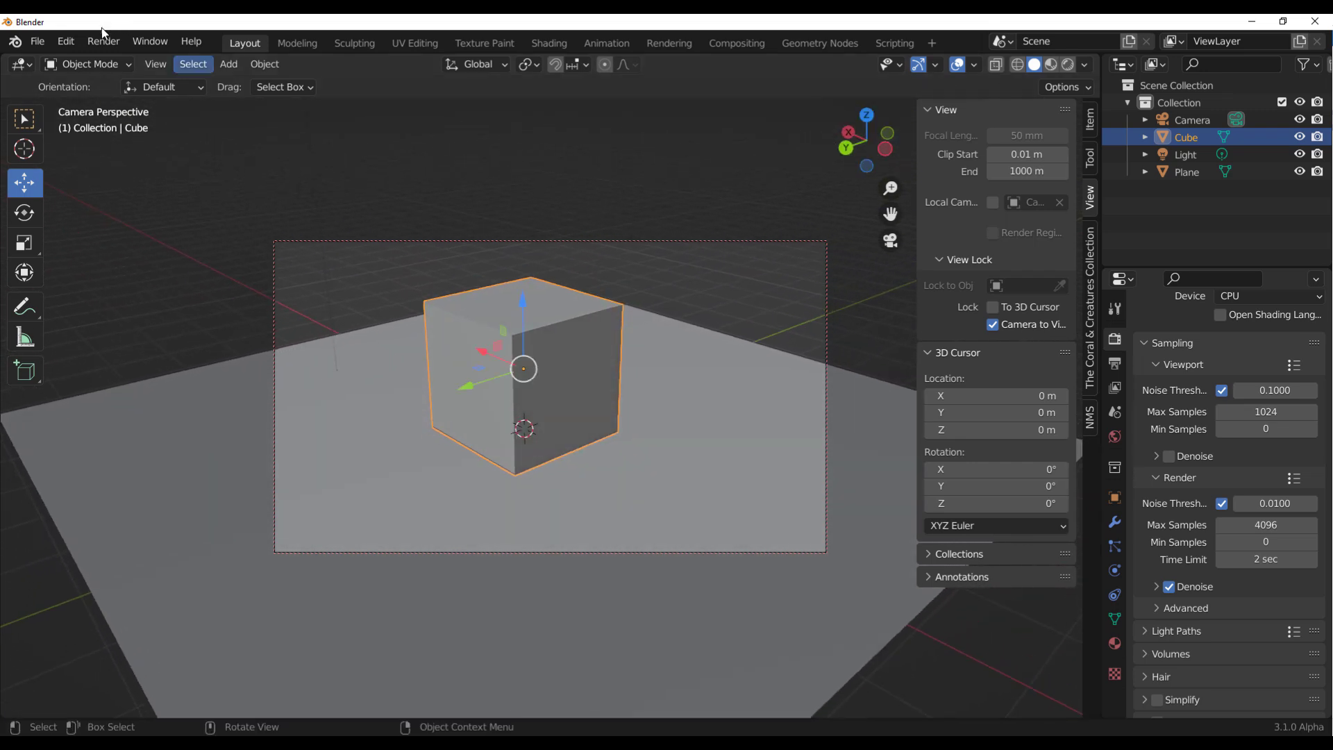
- Render the 2-second time-limited image and close the Blender Render window
click(102, 40)
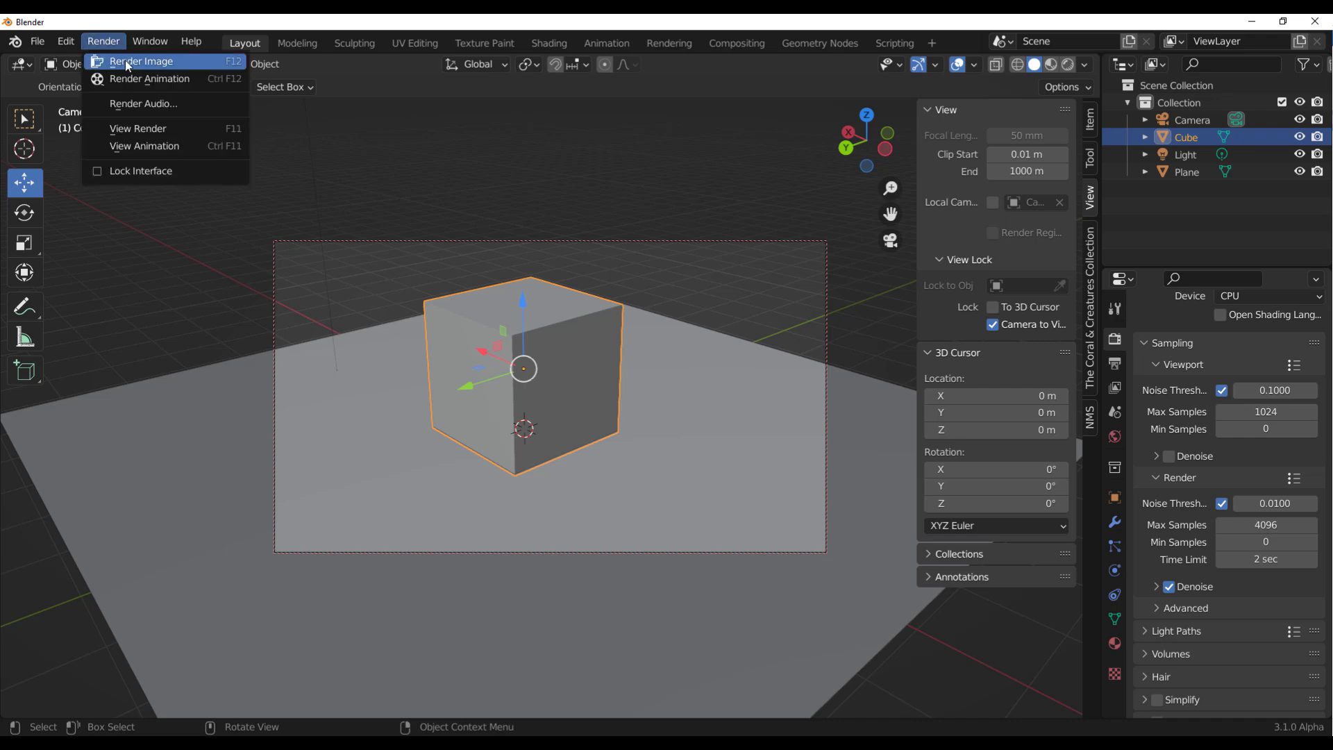
click(140, 61)
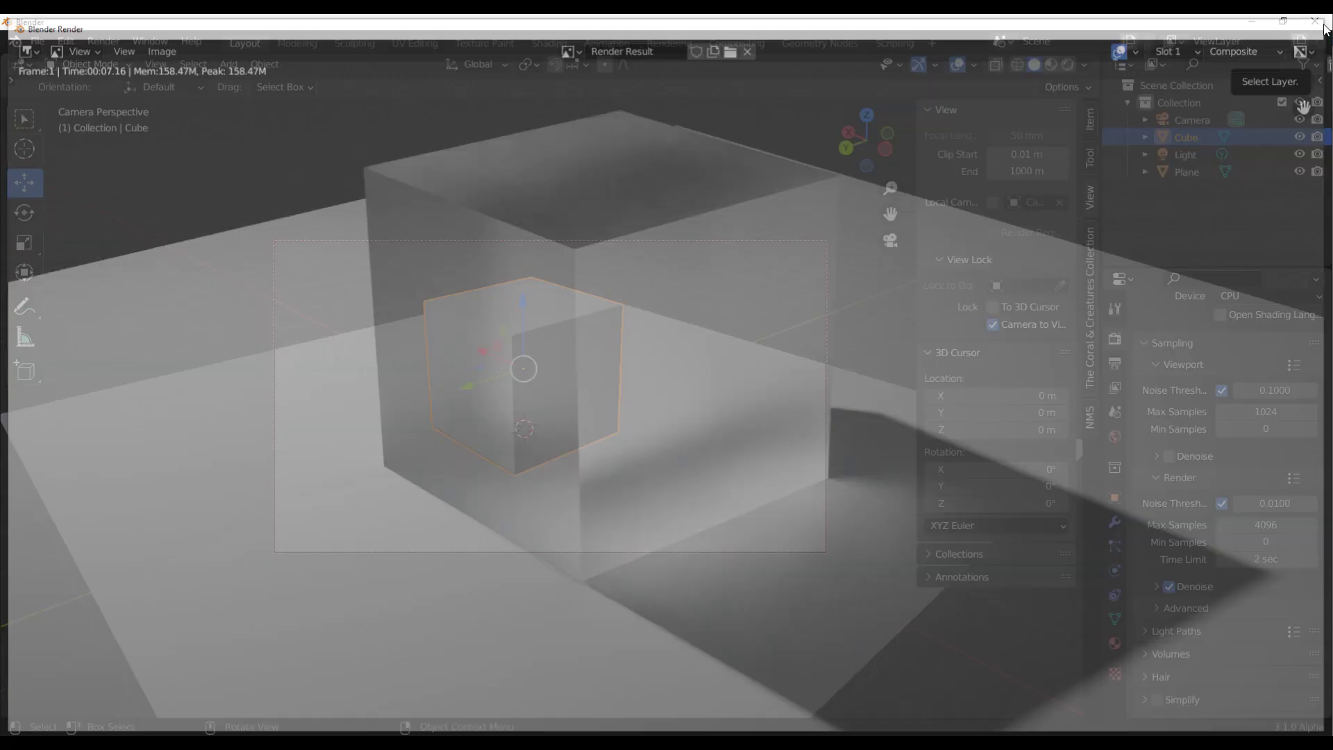
click(747, 53)
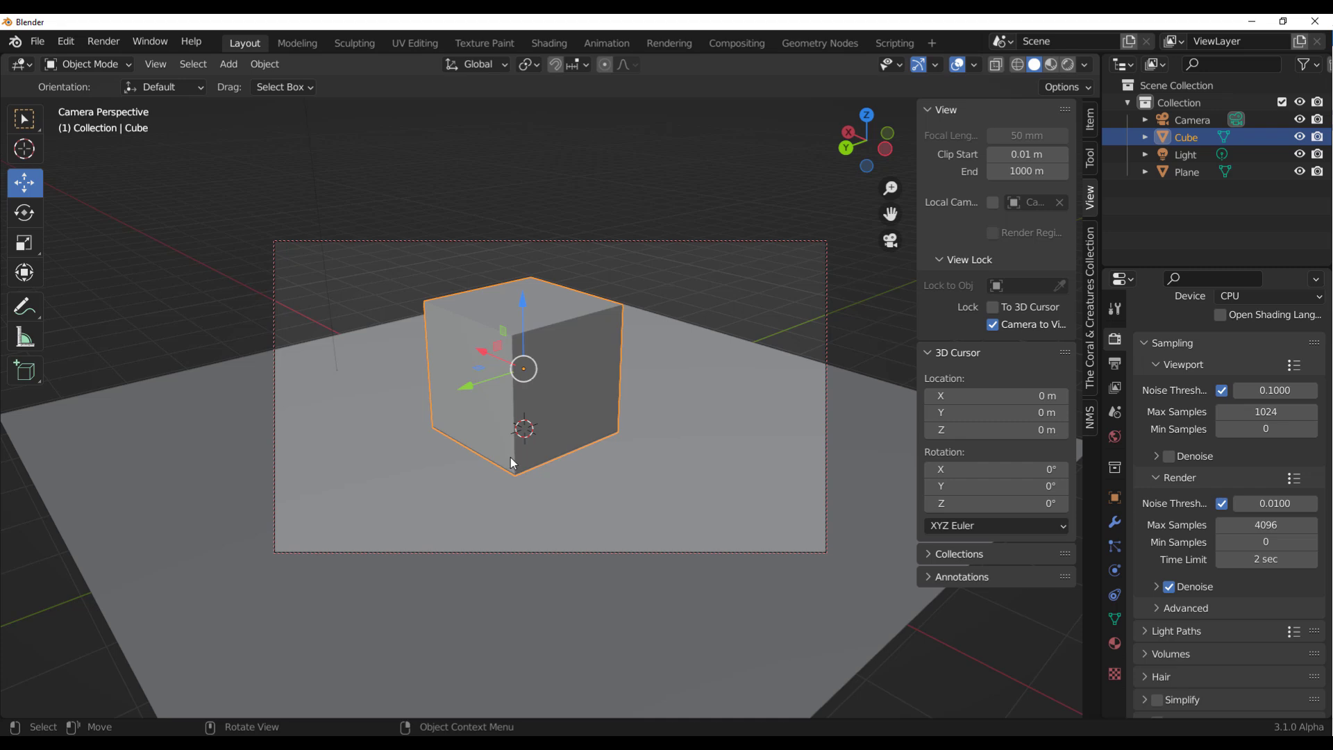
mouse_move(663, 317)
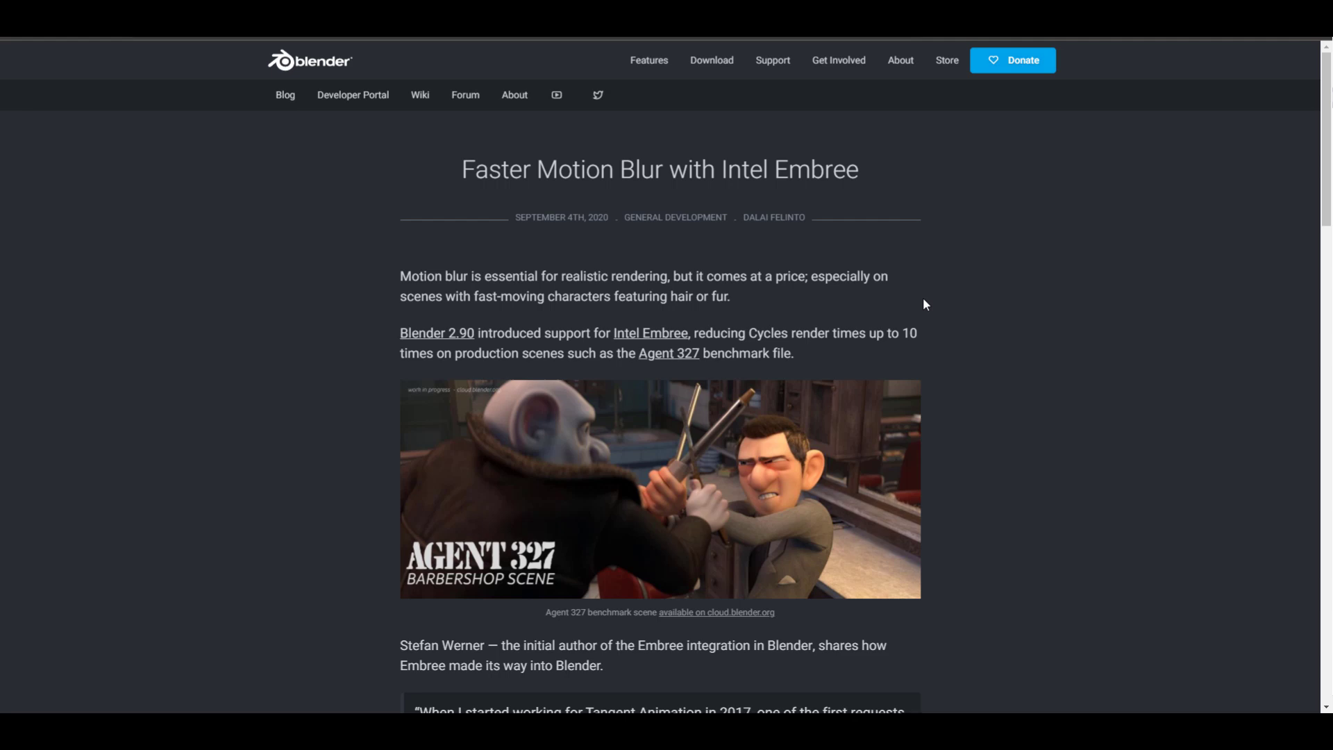
- Scroll down to the 2.90 notes' Embree motion blur section and its render-time chart
click(650, 332)
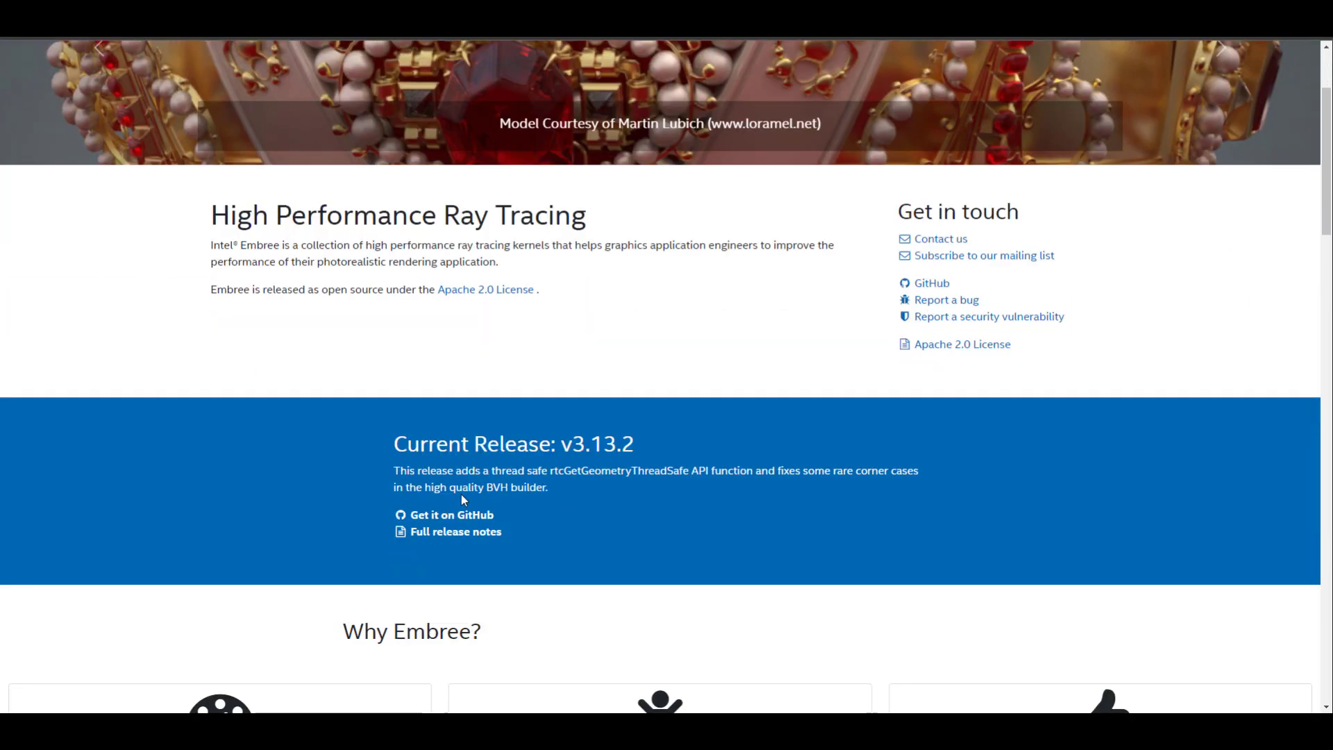
scroll(down, 3)
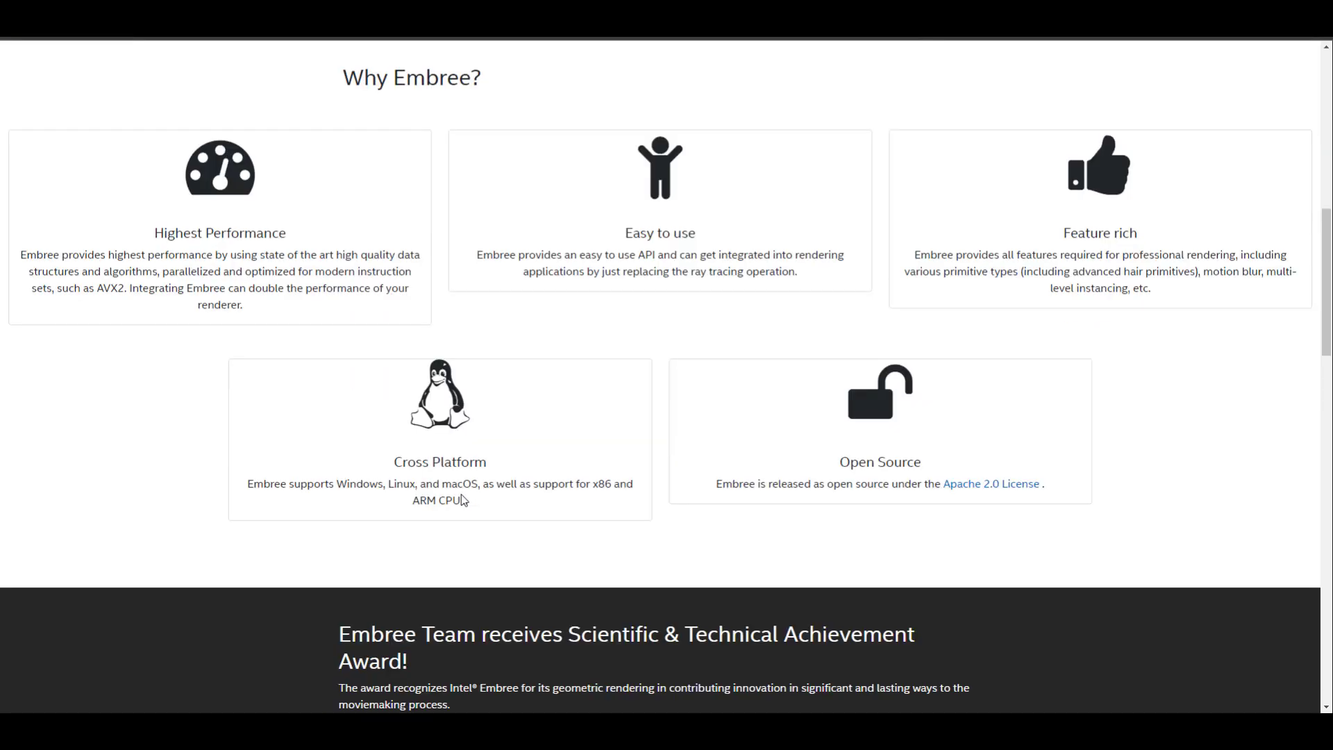
scroll(down, 3)
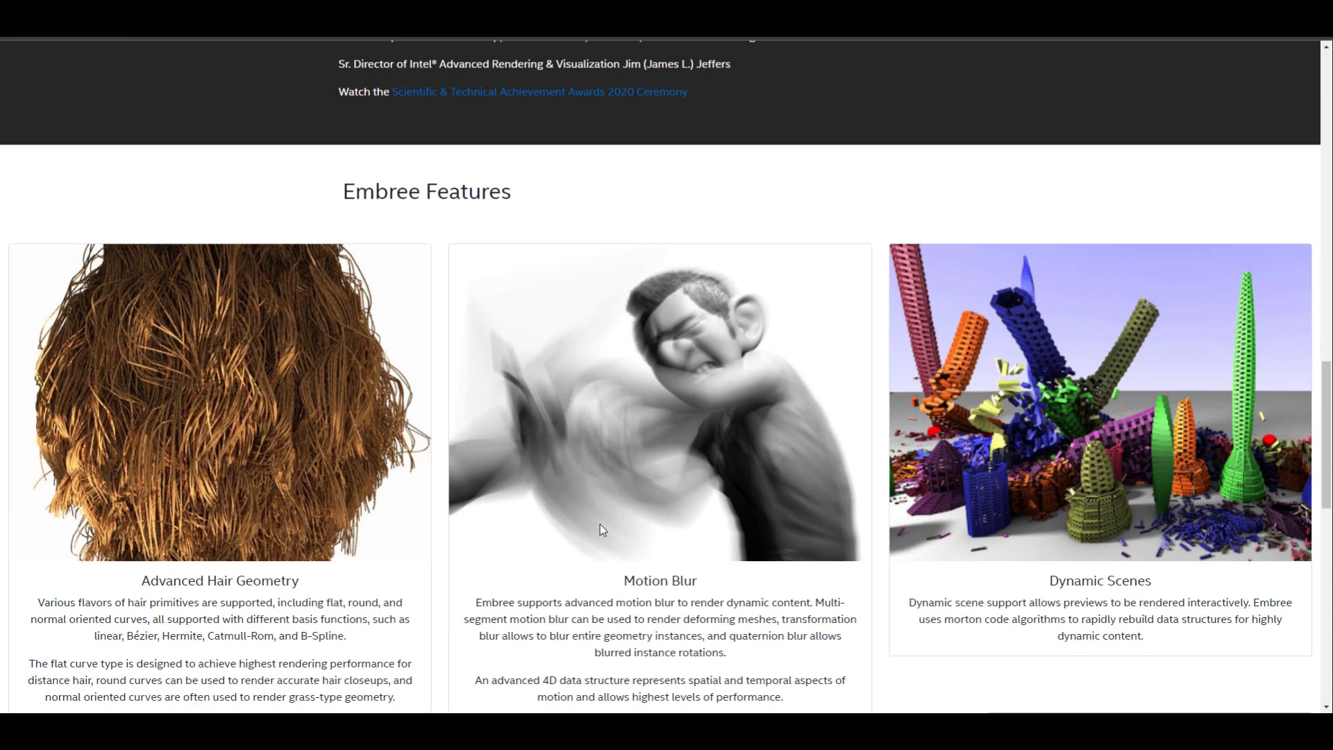
scroll(down, 3)
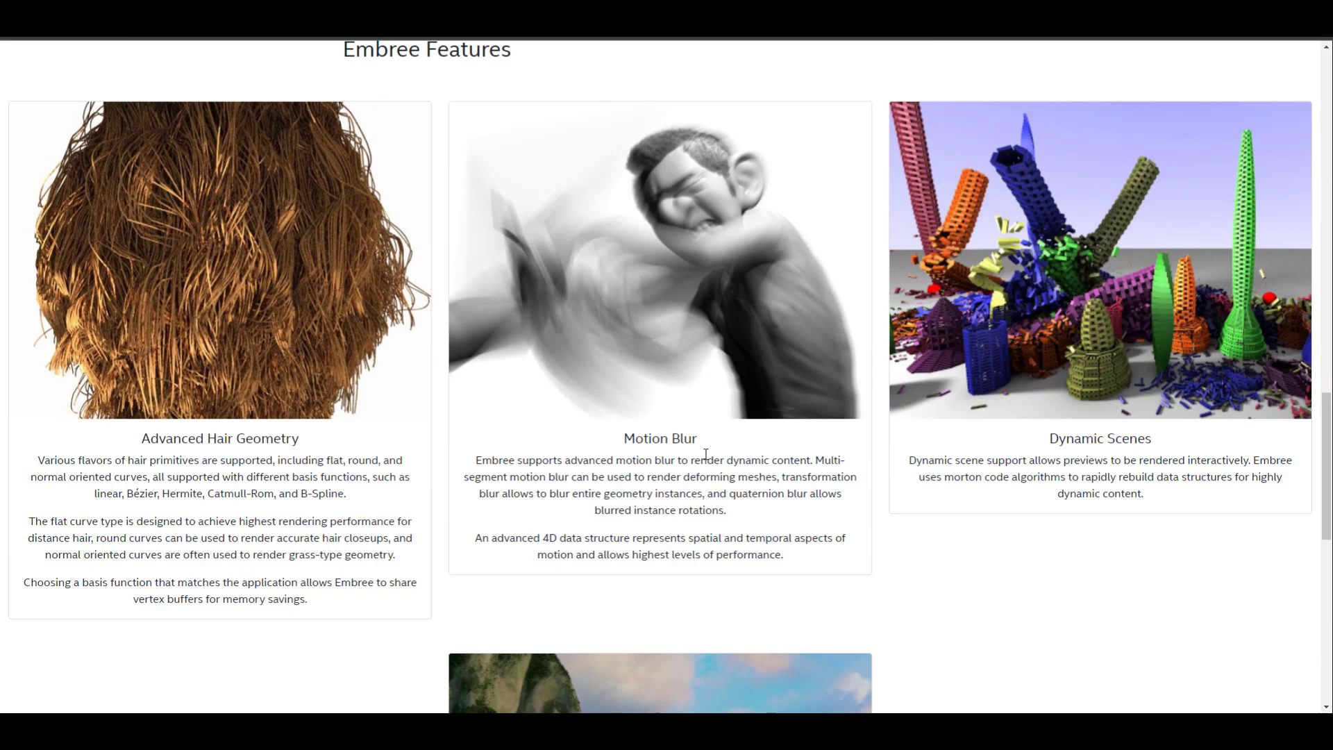
scroll(down, 3)
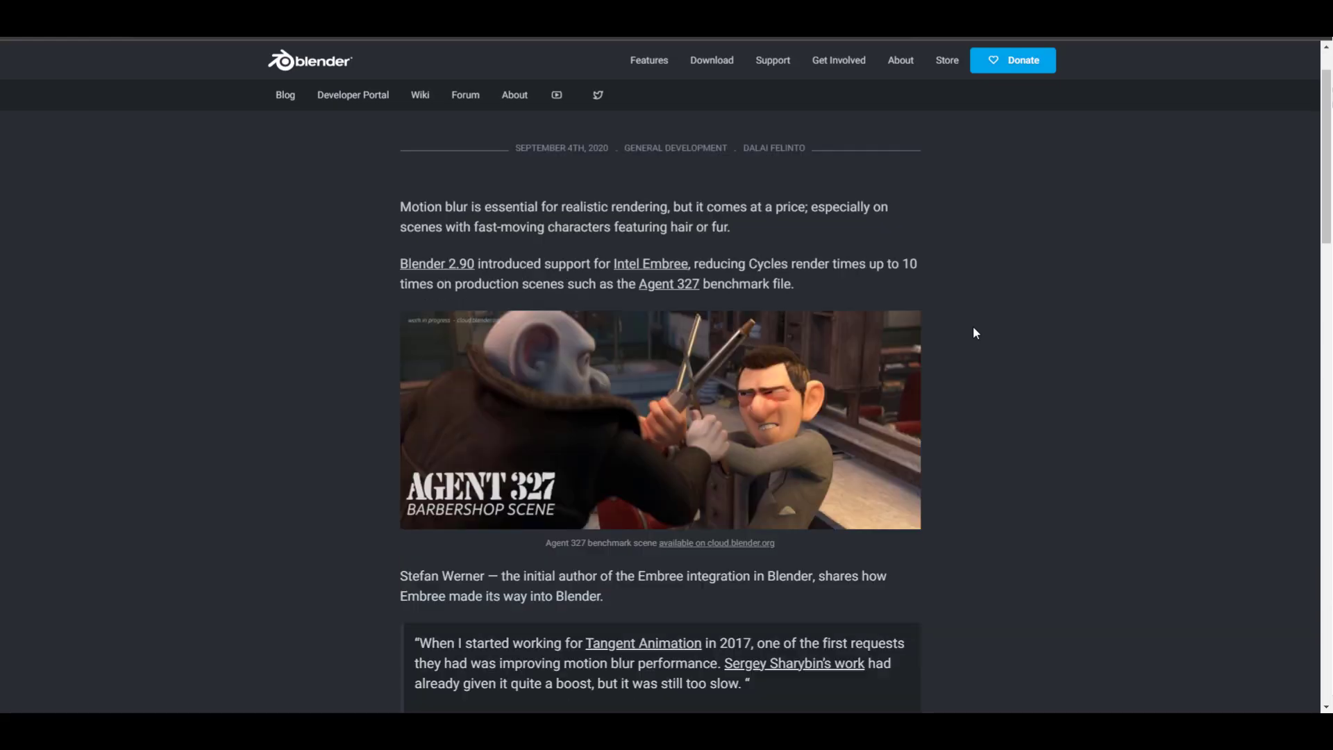
scroll(down, 3)
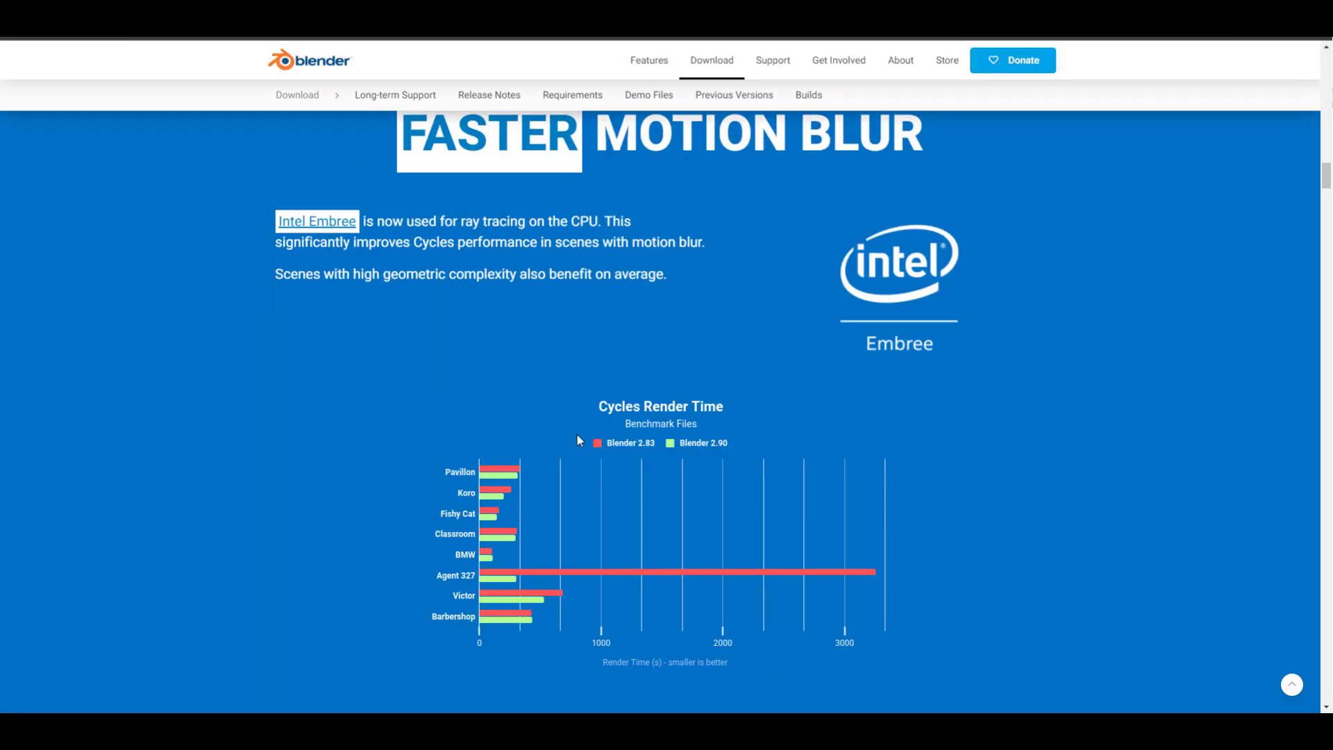
- Scroll the Blender 2.90 release notes through Faster Motion Blur and Denoise Everywhere
scroll(down, 3)
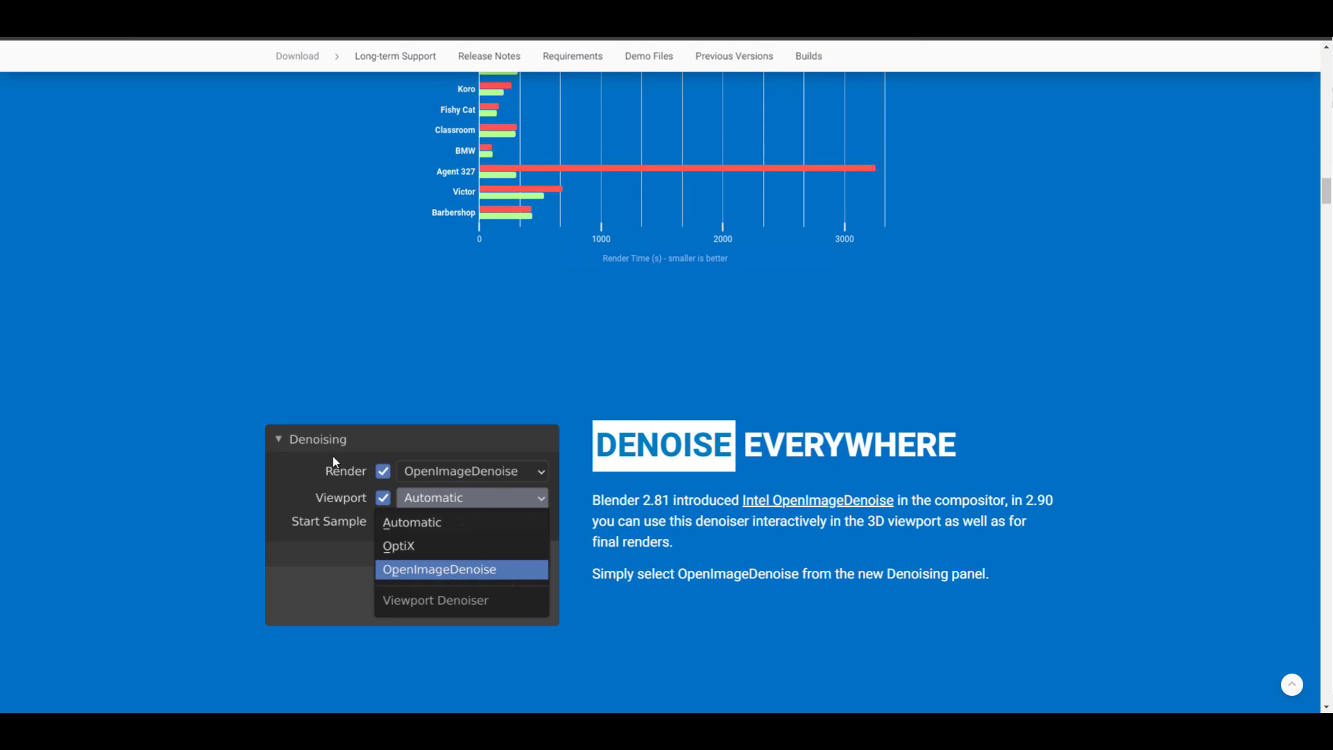
mouse_move(609, 457)
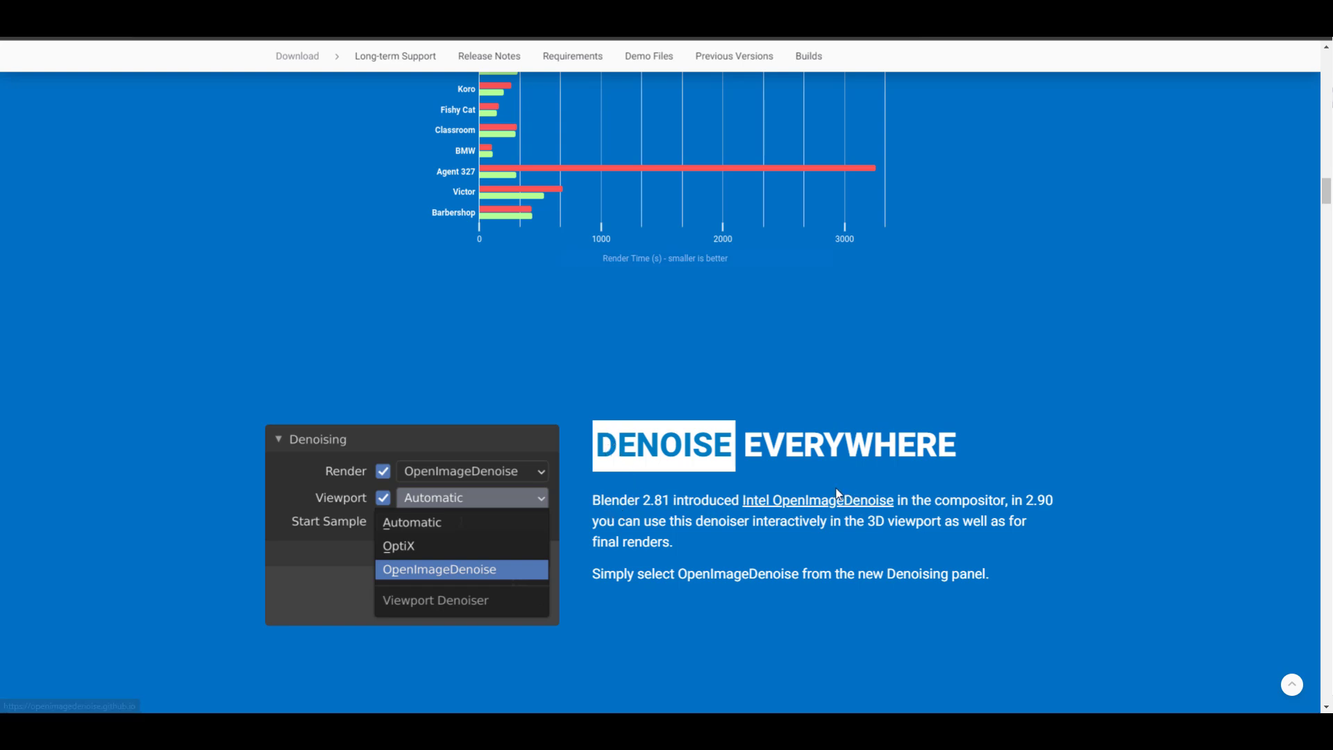
mouse_move(1020, 499)
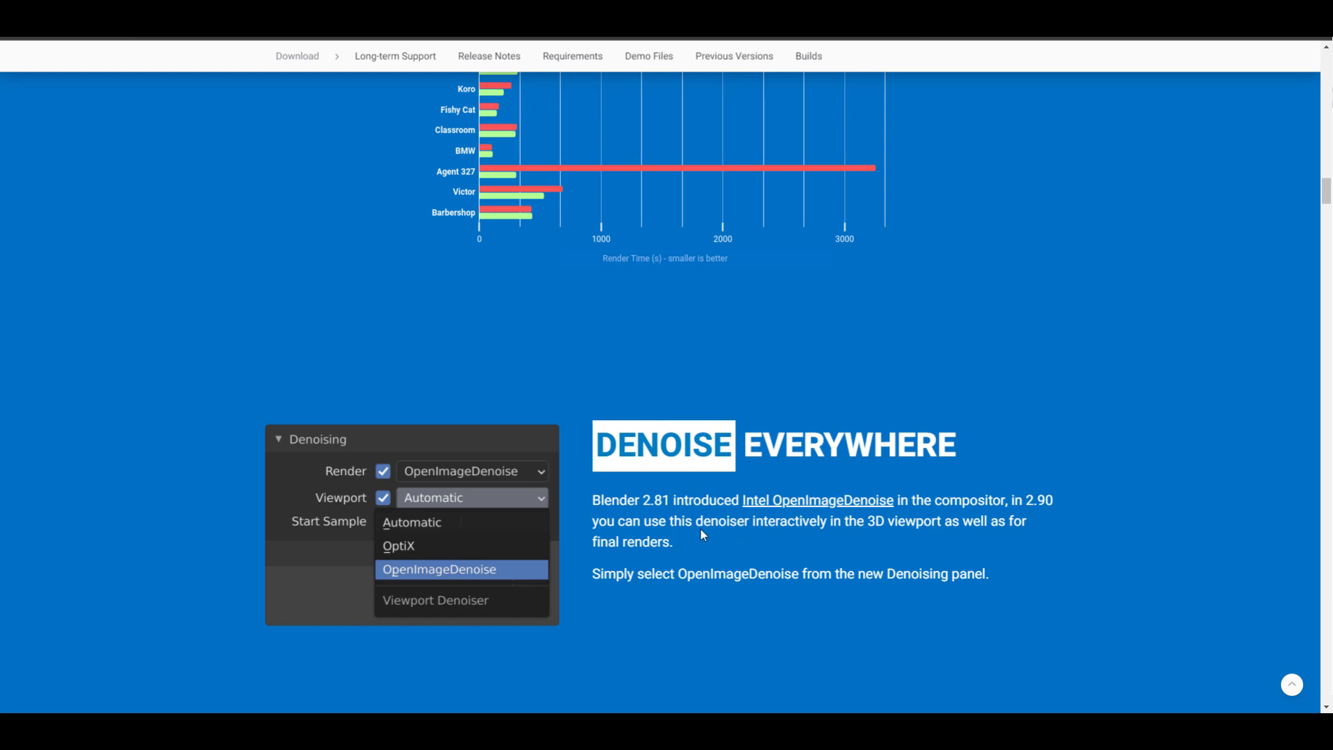
mouse_move(708, 554)
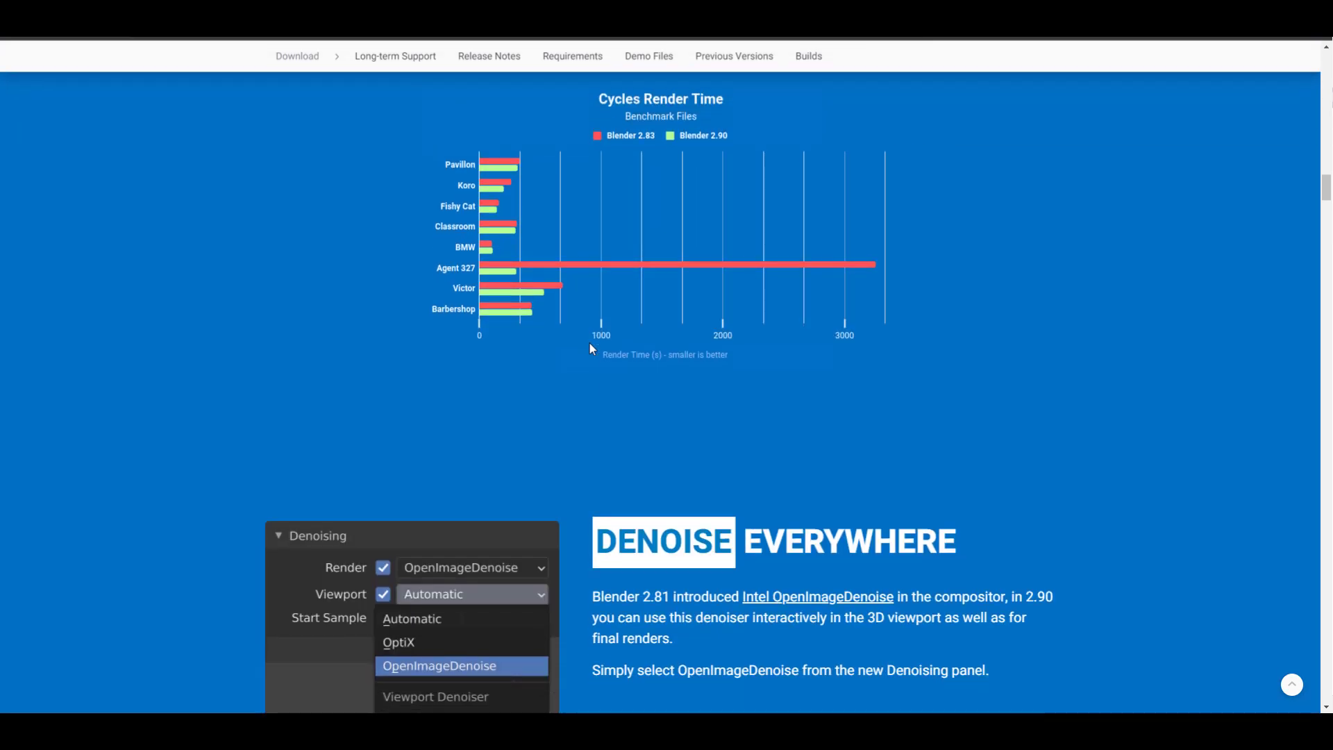
scroll(down, 3)
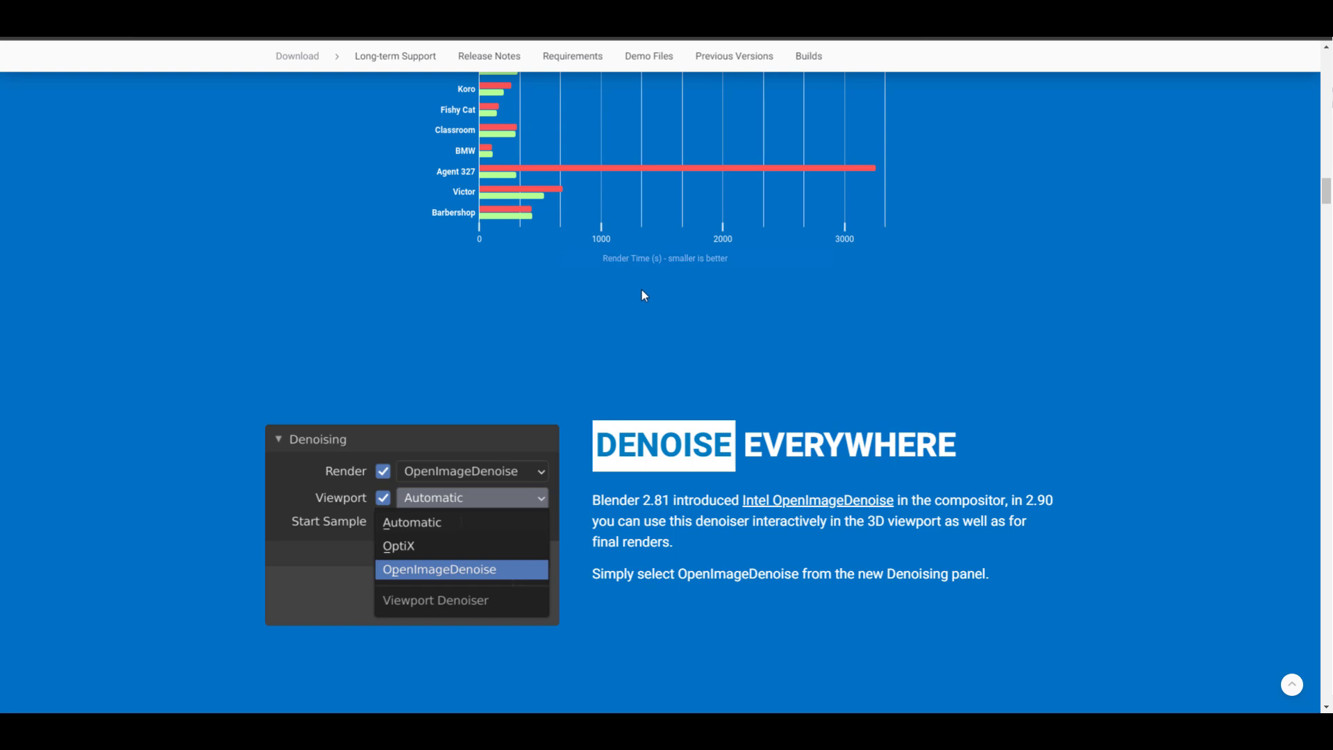
mouse_move(650, 284)
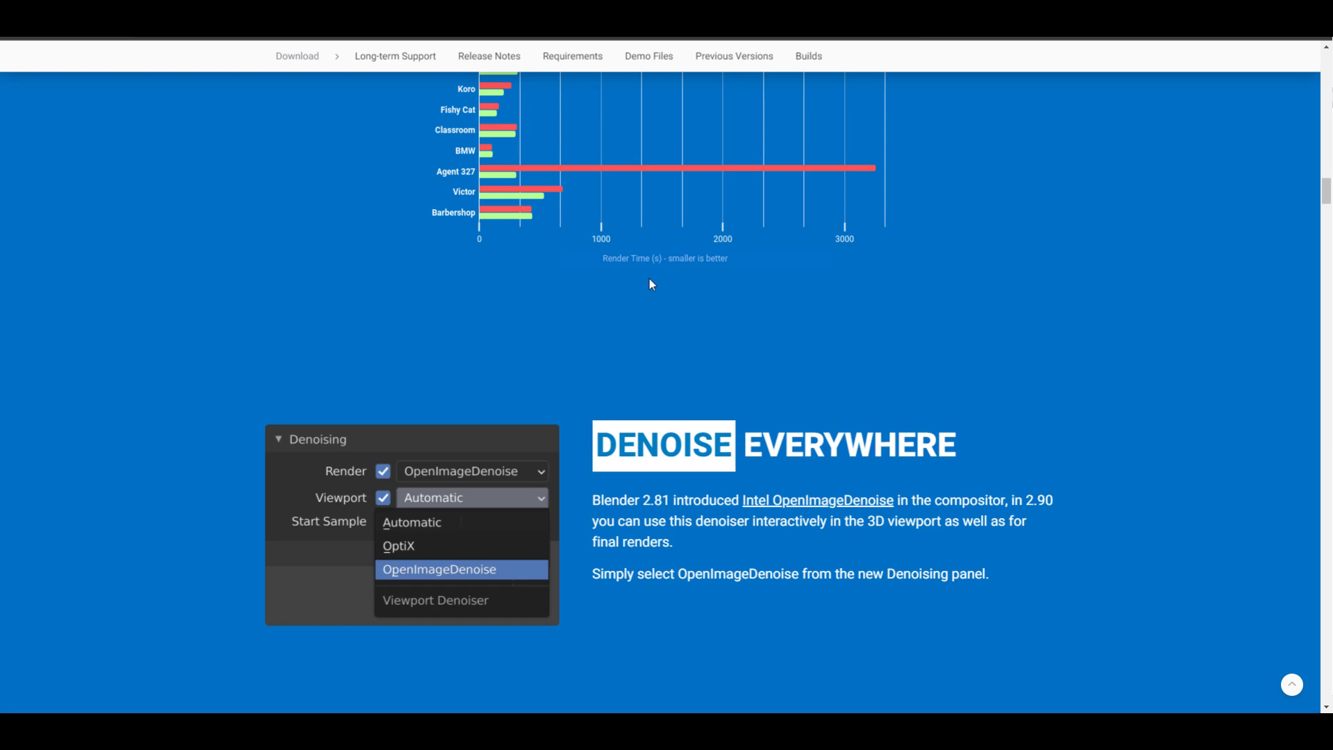
mouse_move(808, 342)
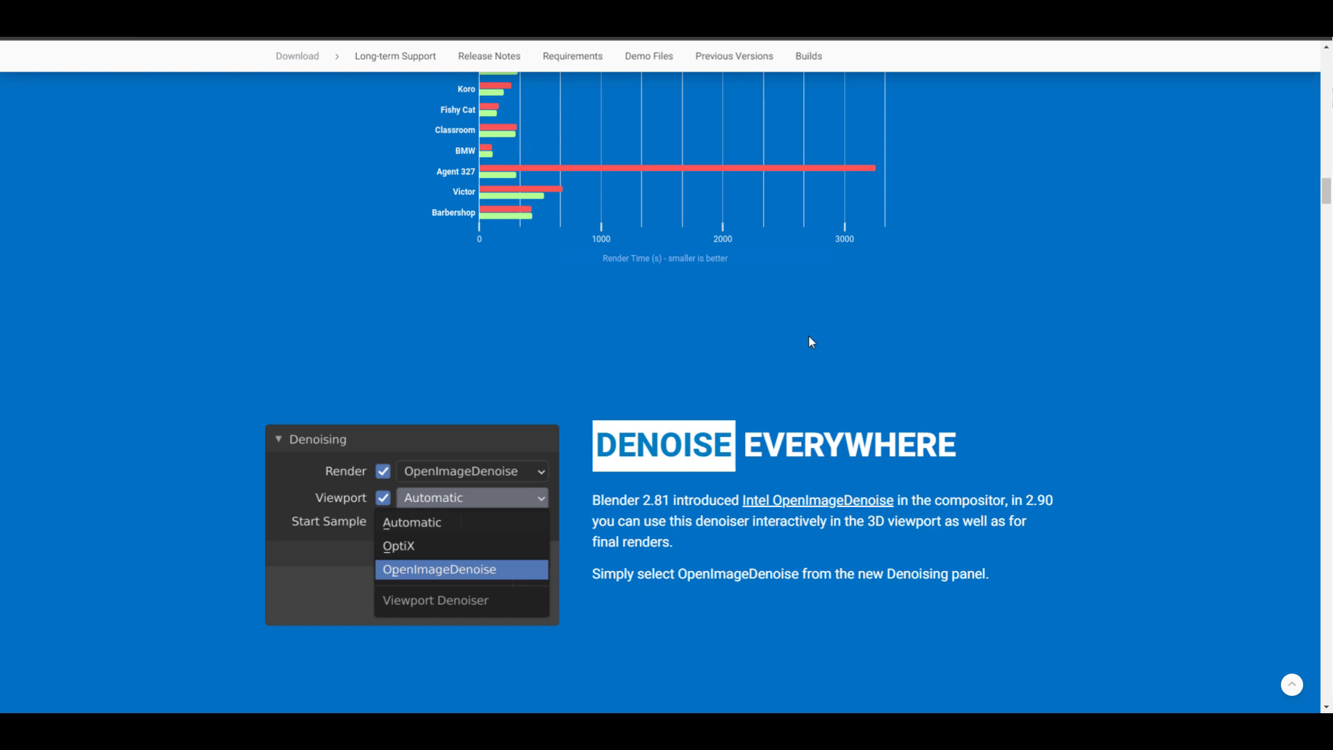
scroll(up, 3)
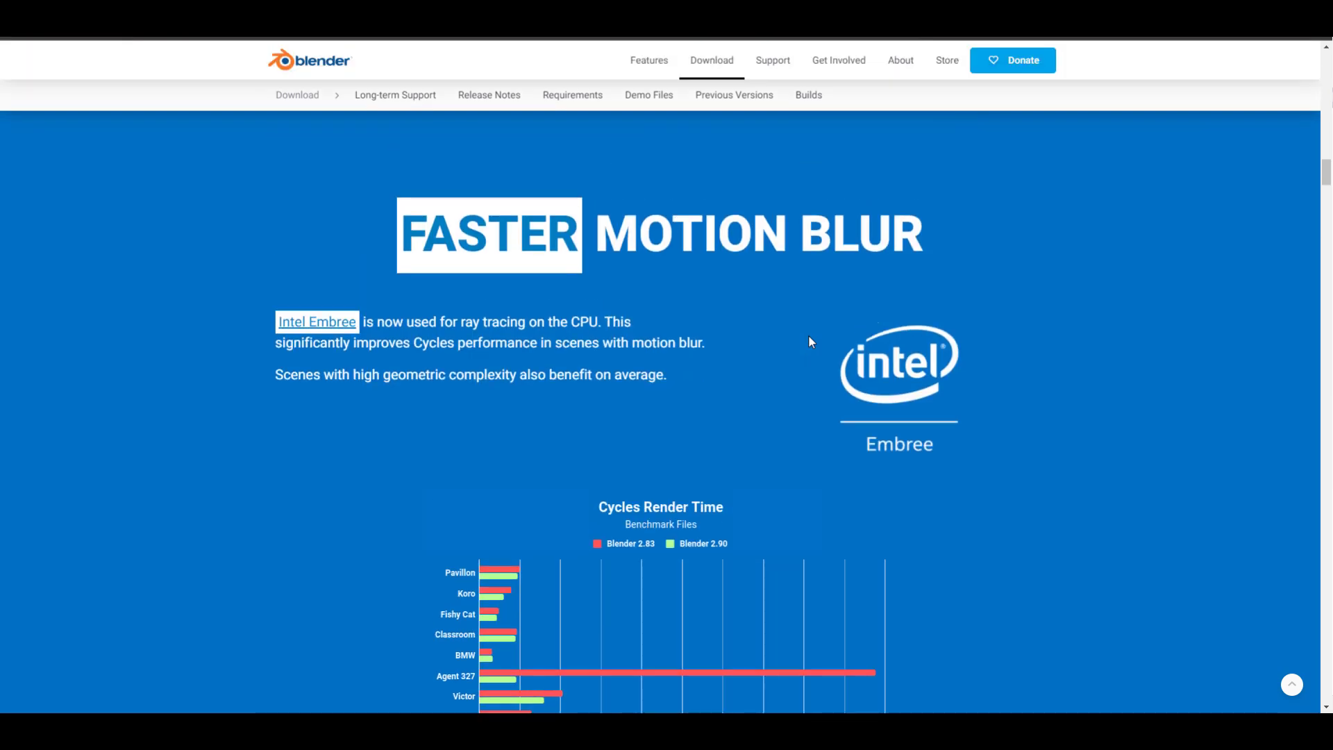
scroll(down, 3)
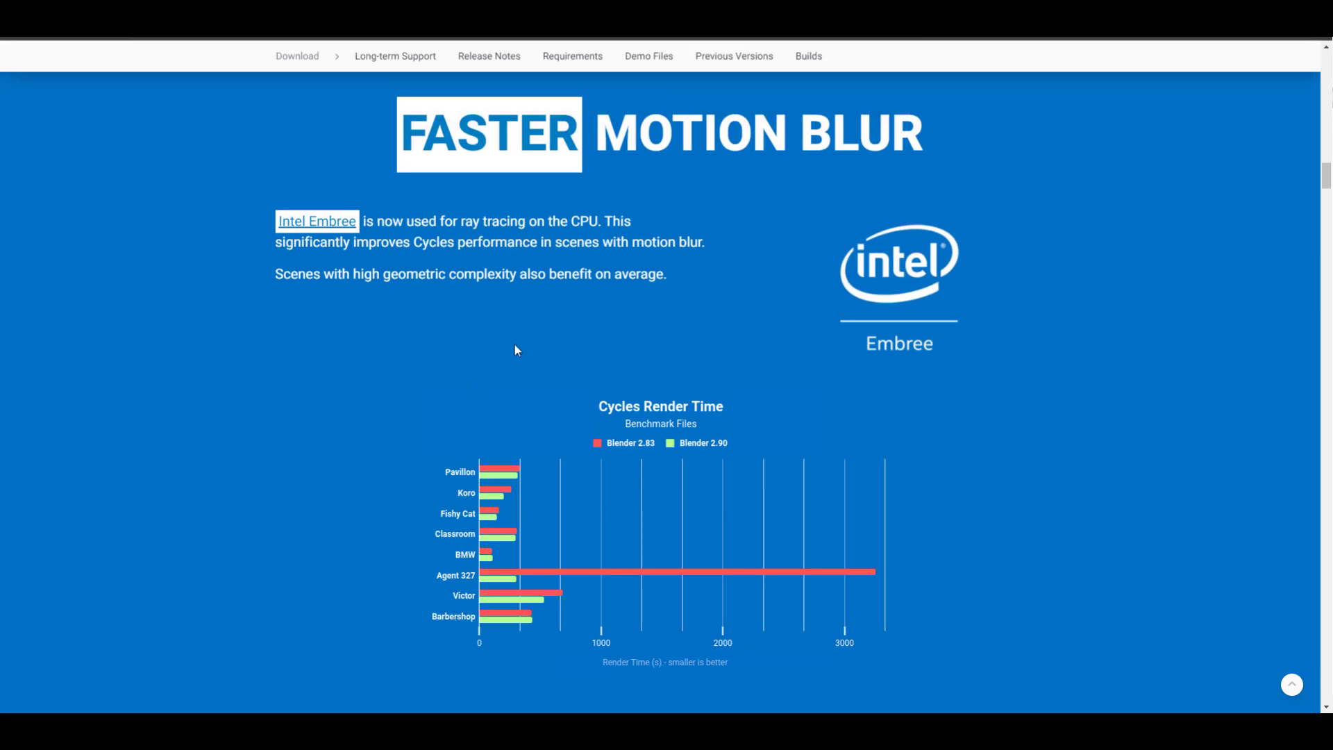
mouse_move(711, 374)
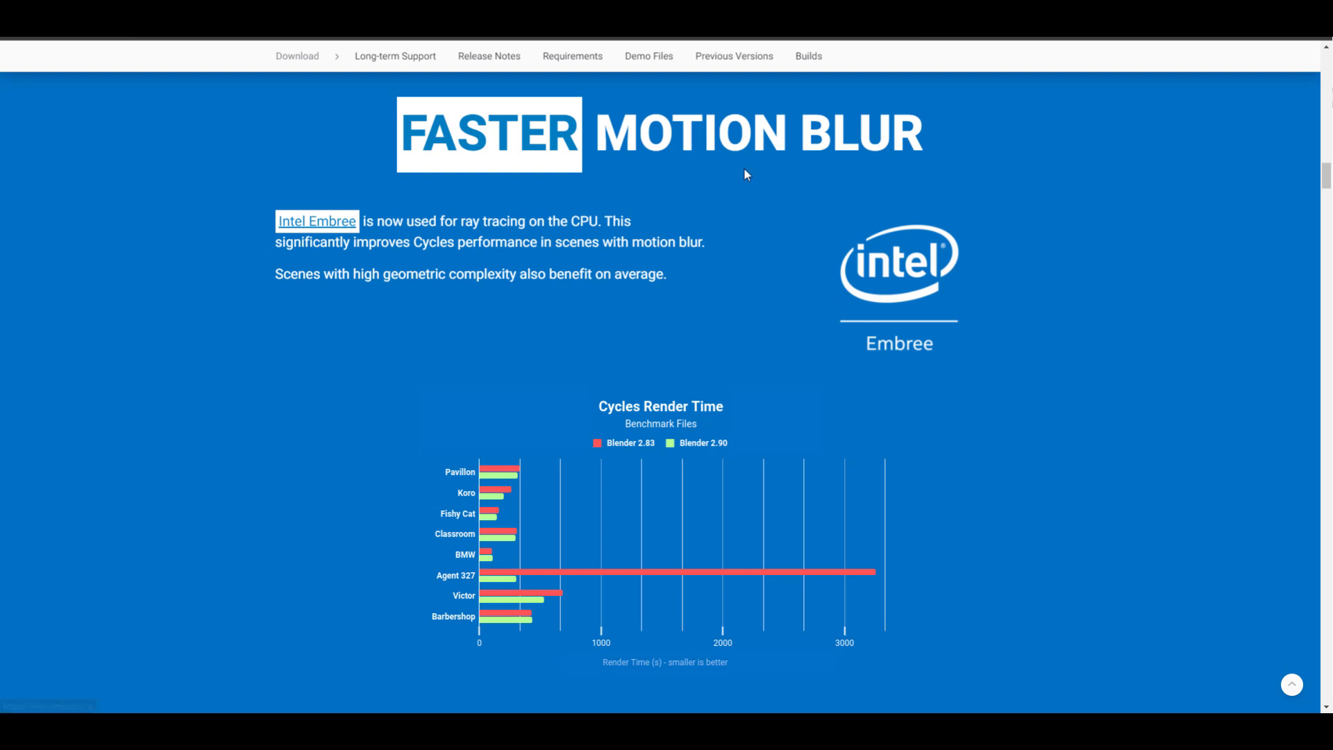
mouse_move(639, 293)
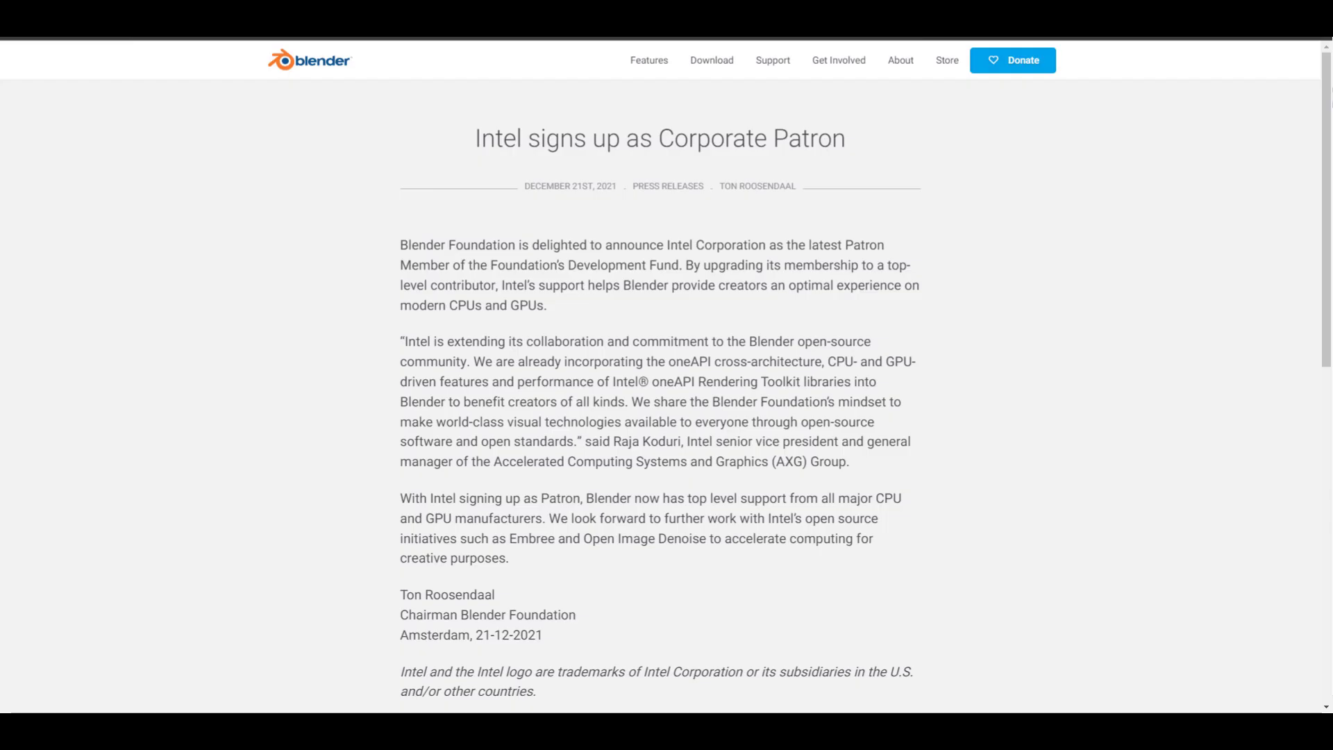
- Read the Intel Corporate Patron announcement, then revisit the Embree motion blur post
scroll(down, 3)
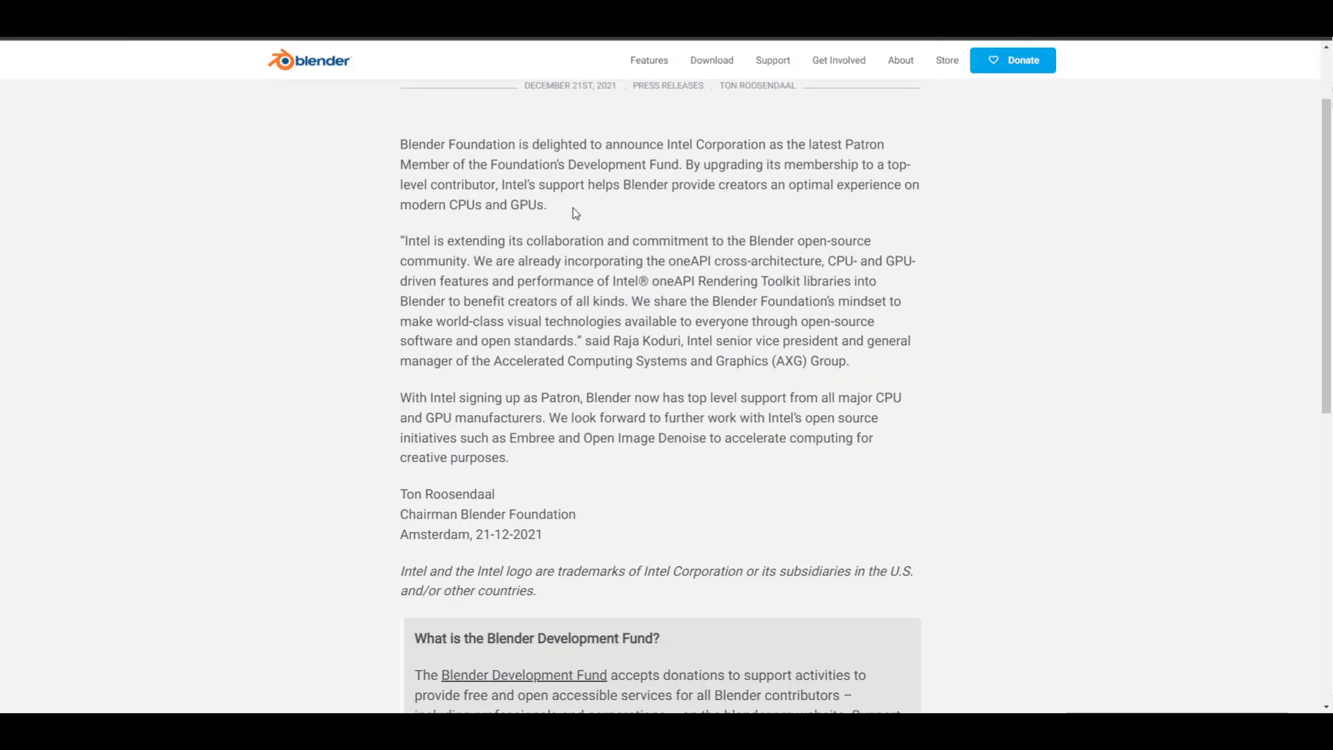
mouse_move(713, 444)
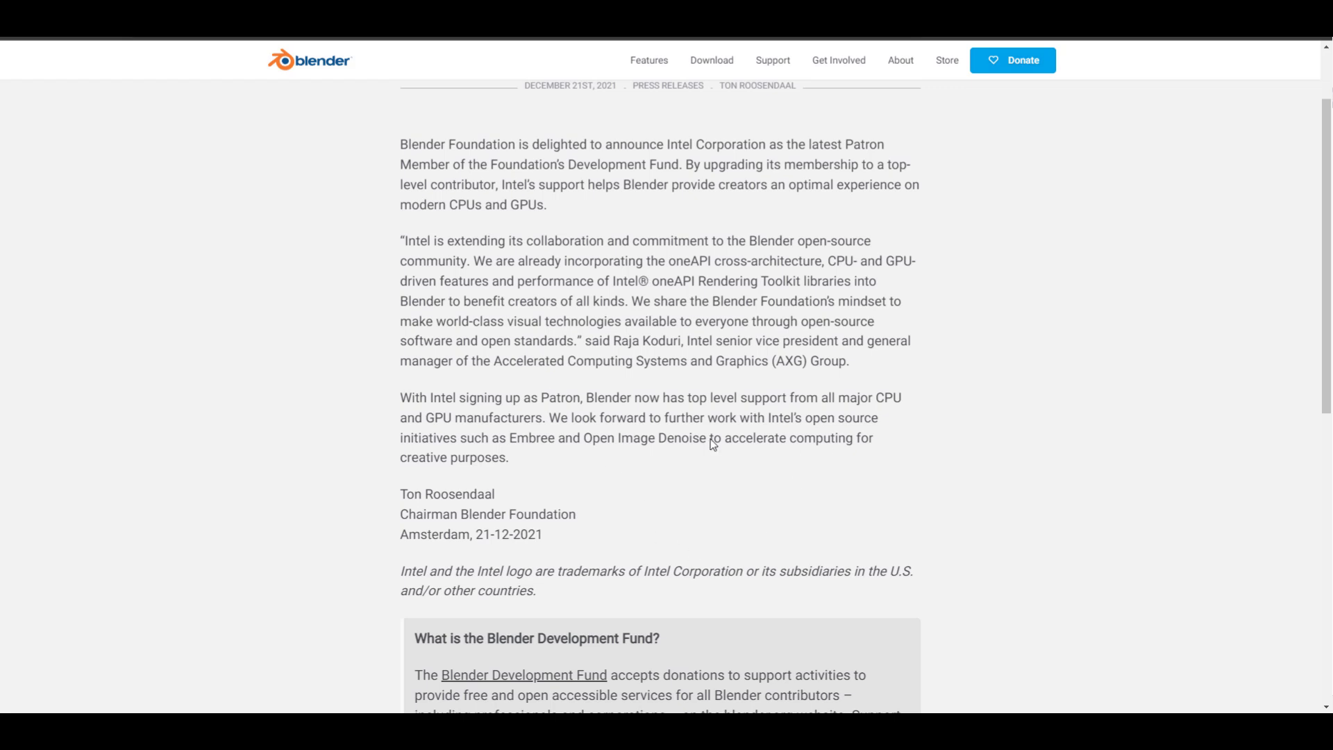
mouse_move(524, 457)
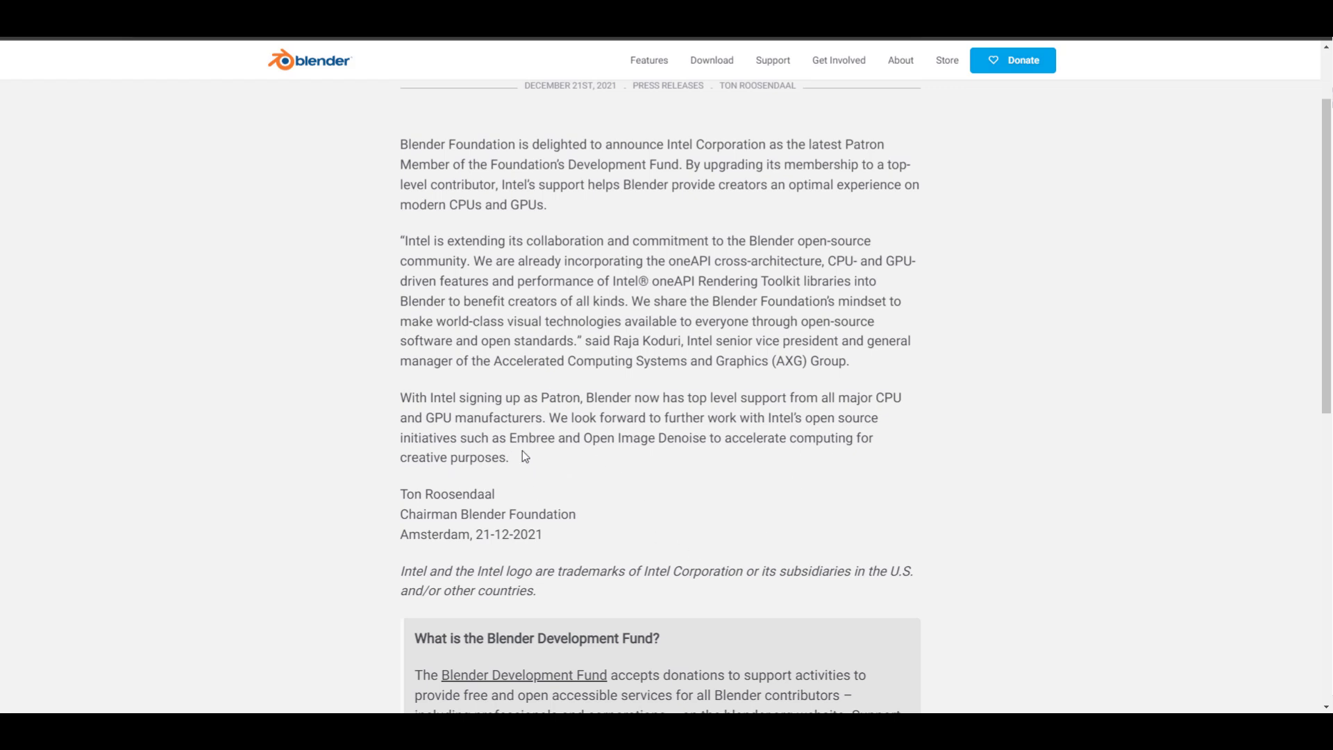
mouse_move(856, 454)
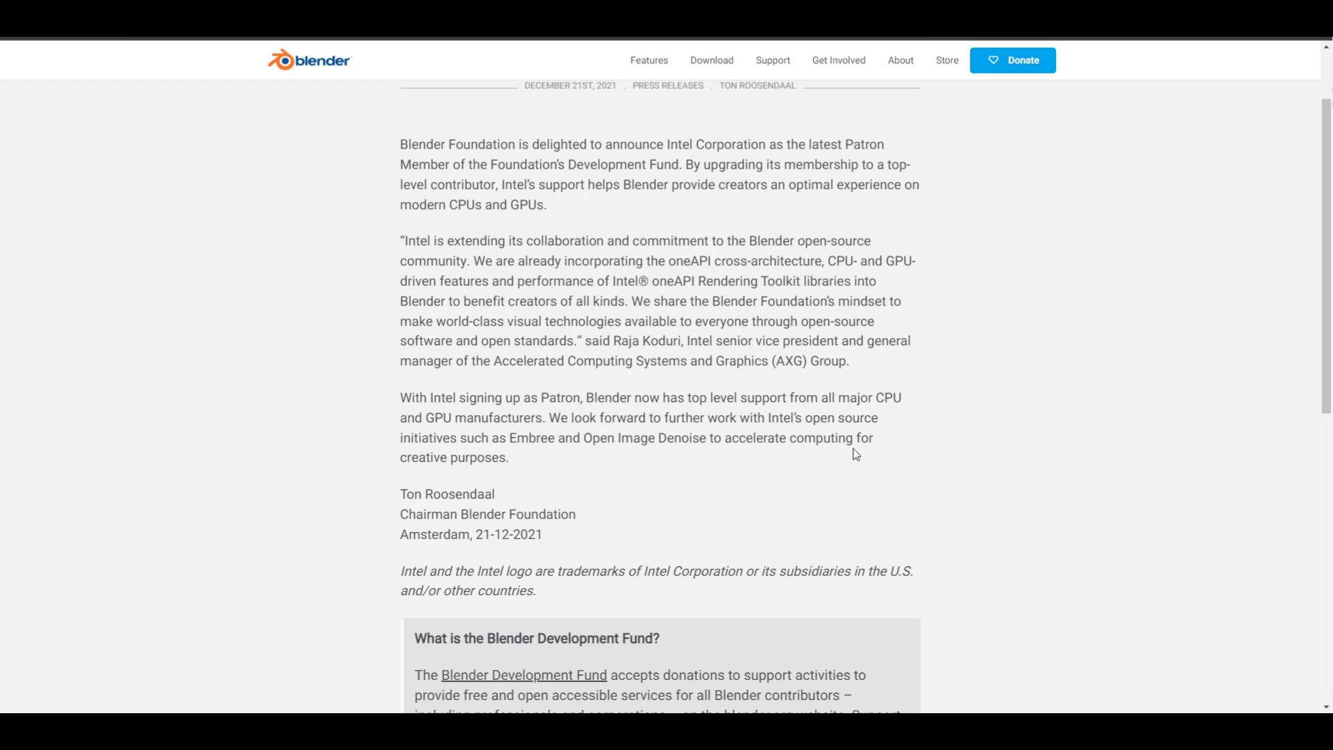
mouse_move(743, 512)
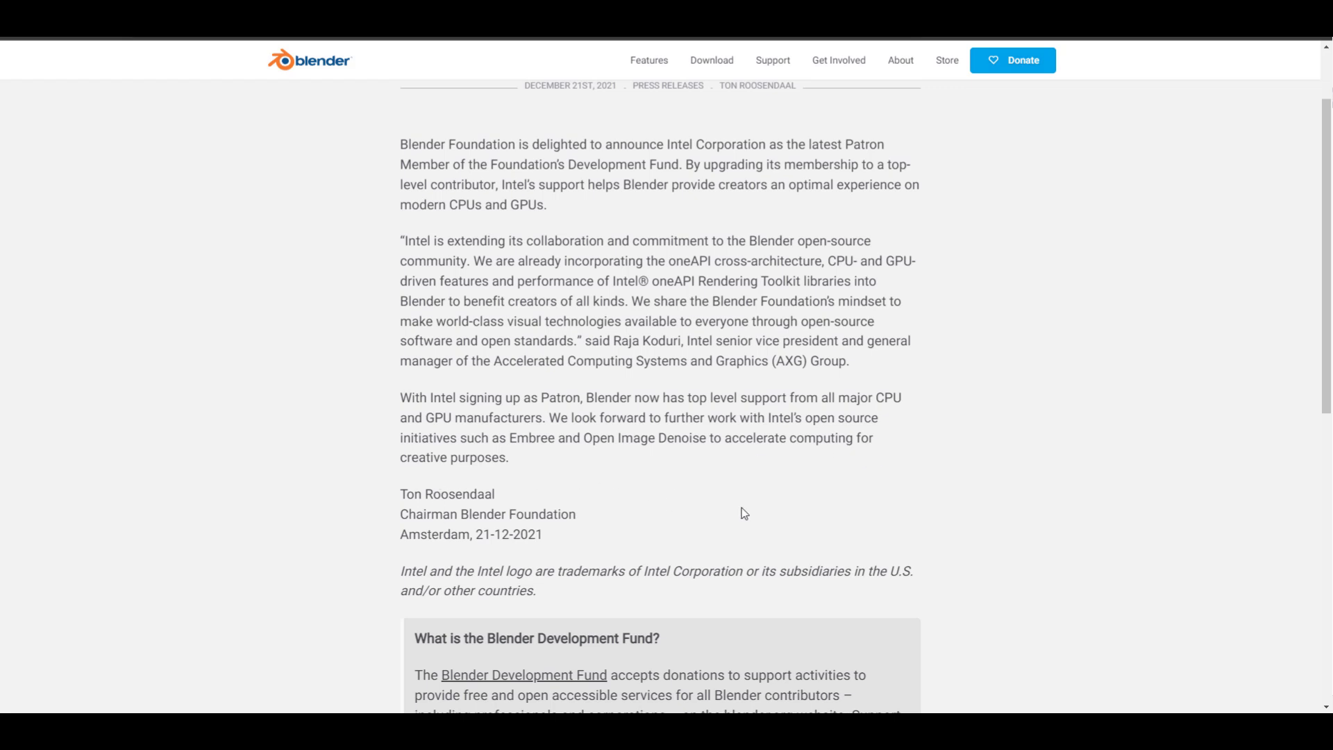
scroll(up, 3)
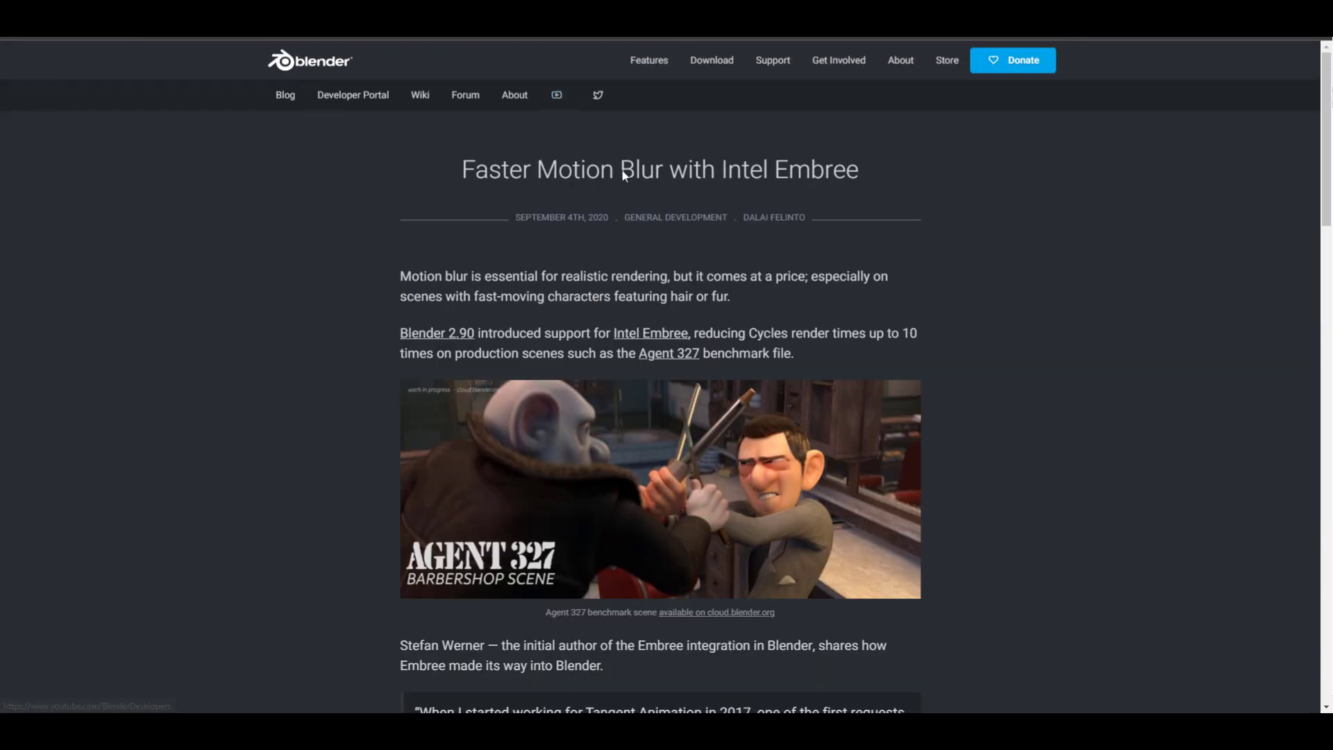
scroll(down, 3)
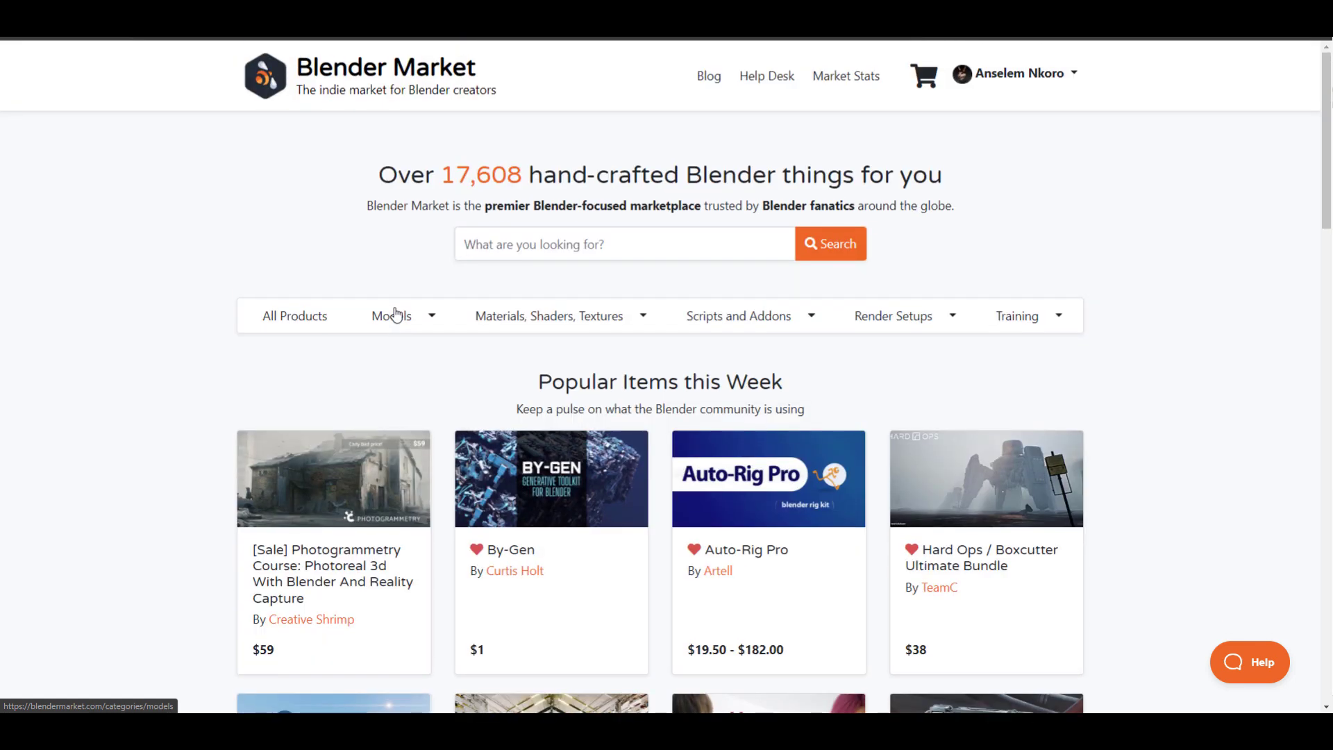
- Open the Photogrammetry Course from Popular Items this Week and scroll its description
scroll(down, 3)
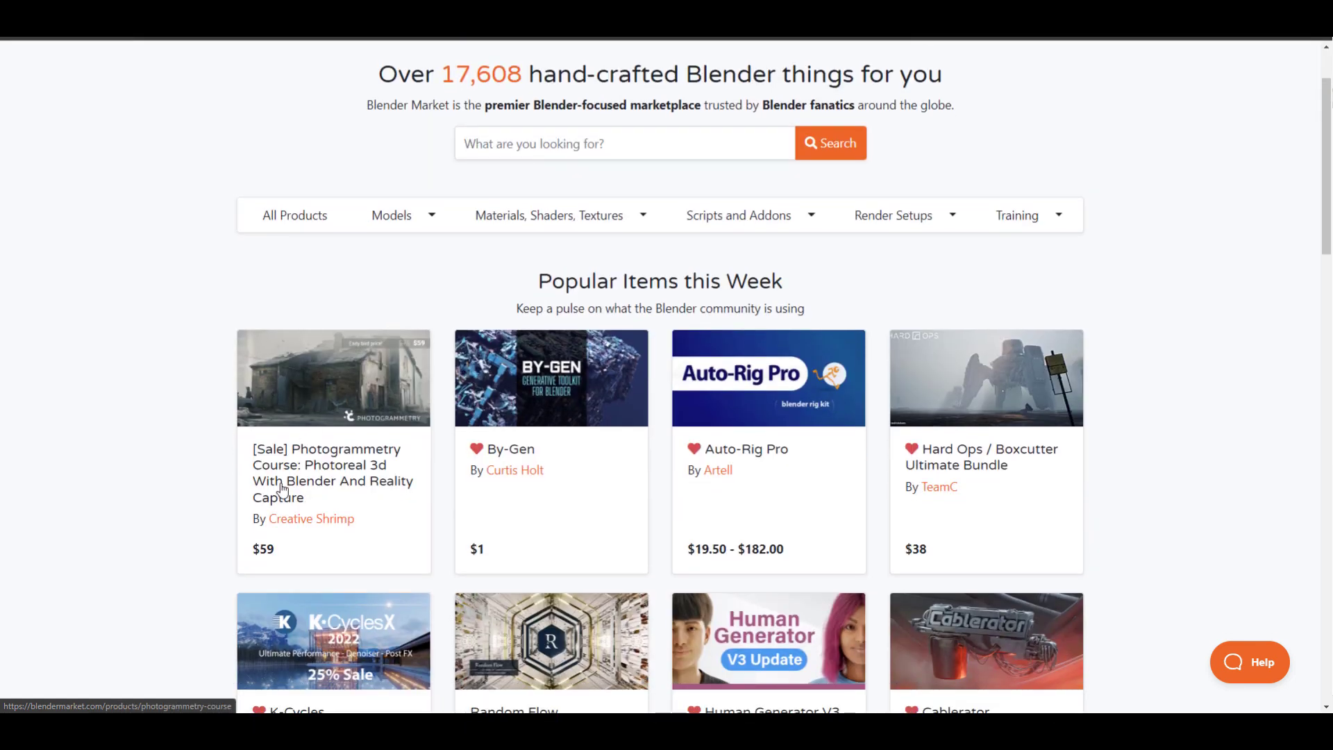
click(333, 378)
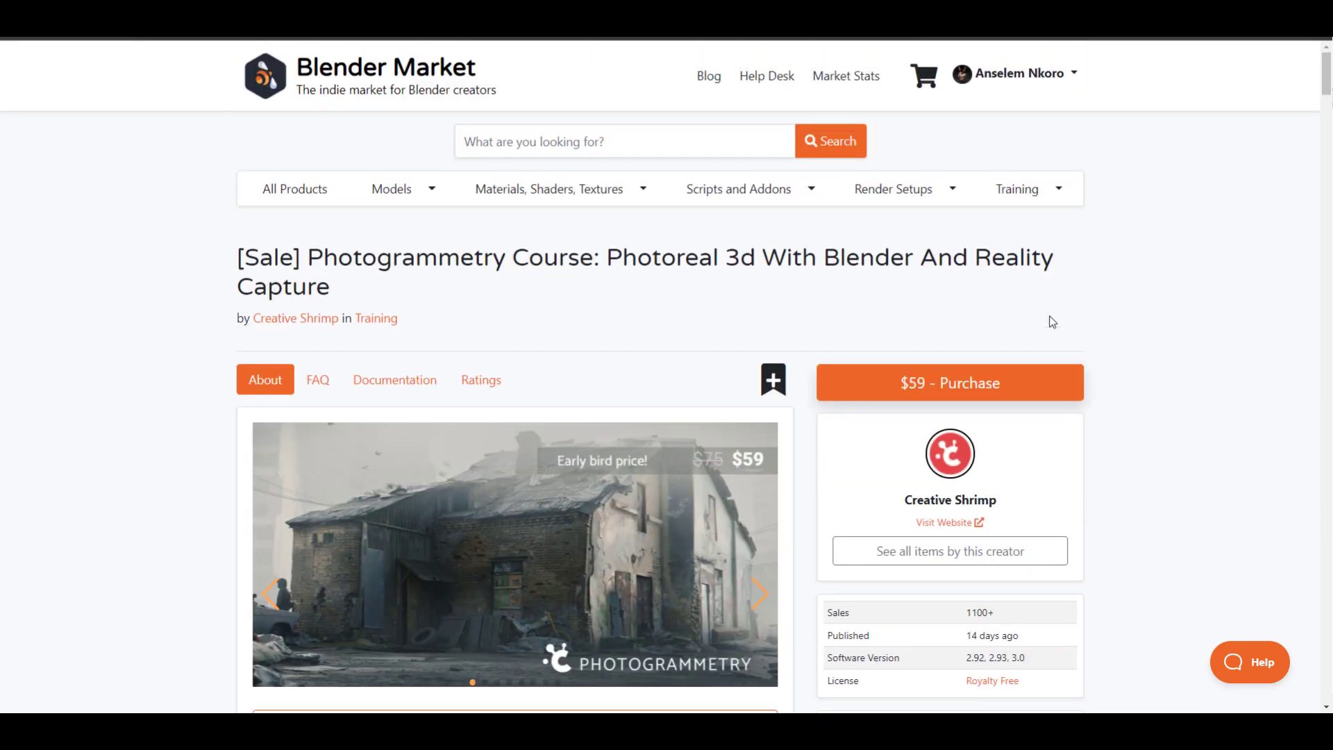
mouse_move(479, 298)
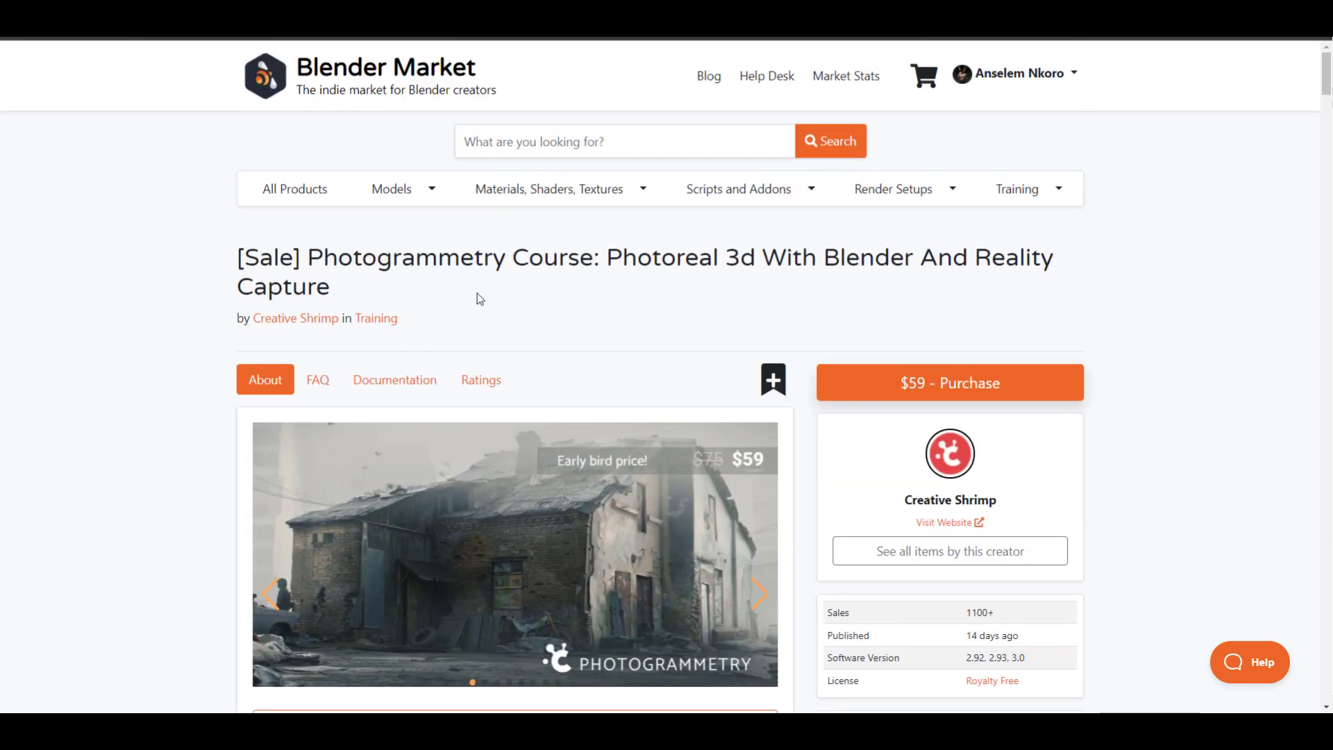
scroll(down, 3)
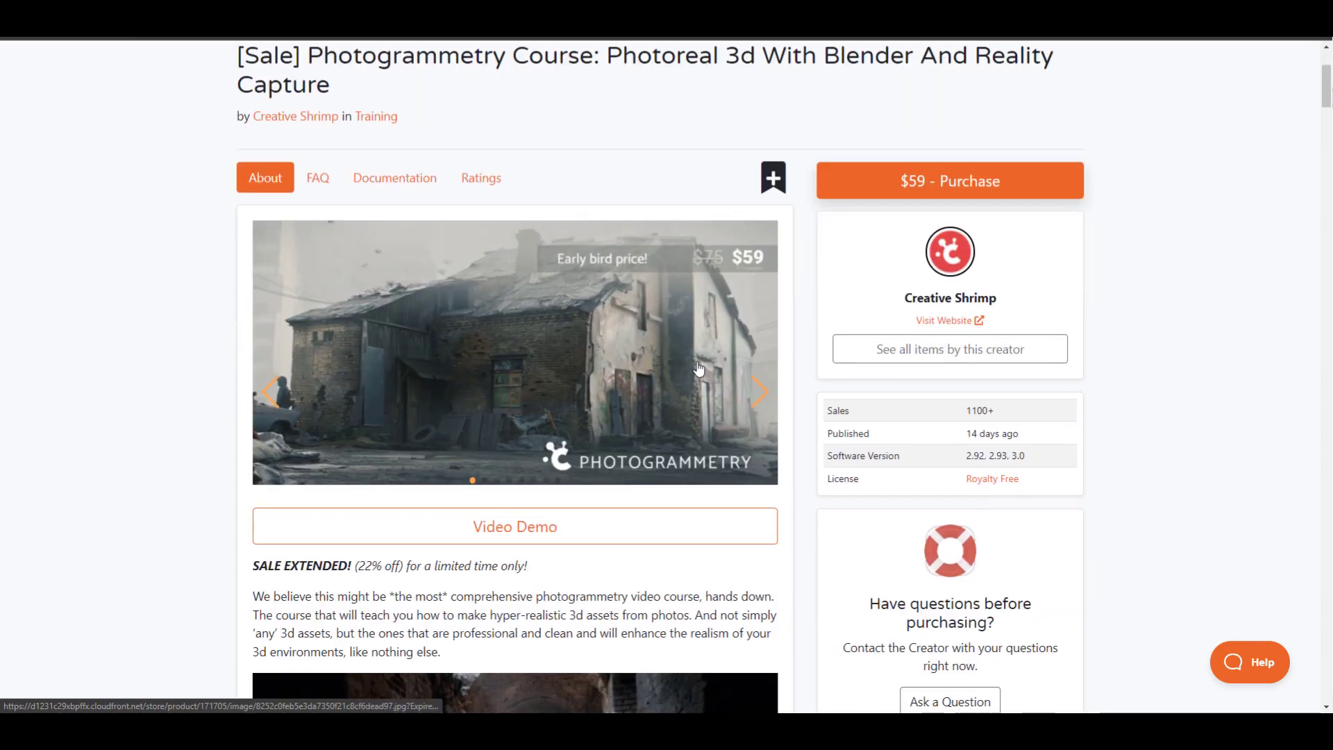
mouse_move(671, 267)
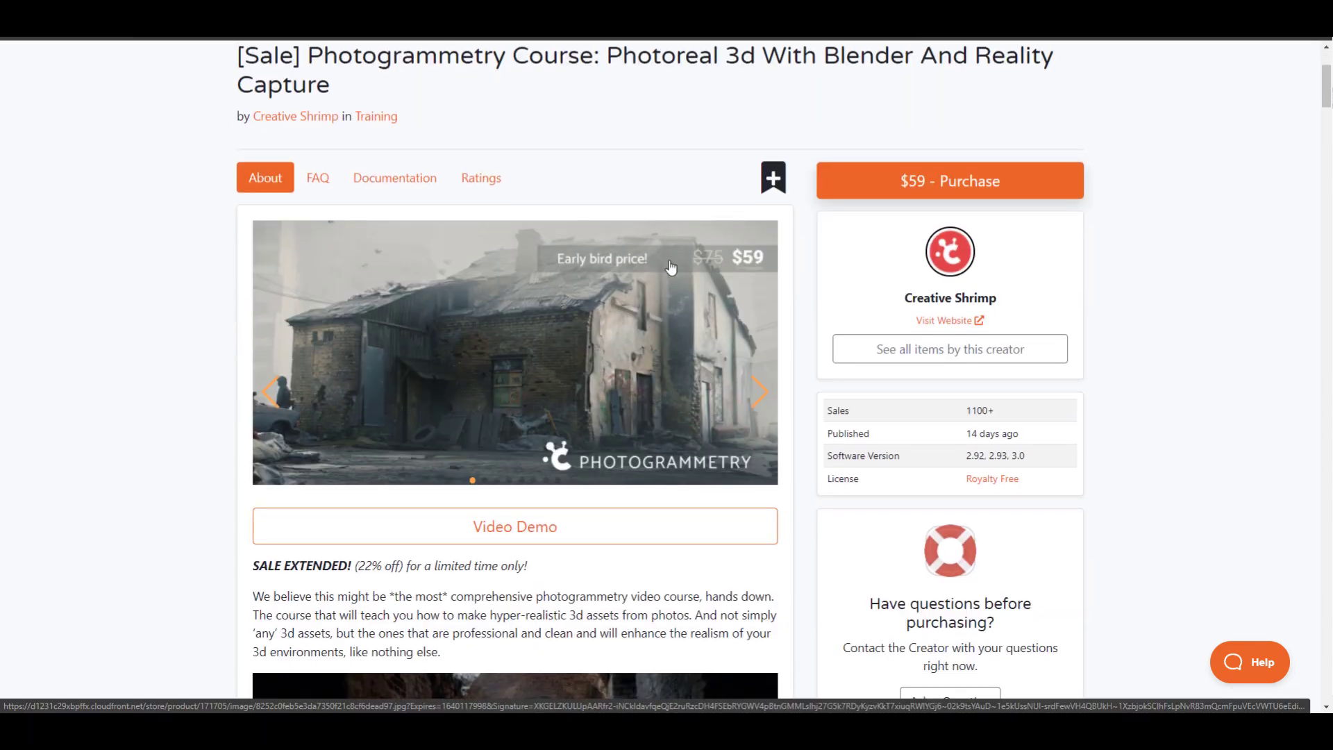
scroll(down, 3)
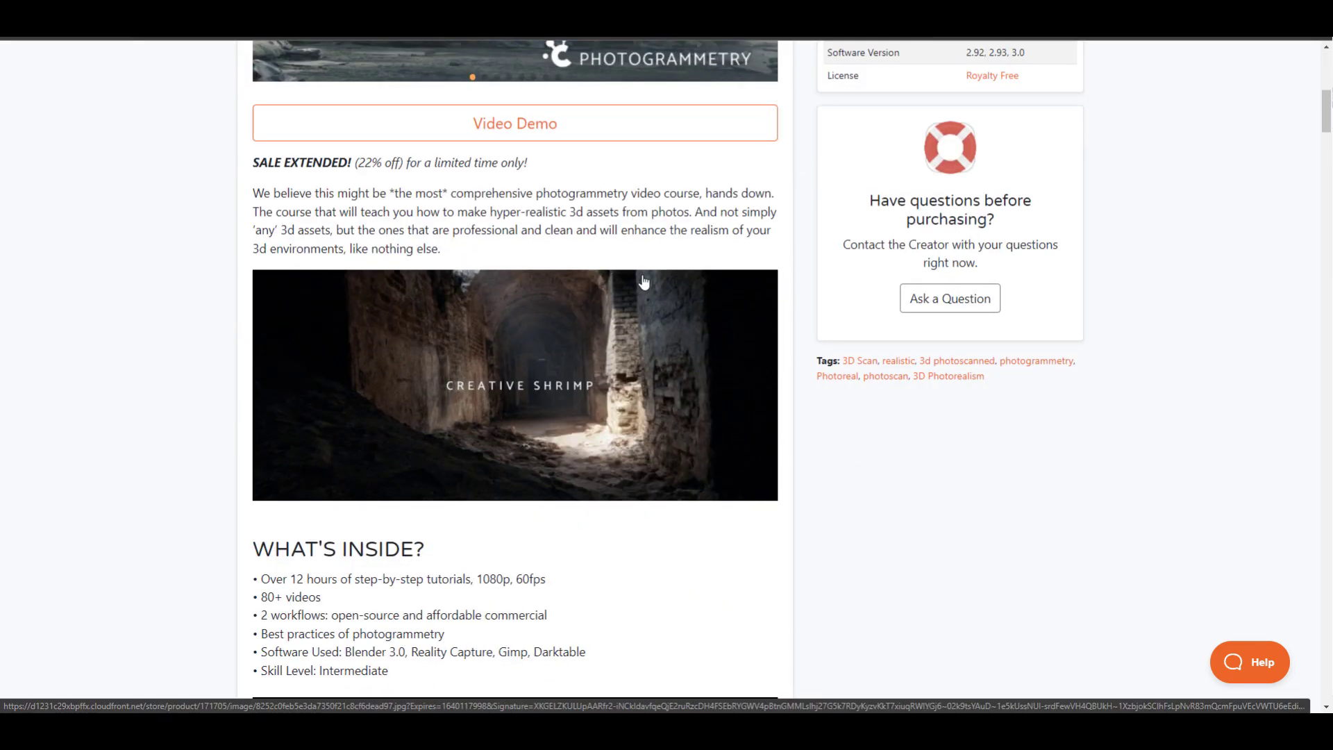